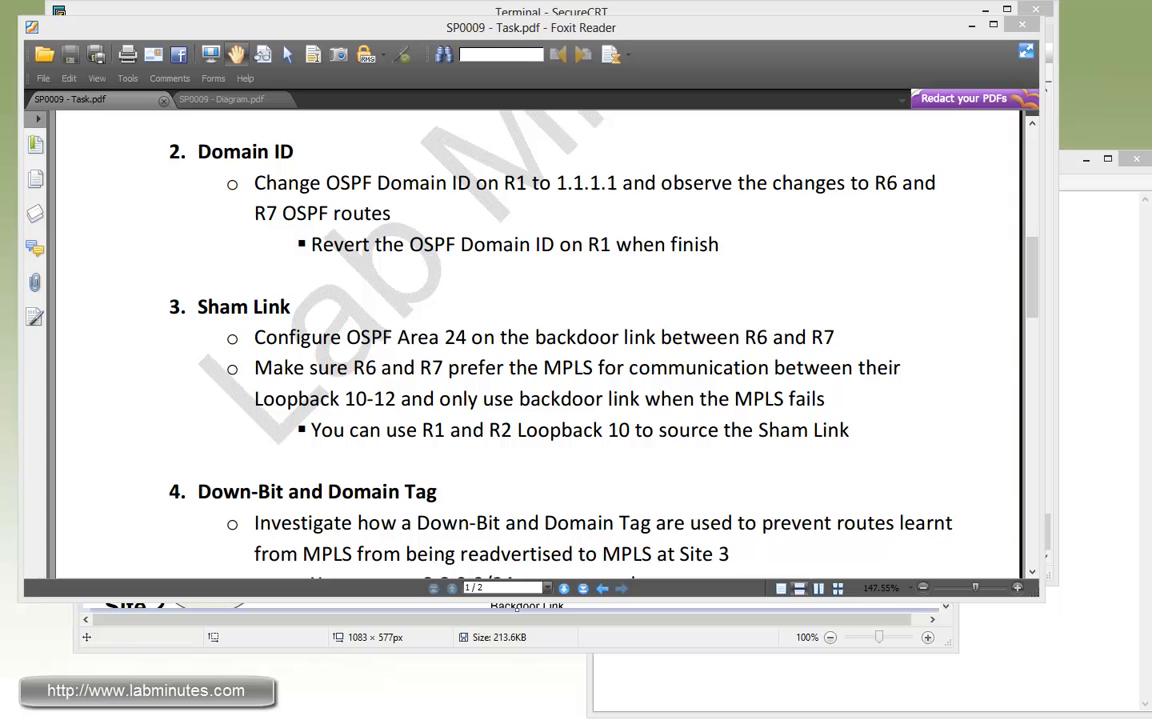
Scroll the SP0009 Task.pdf down to section 4, Down-Bit and Domain Tag
scroll(down, 3)
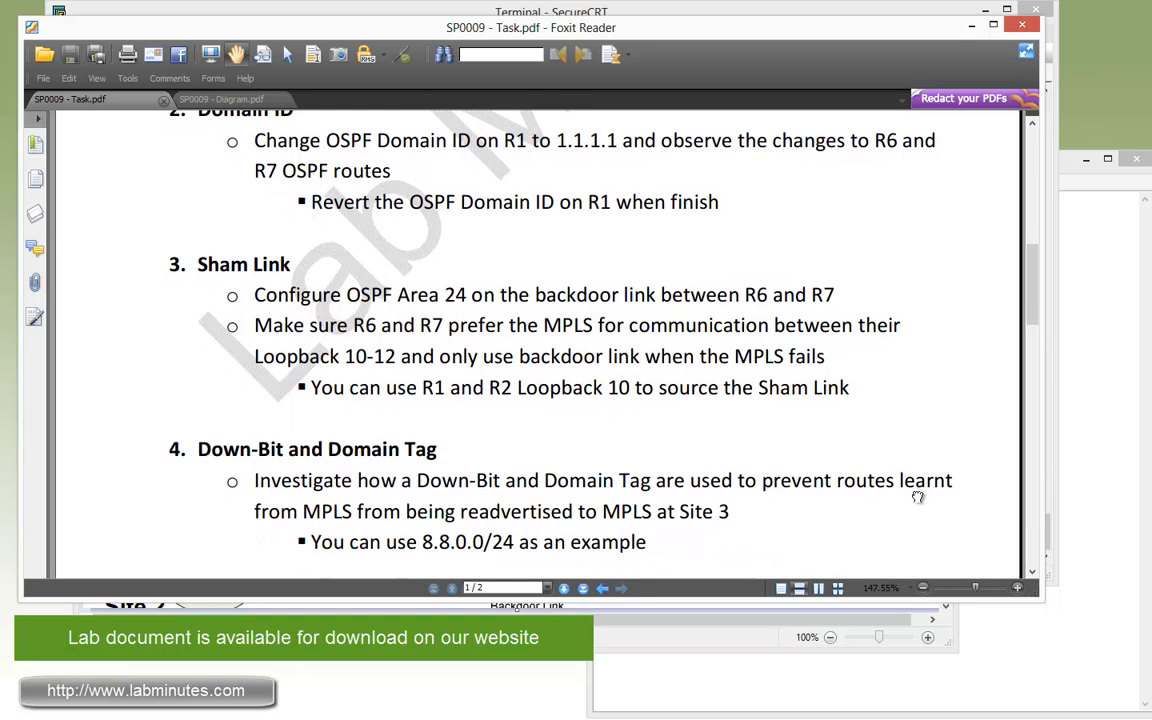
scroll(down, 3)
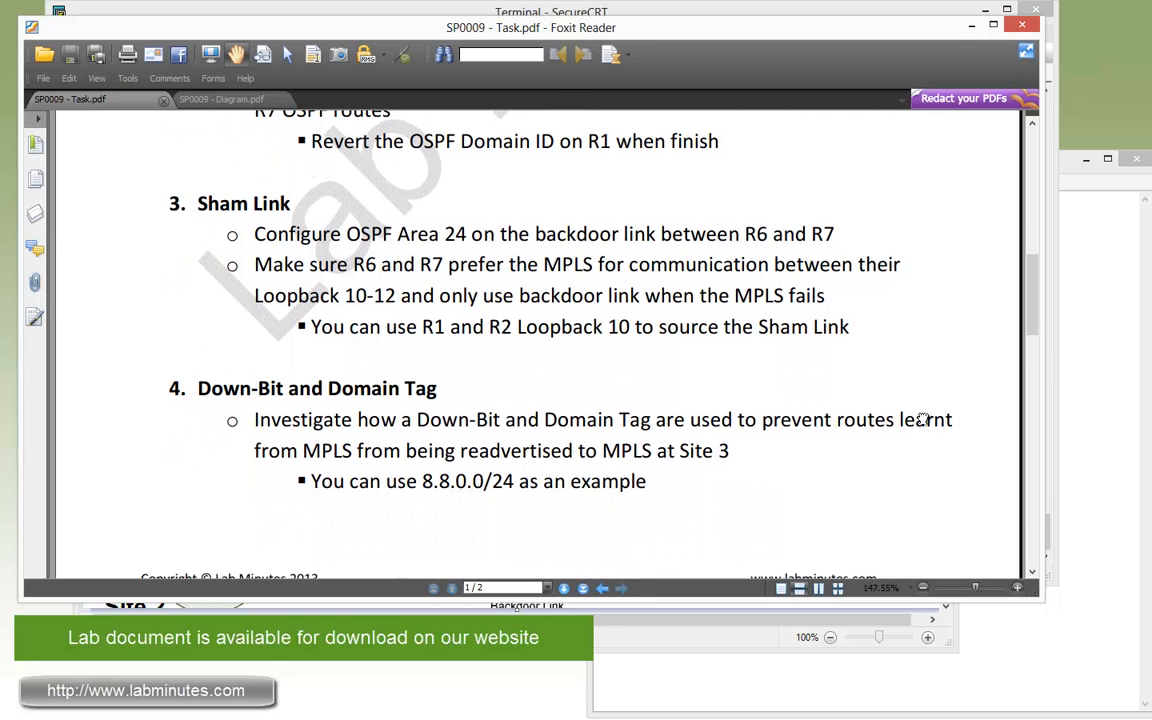
scroll(down, 3)
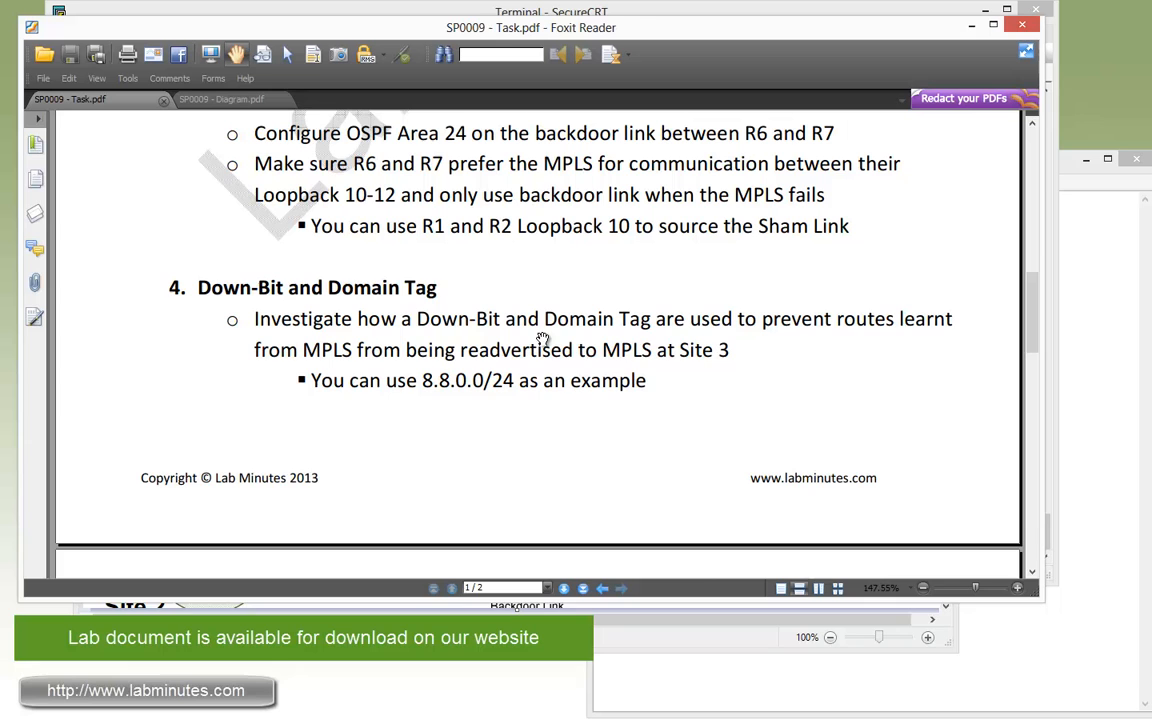
mouse_move(770, 376)
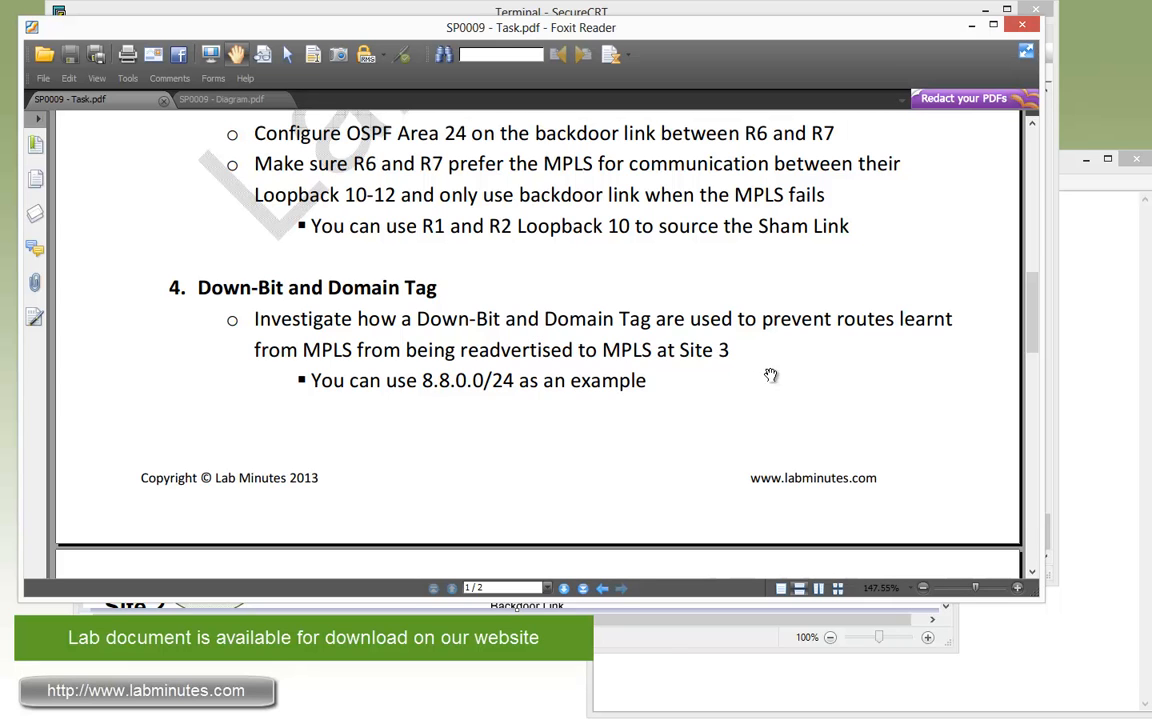
mouse_move(778, 378)
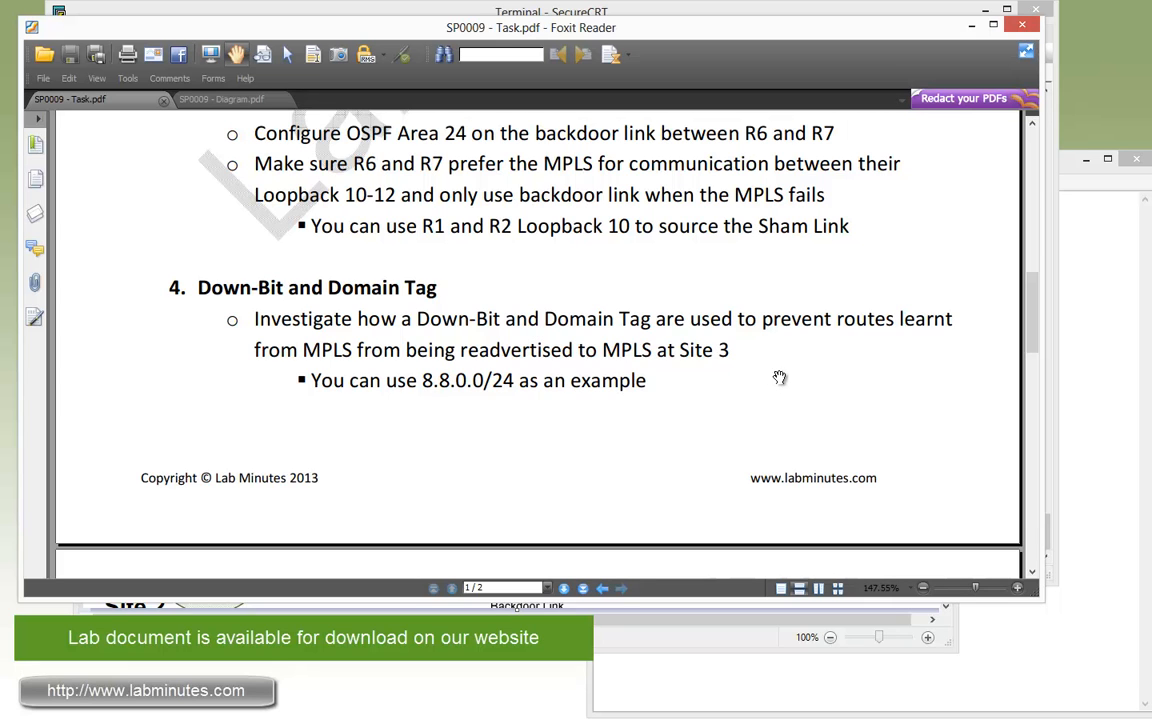
mouse_move(724, 360)
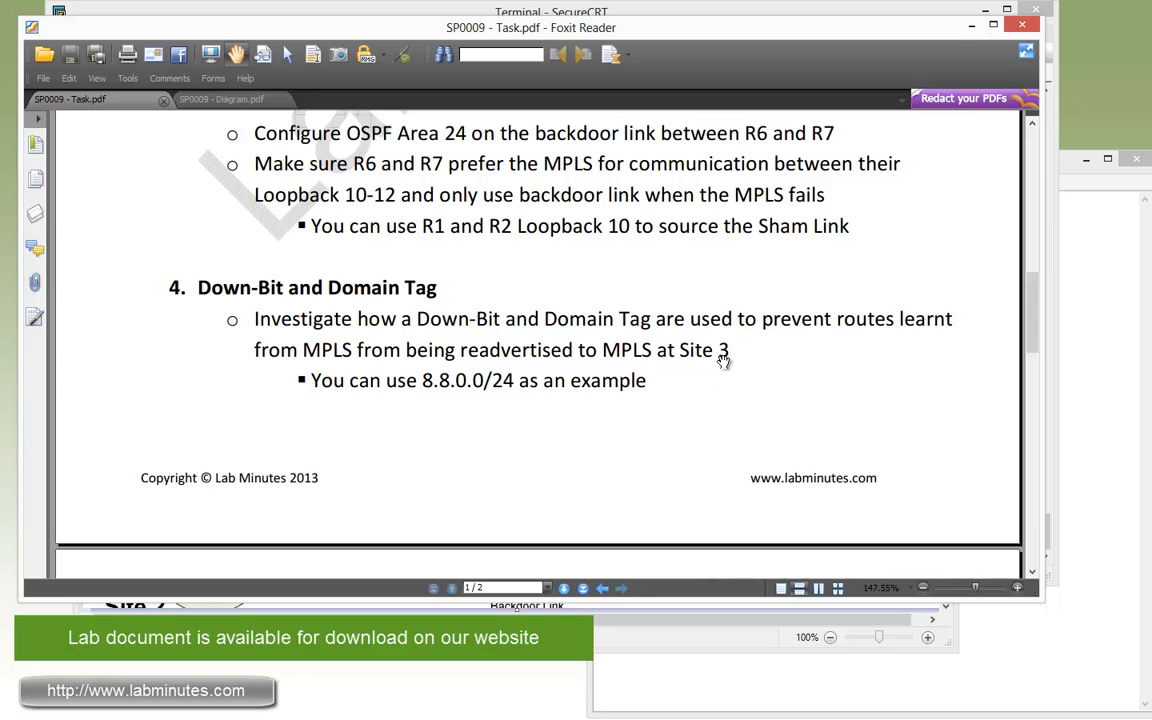
mouse_move(716, 332)
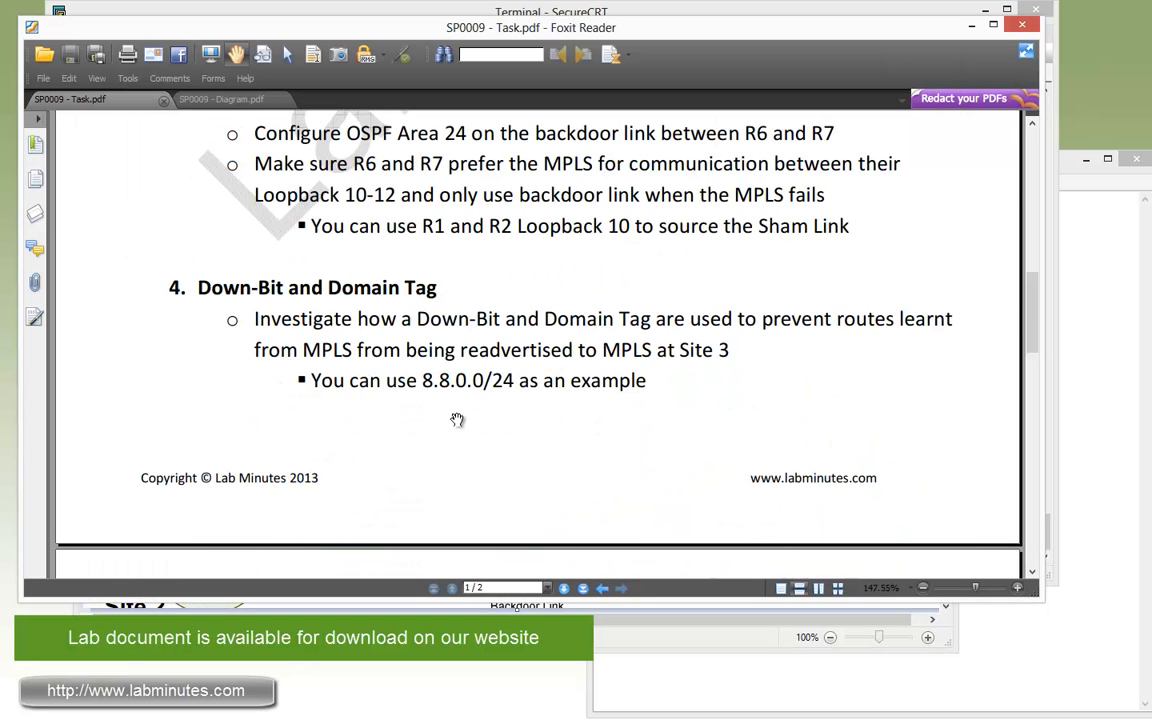
mouse_move(464, 416)
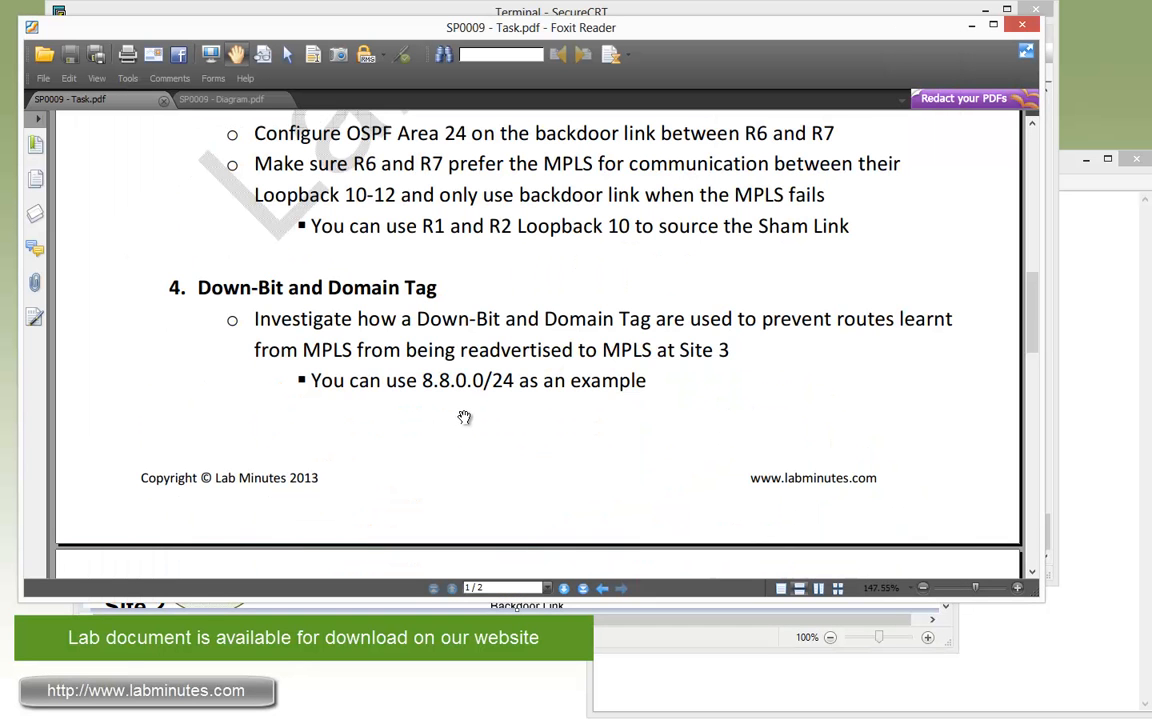
mouse_move(478, 404)
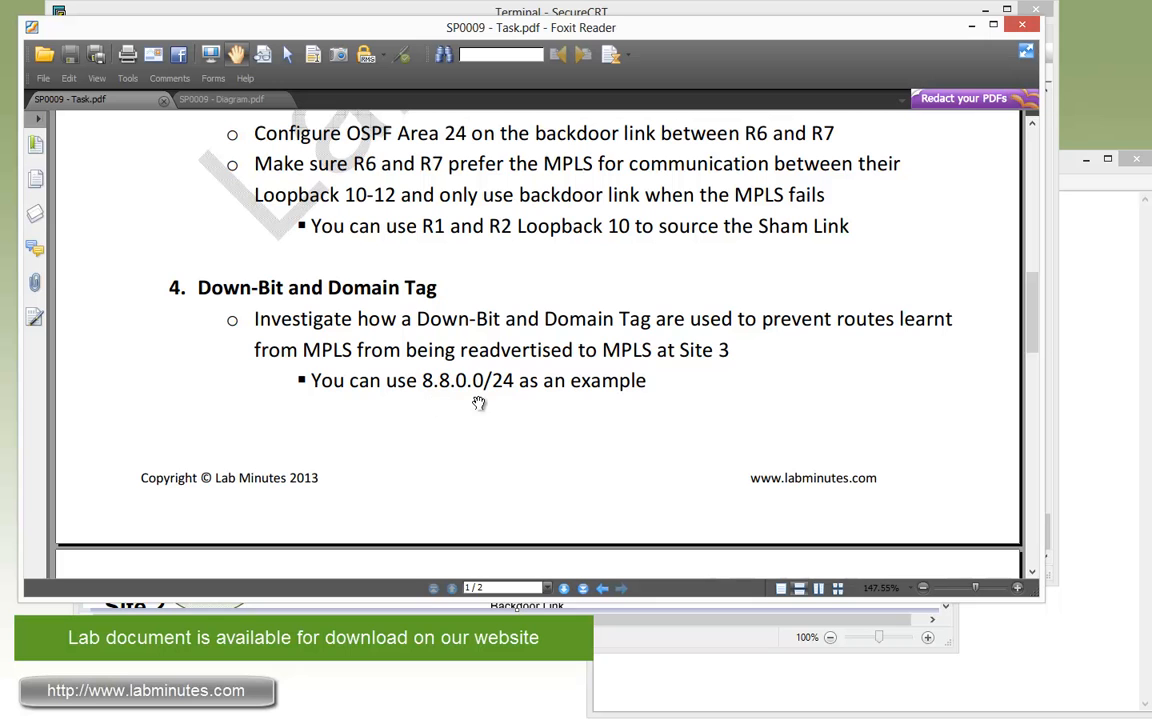
mouse_move(528, 436)
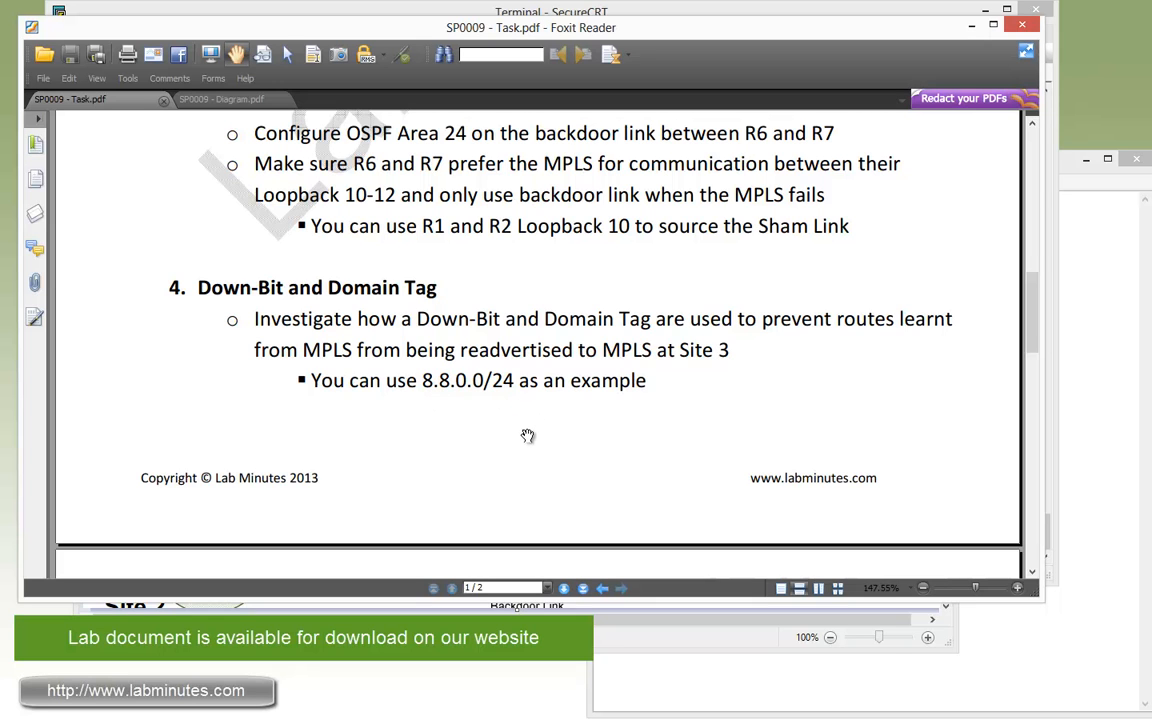
scroll(down, 3)
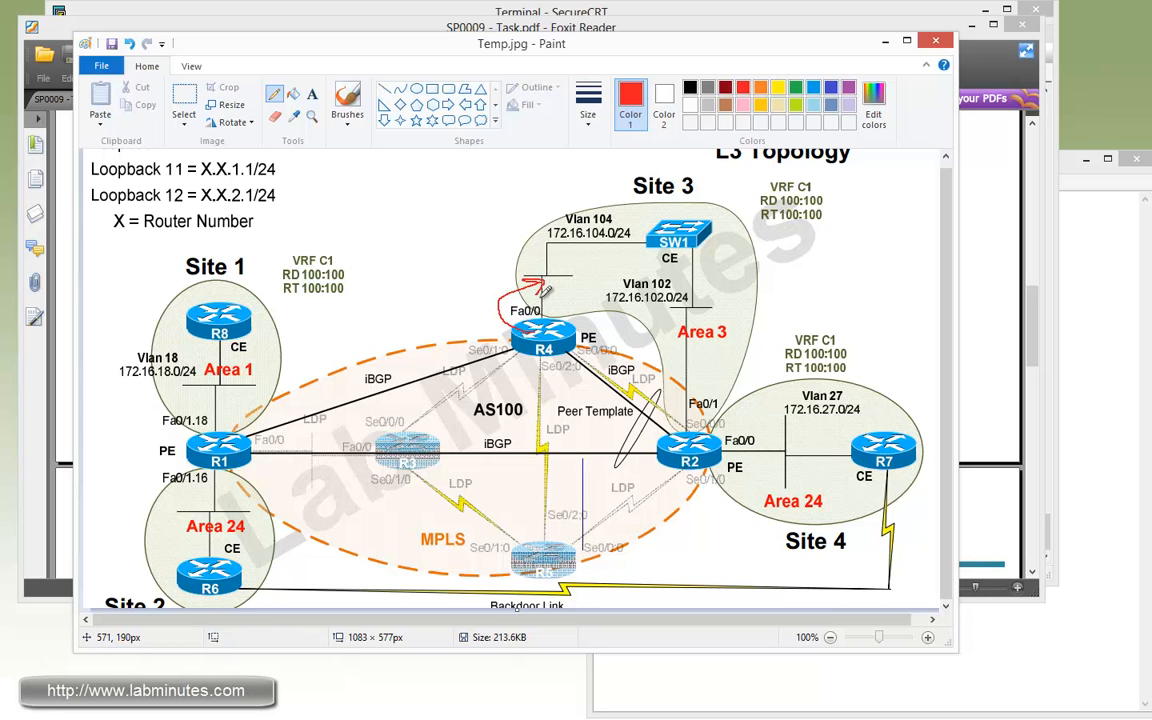
mouse_move(556, 330)
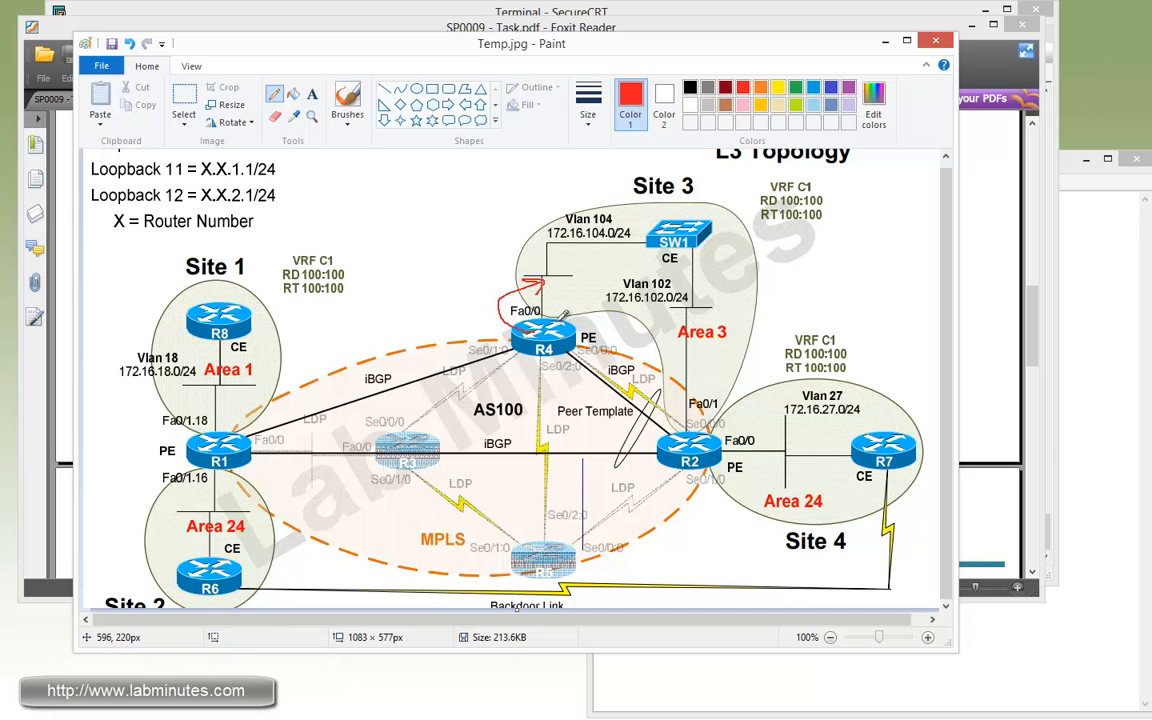
mouse_move(700, 436)
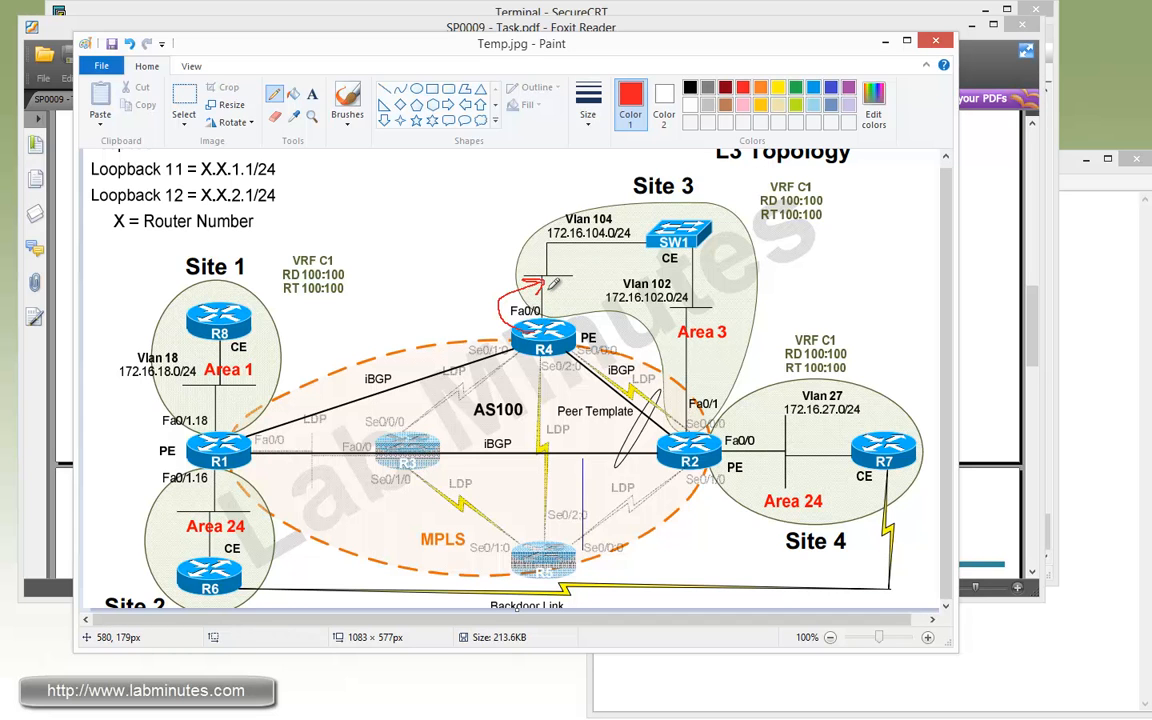
mouse_move(556, 284)
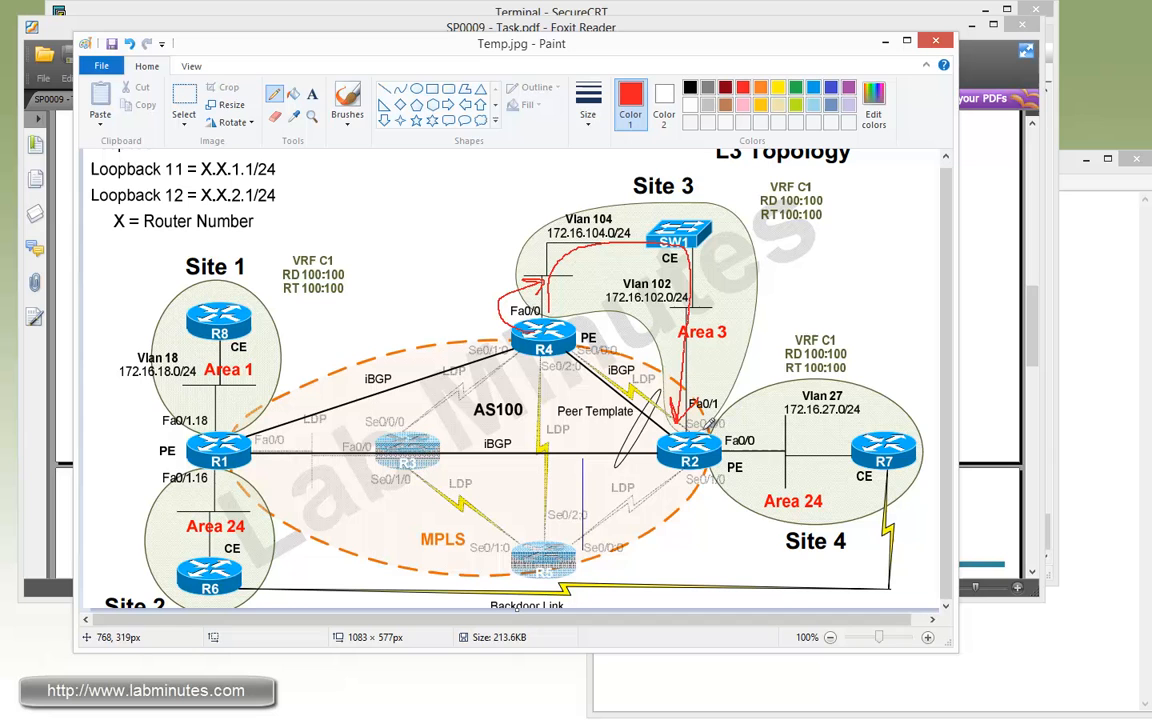
mouse_move(700, 378)
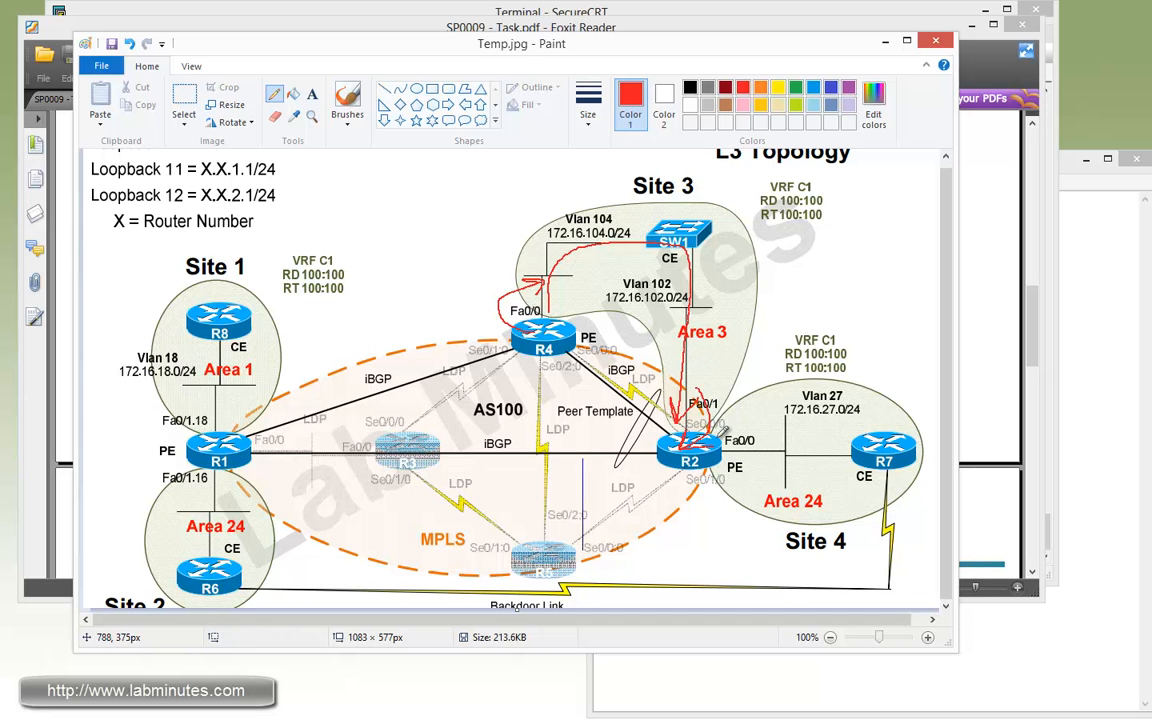
mouse_move(760, 410)
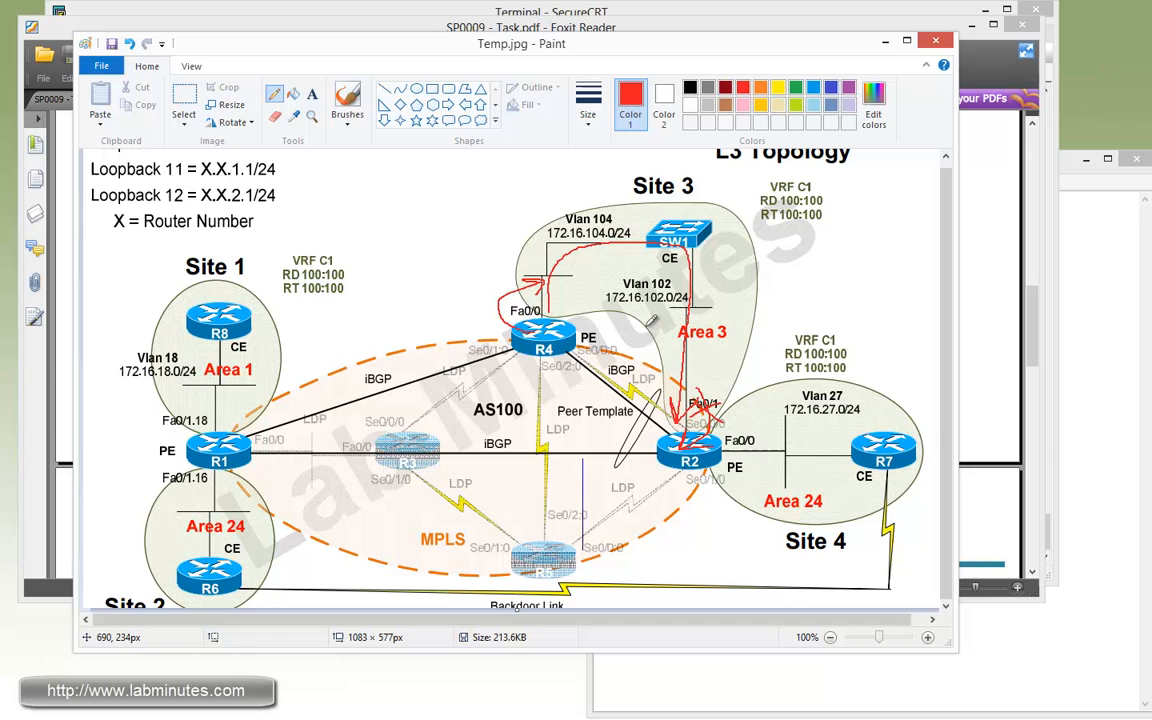
mouse_move(690, 404)
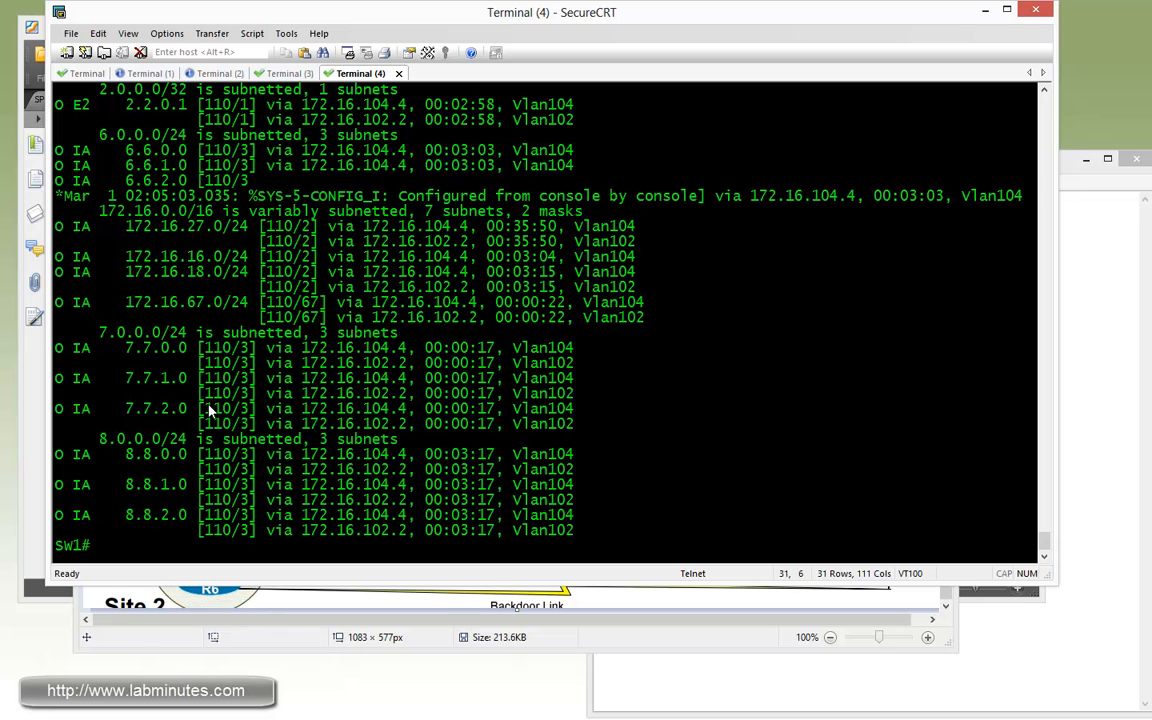
mouse_move(584, 430)
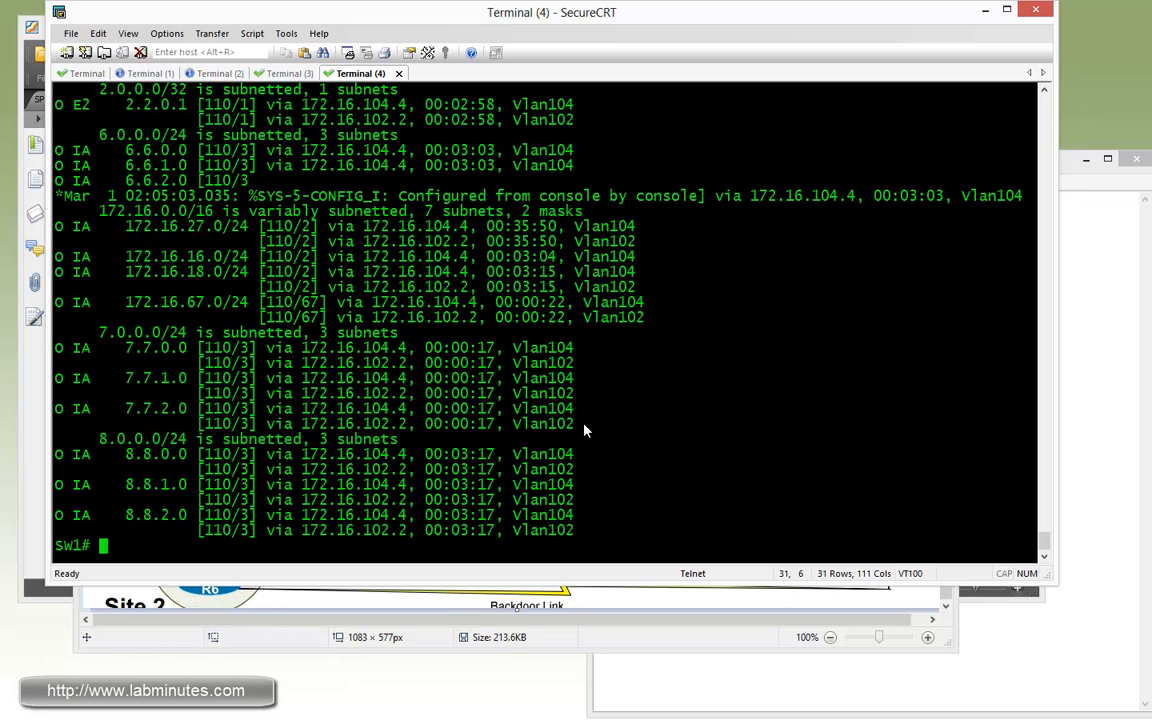
mouse_move(562, 432)
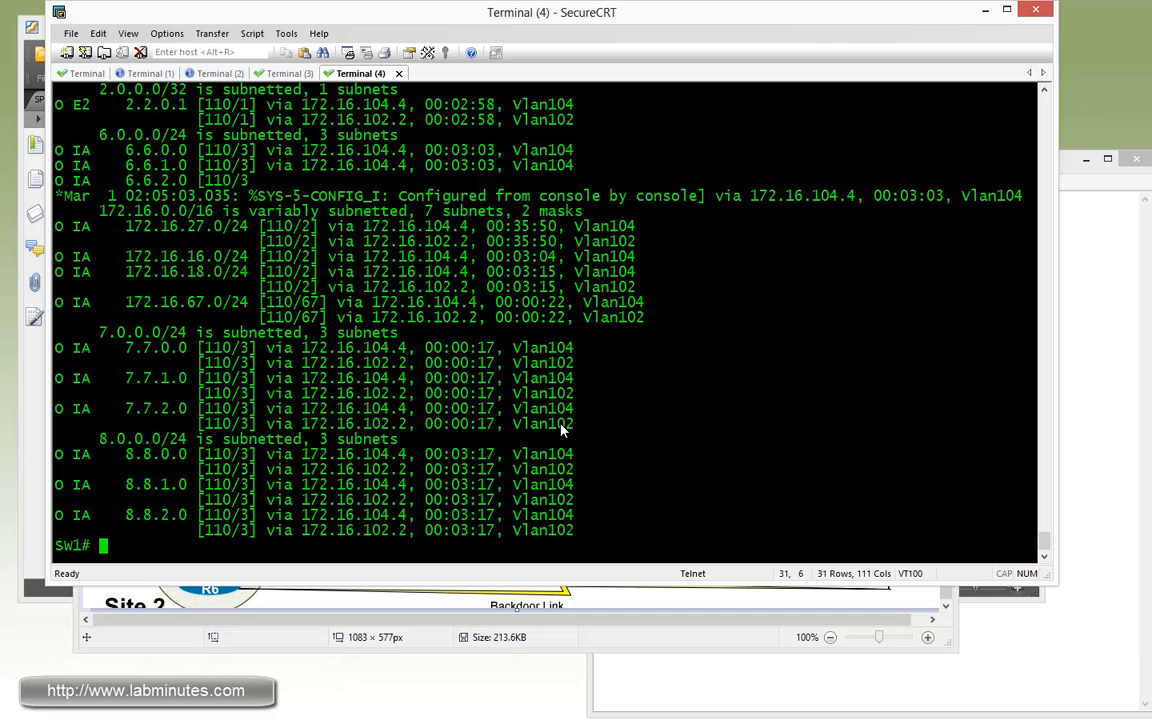
Begin a 'sh ip' OSPF show command on SW1 after reviewing its routes via vlan104 and vlan102
text(sh ip)
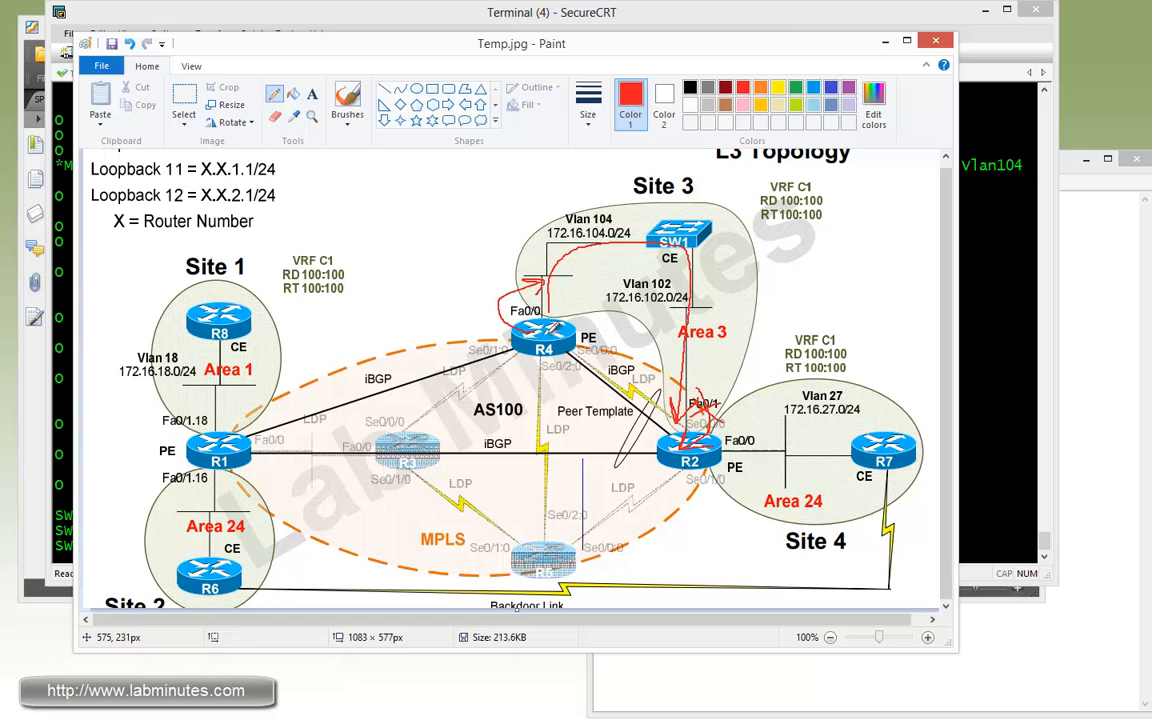
mouse_move(708, 284)
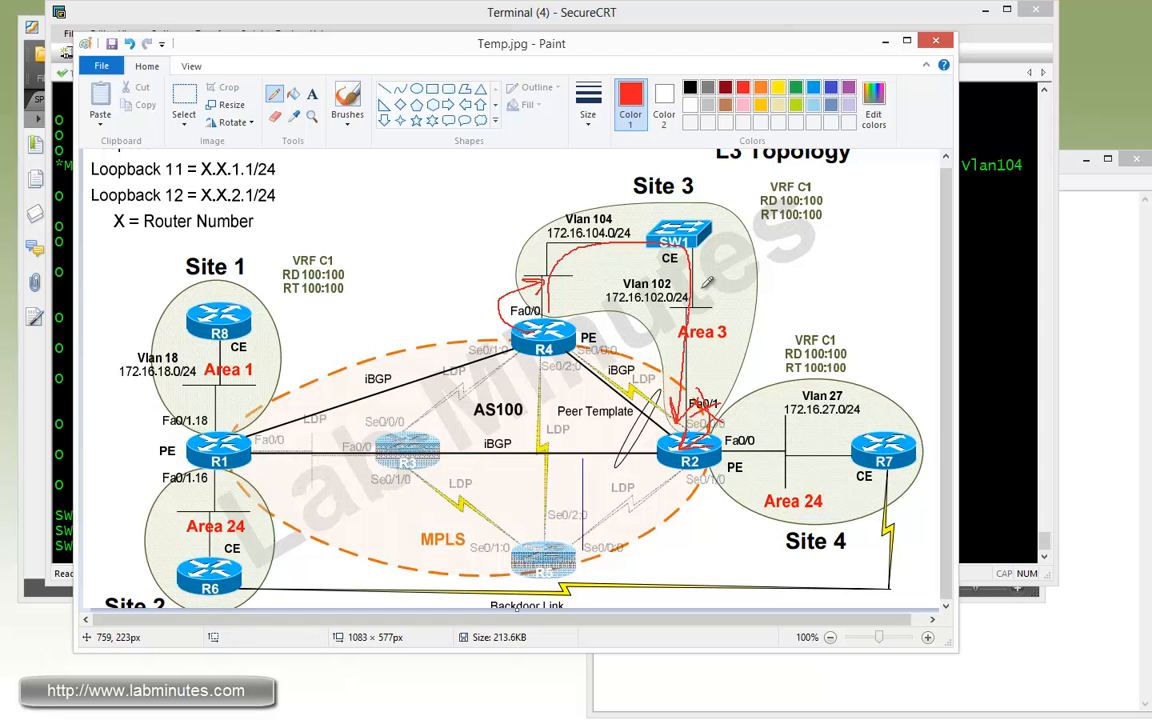
mouse_move(696, 374)
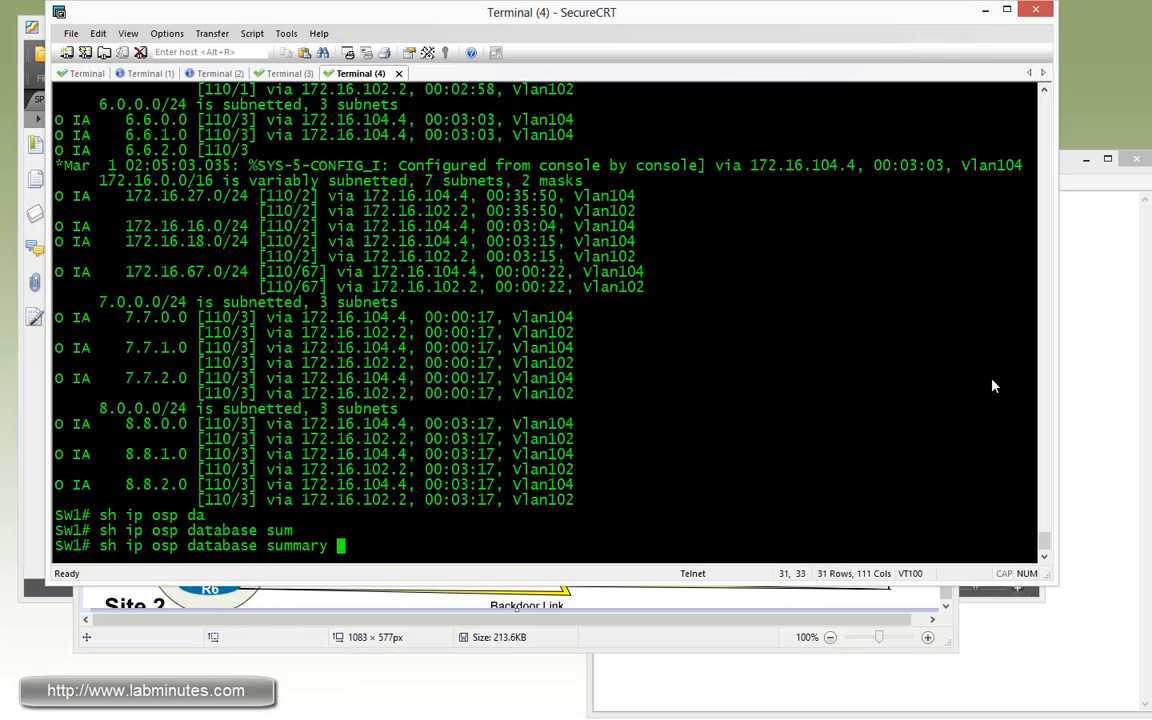
mouse_move(146, 344)
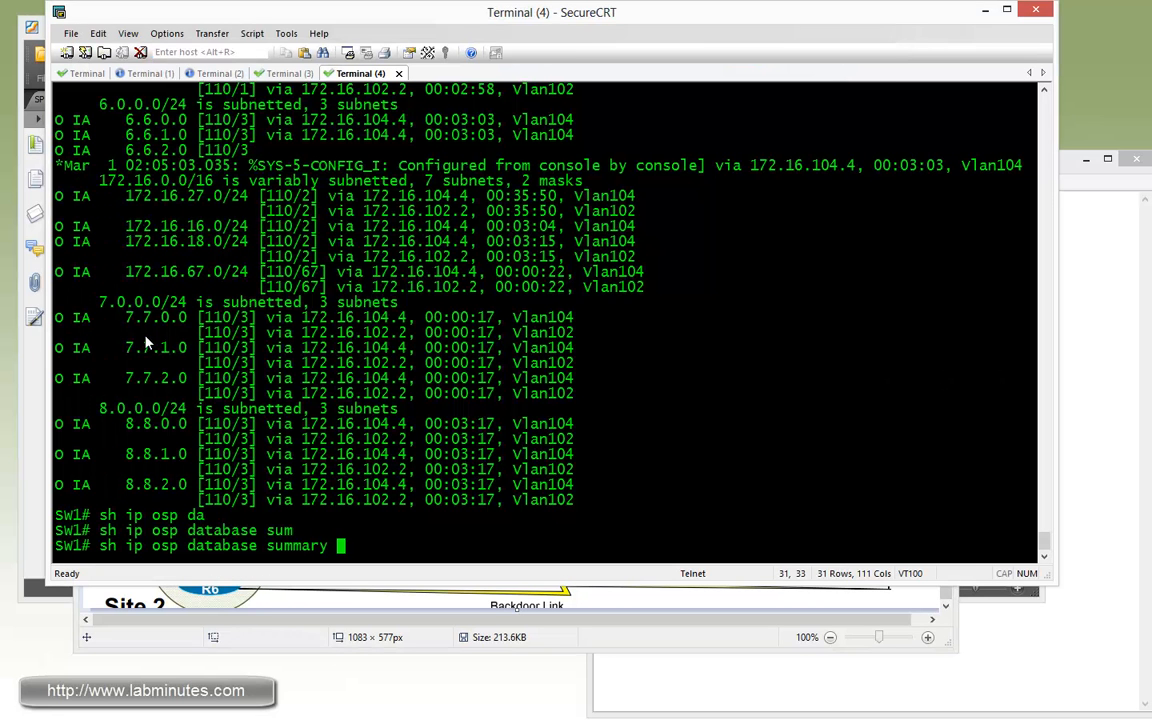
mouse_move(712, 464)
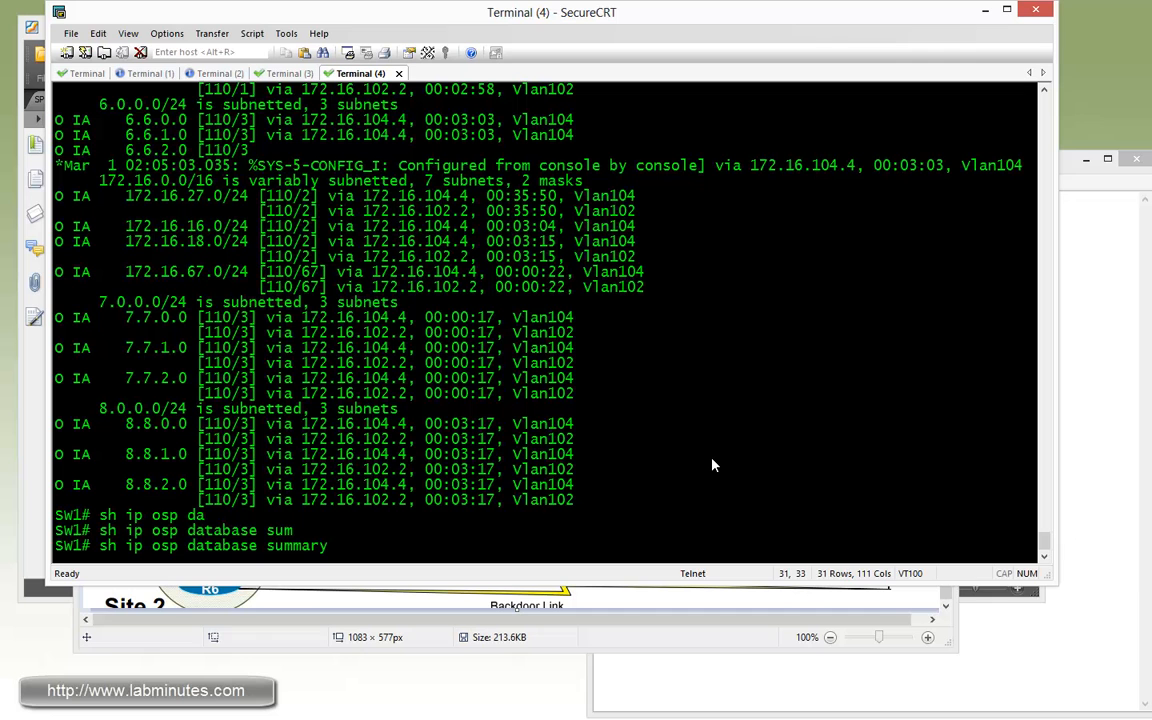
Run 'sh ip osp database summary 8.8.0.0' on SW1 to list the Downward summary LSAs
text(8.8)
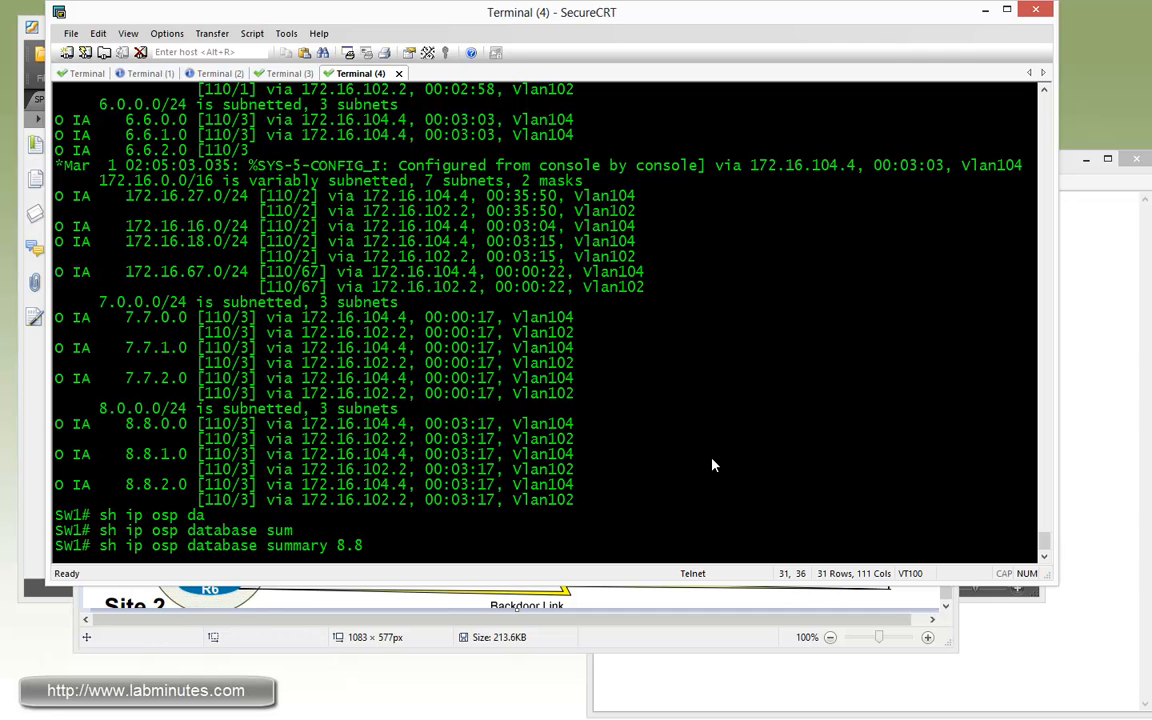
text(.)
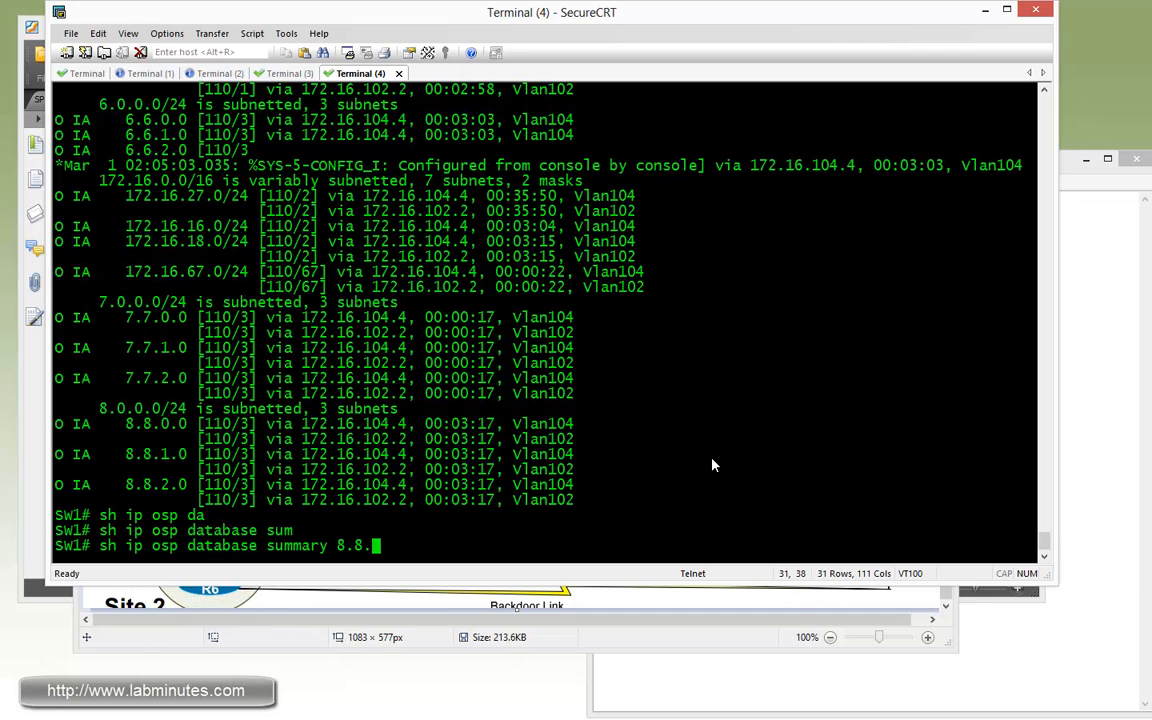
key(Return)
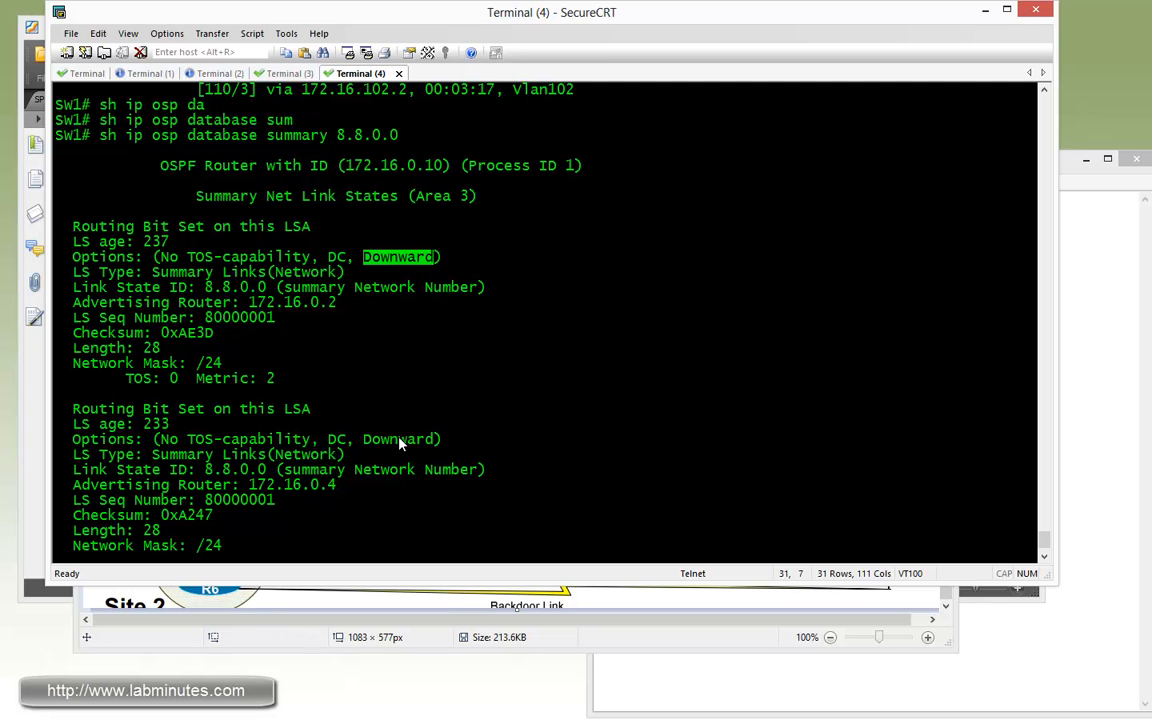
mouse_move(392, 448)
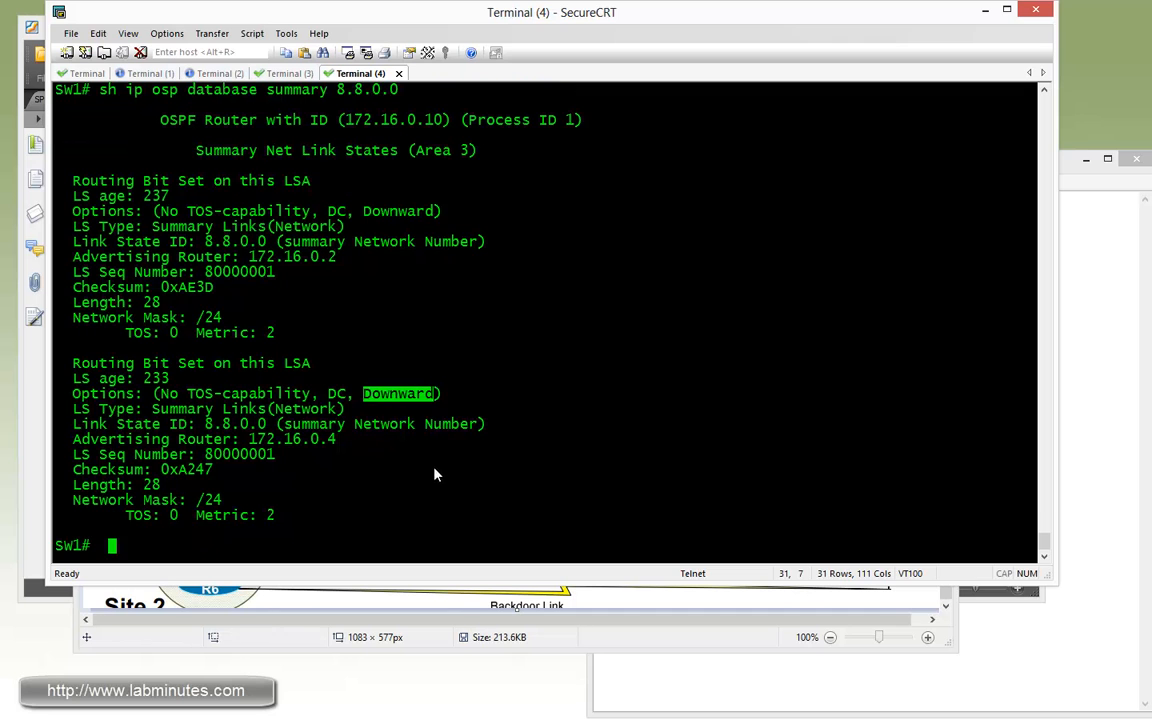
mouse_move(396, 530)
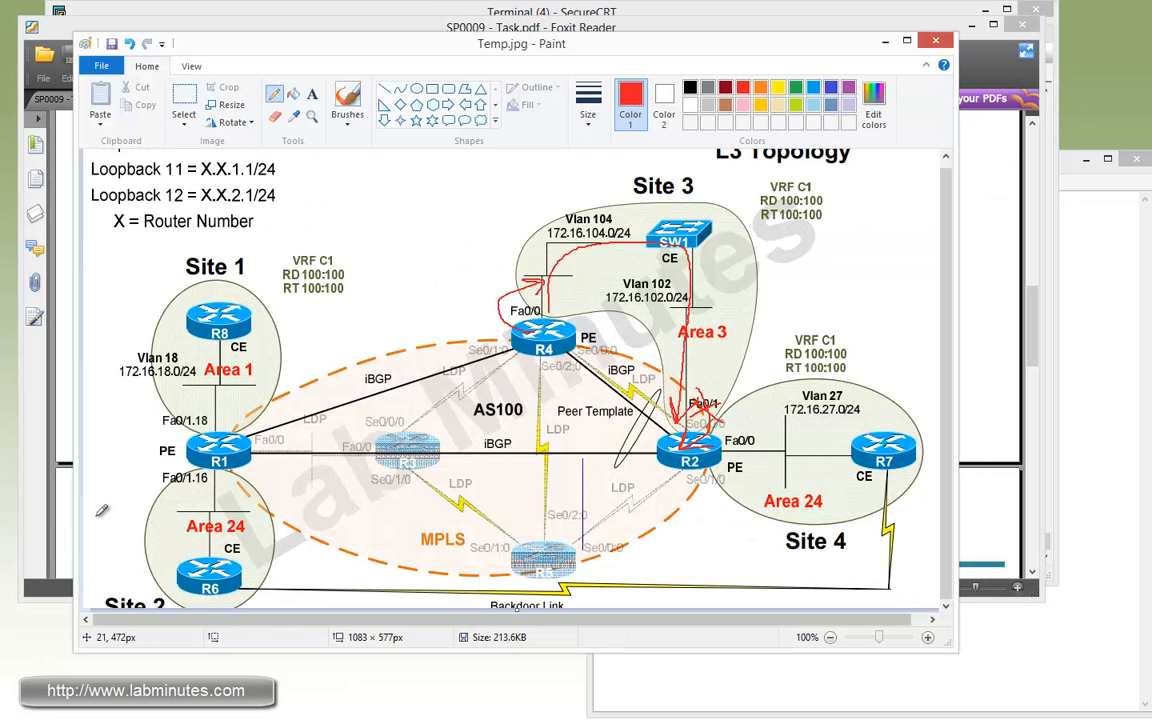
mouse_move(496, 404)
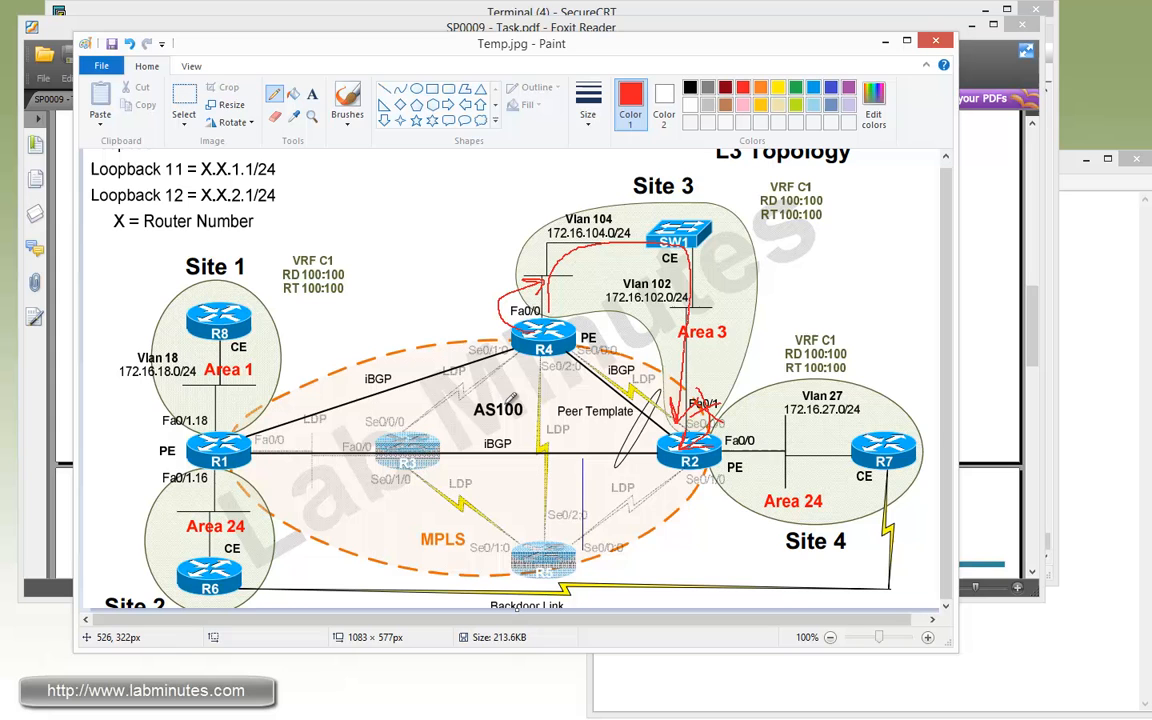
mouse_move(604, 408)
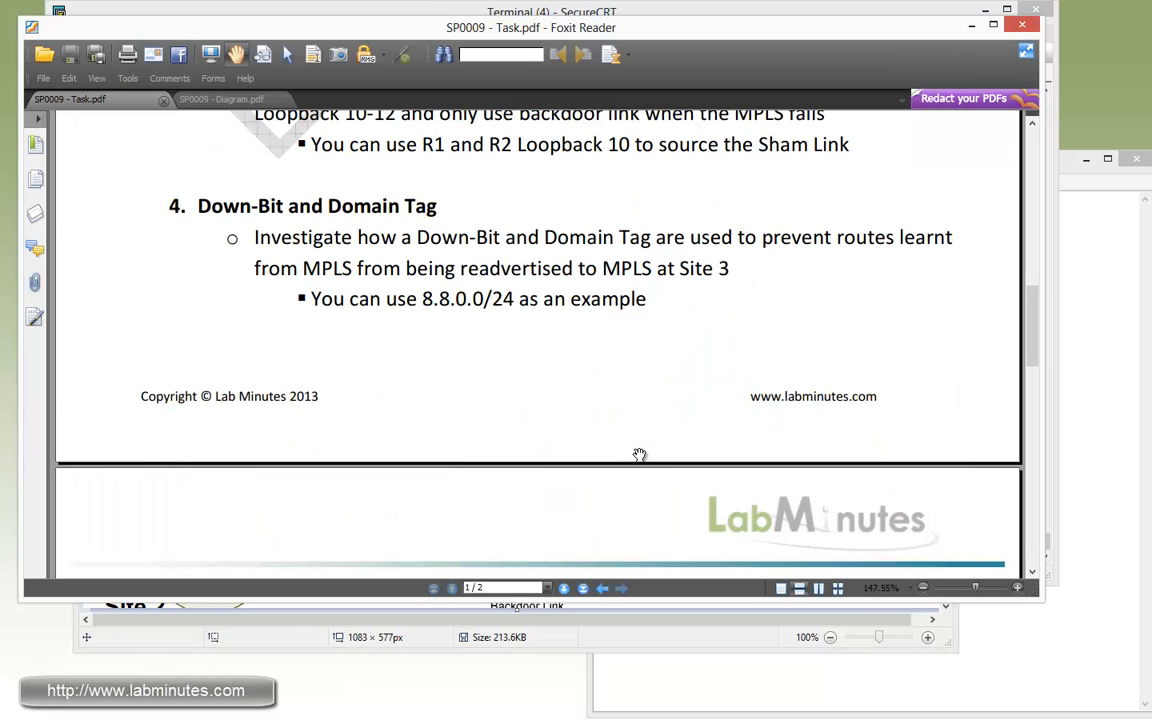
mouse_move(472, 344)
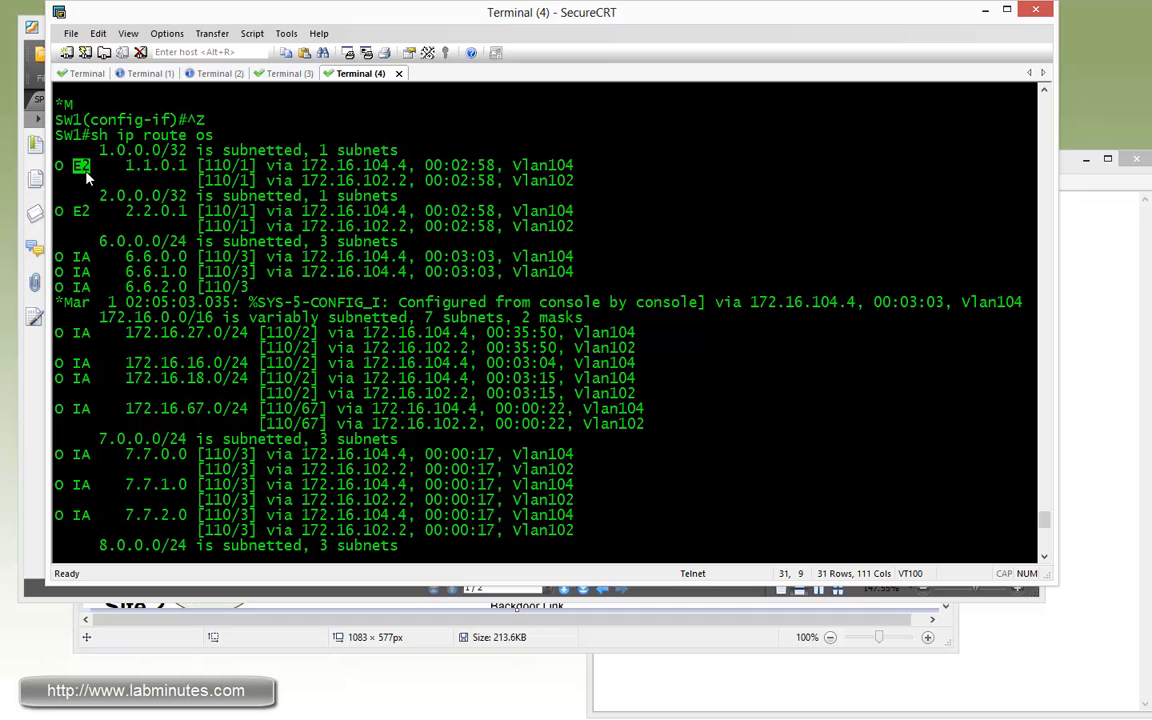
mouse_move(144, 176)
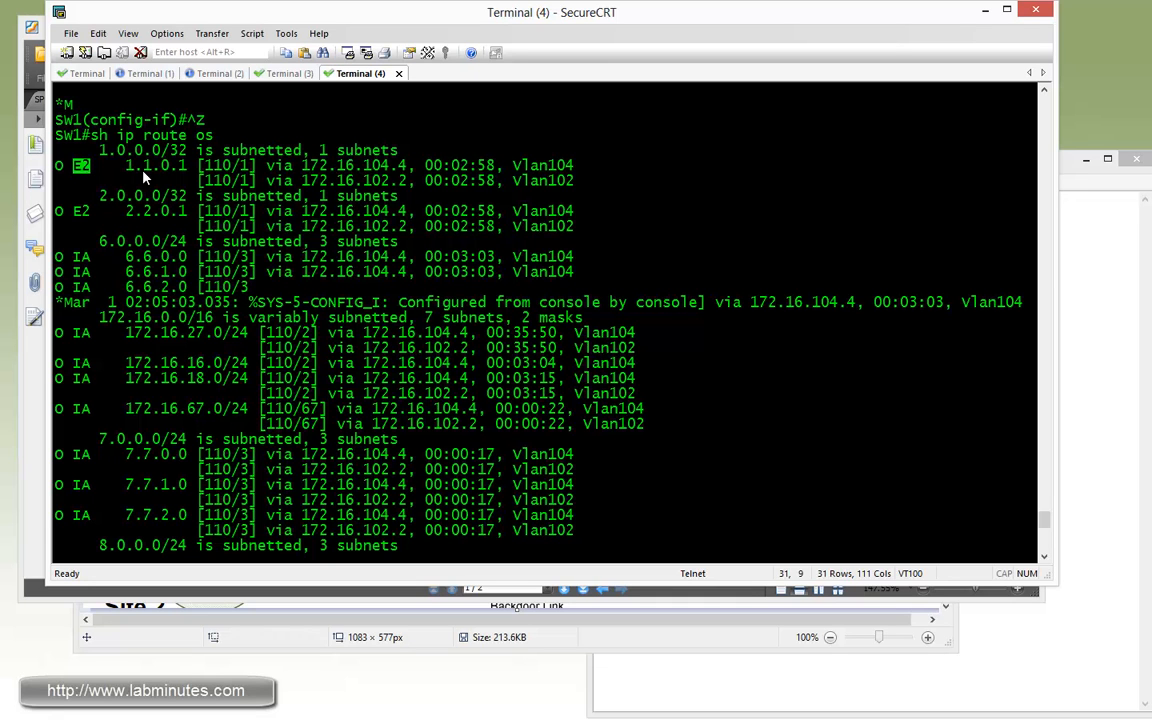
mouse_move(180, 220)
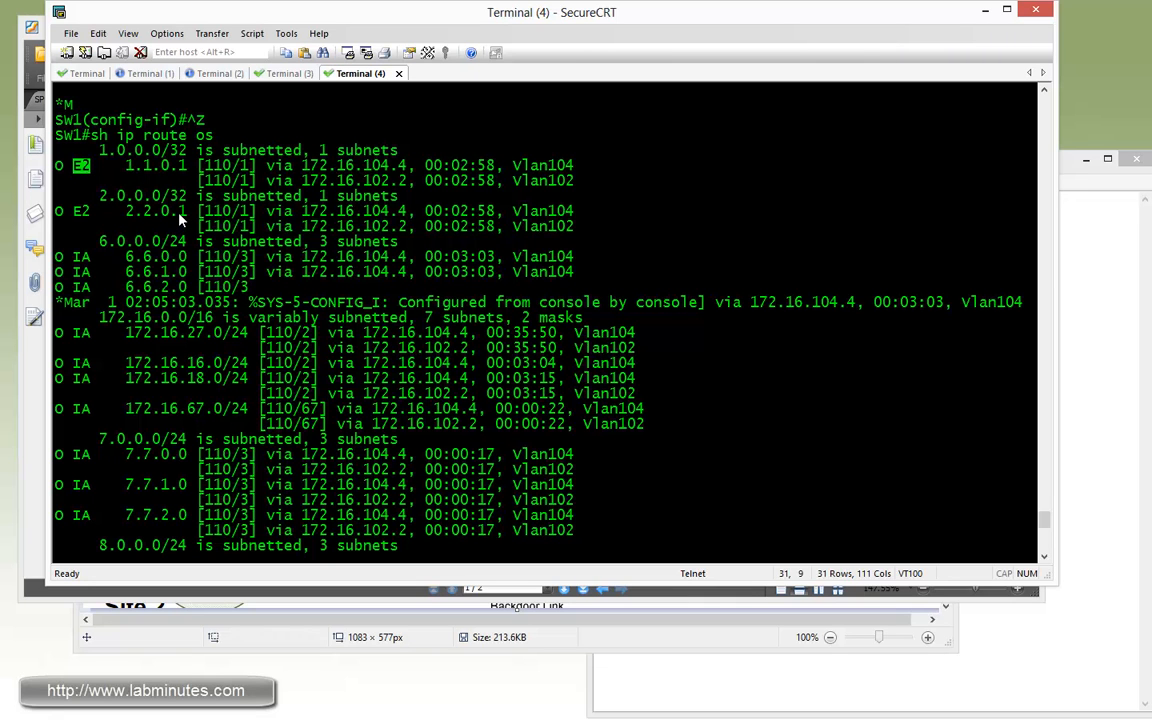
mouse_move(84, 176)
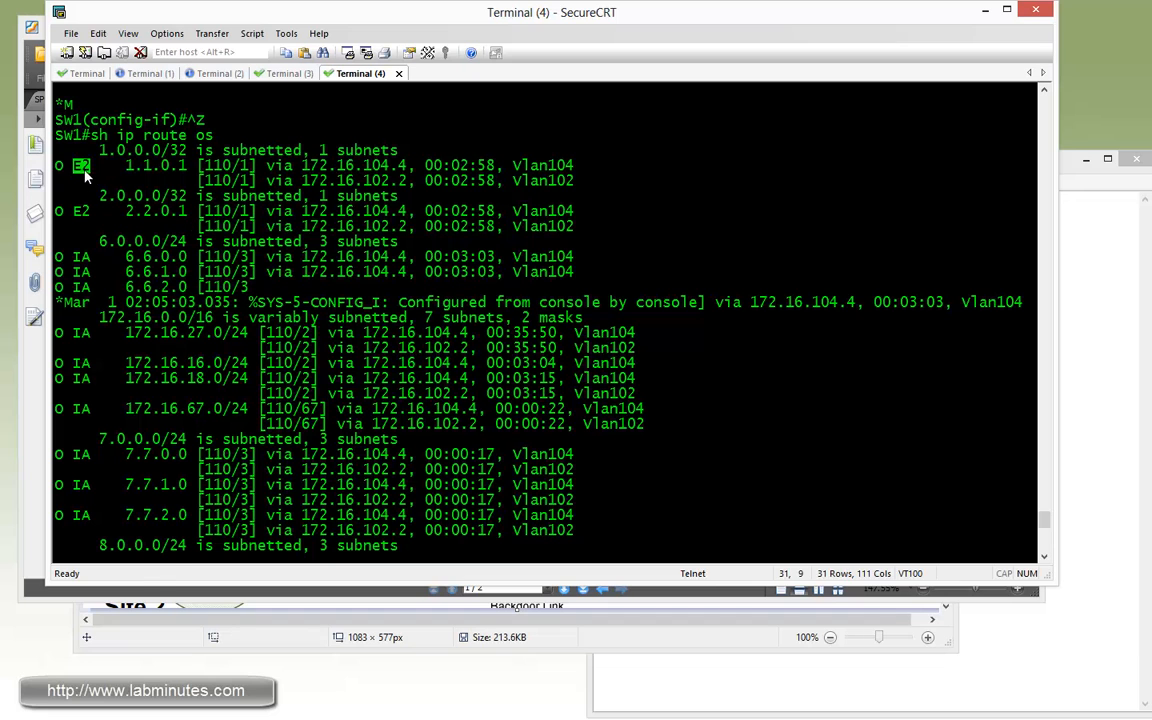
mouse_move(82, 218)
text(sh i)
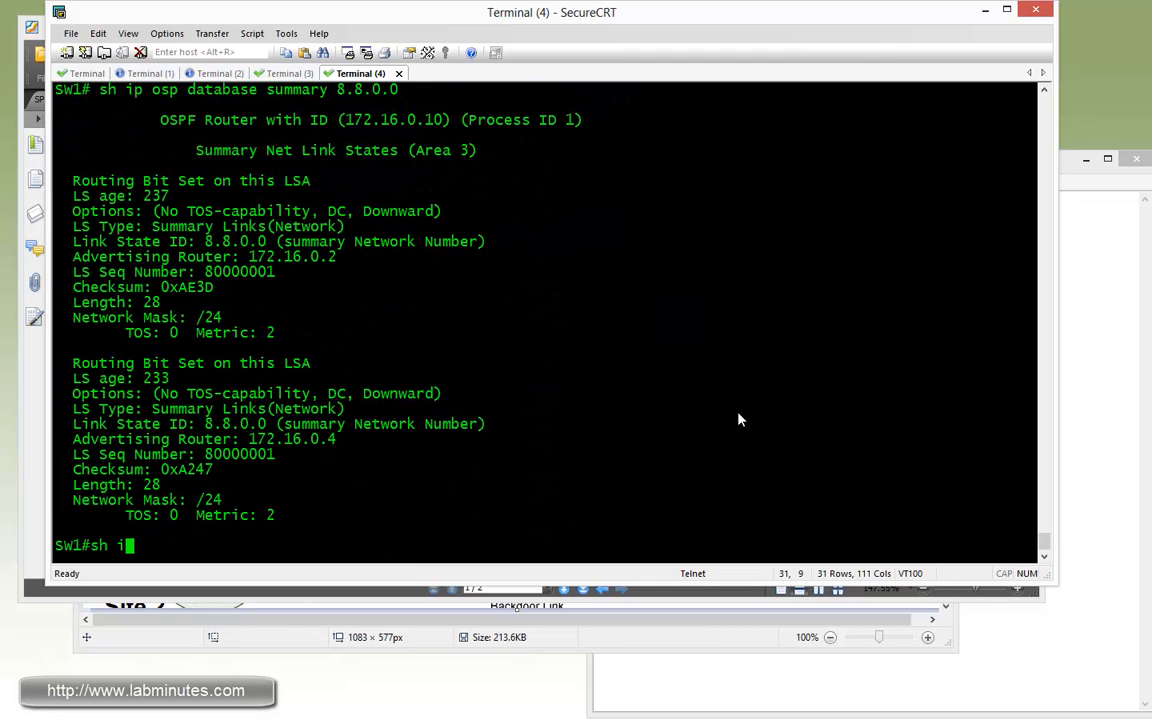
mouse_move(560, 492)
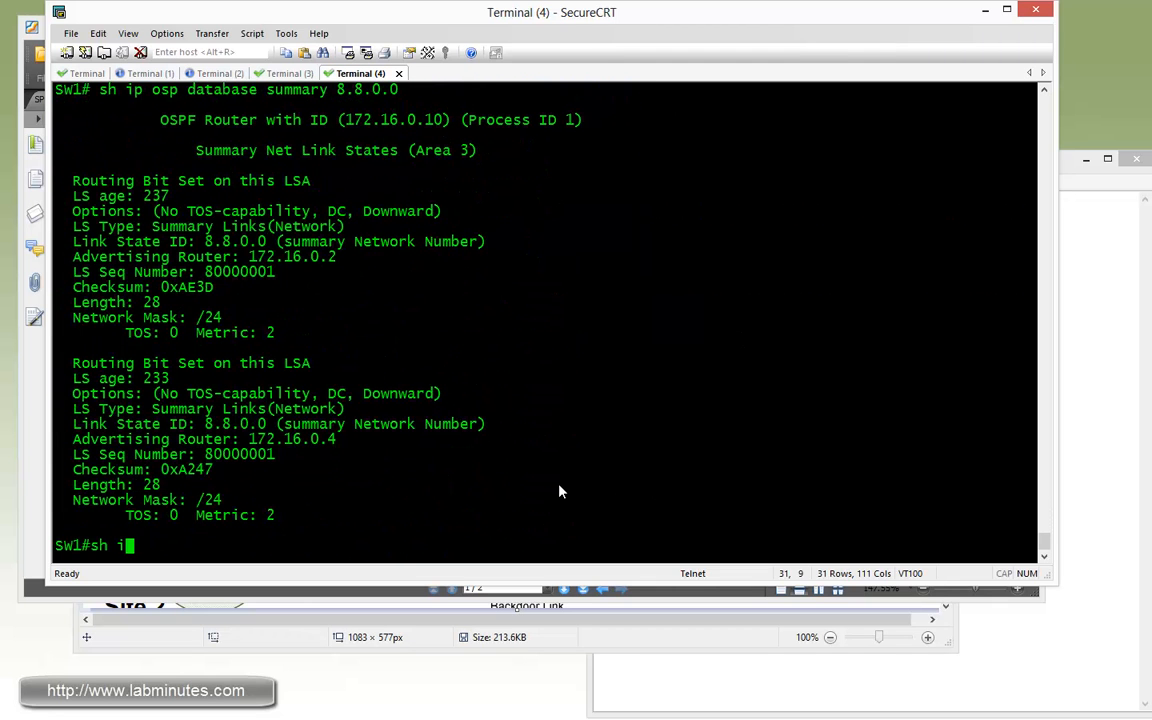
Run show ip route ospf and show ip ospf database summary 8.8.0.1 on SW1
text(p route os)
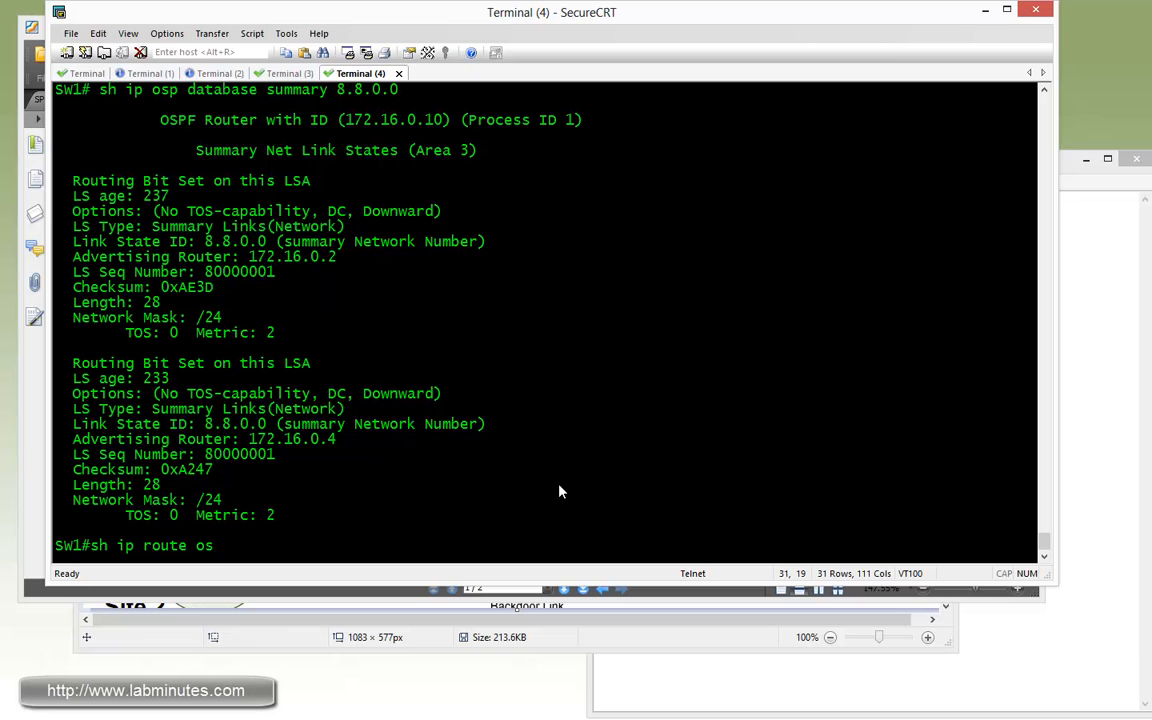
text(sh ip osp database summary 8.8.0.)
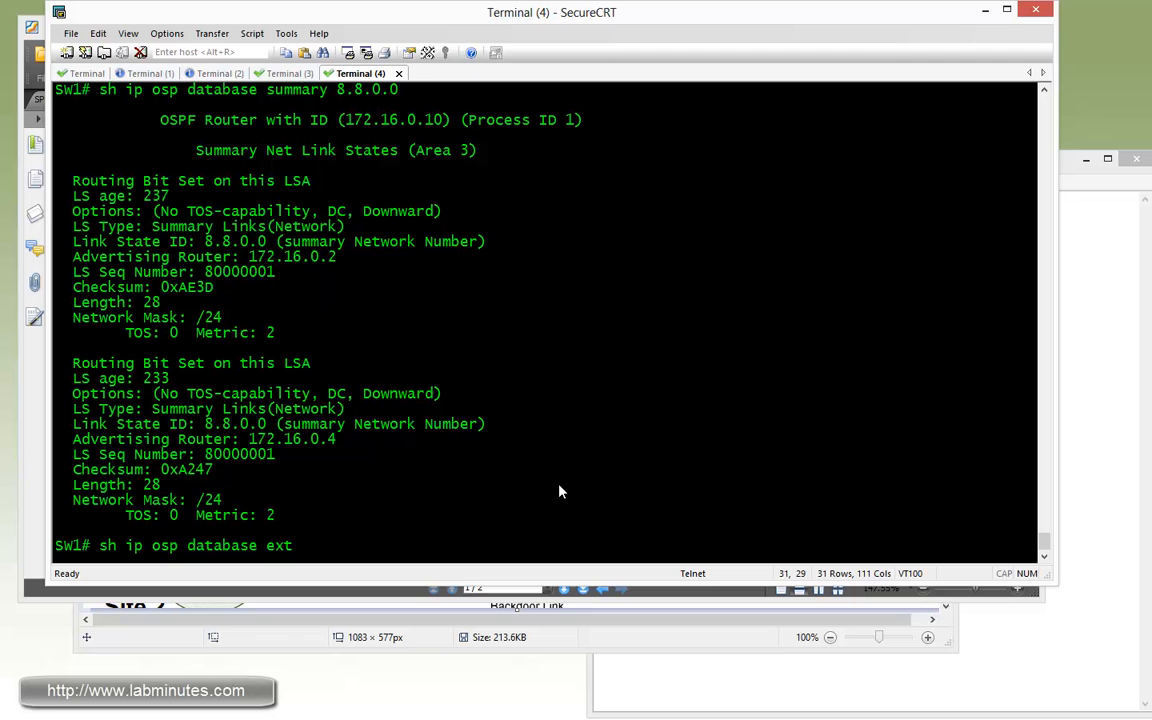
text(1.1.0.1)
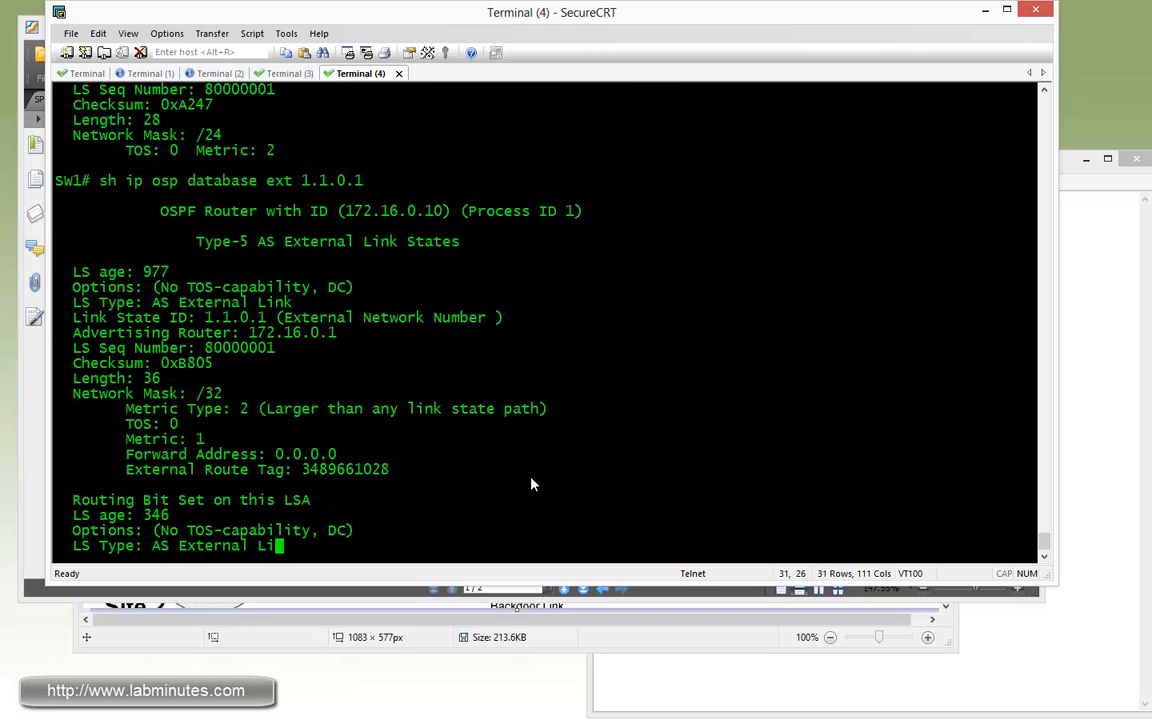
scroll(up, 3)
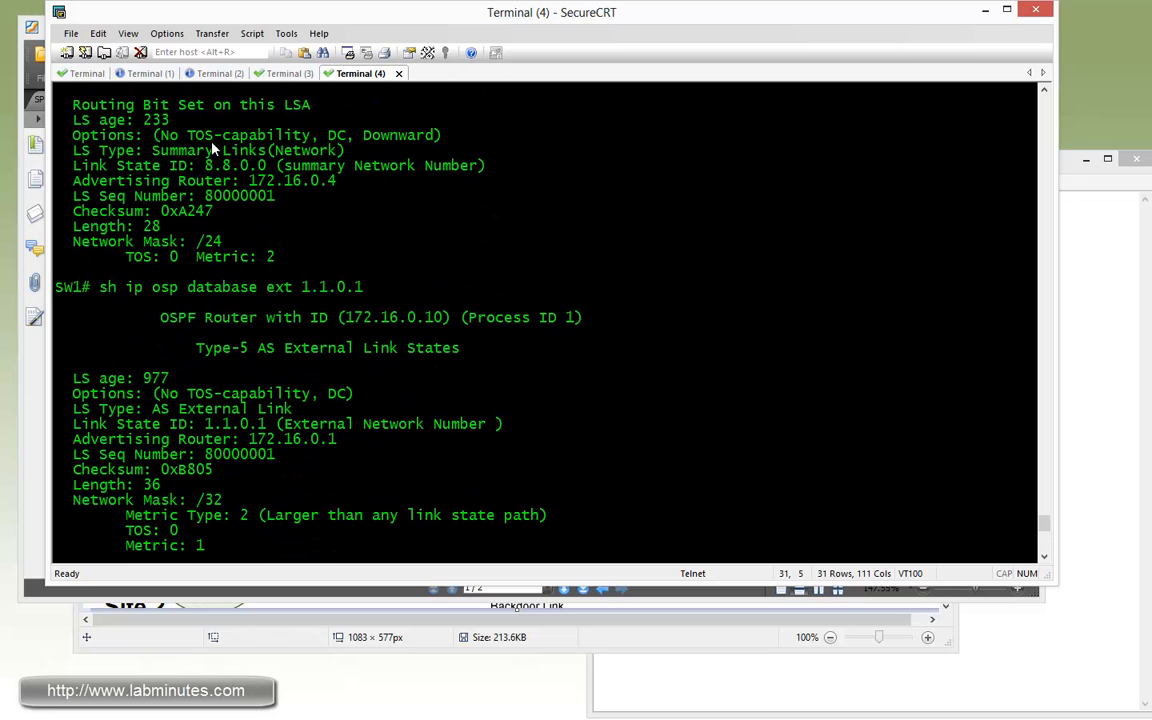
scroll(up, 3)
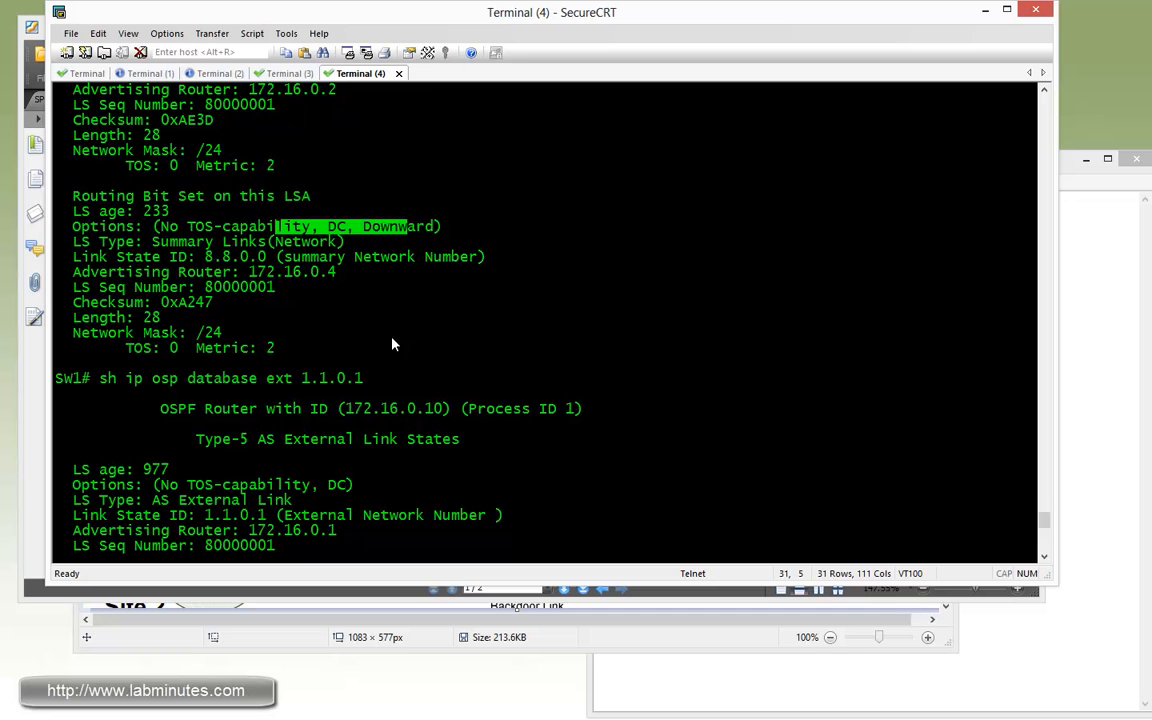
scroll(down, 3)
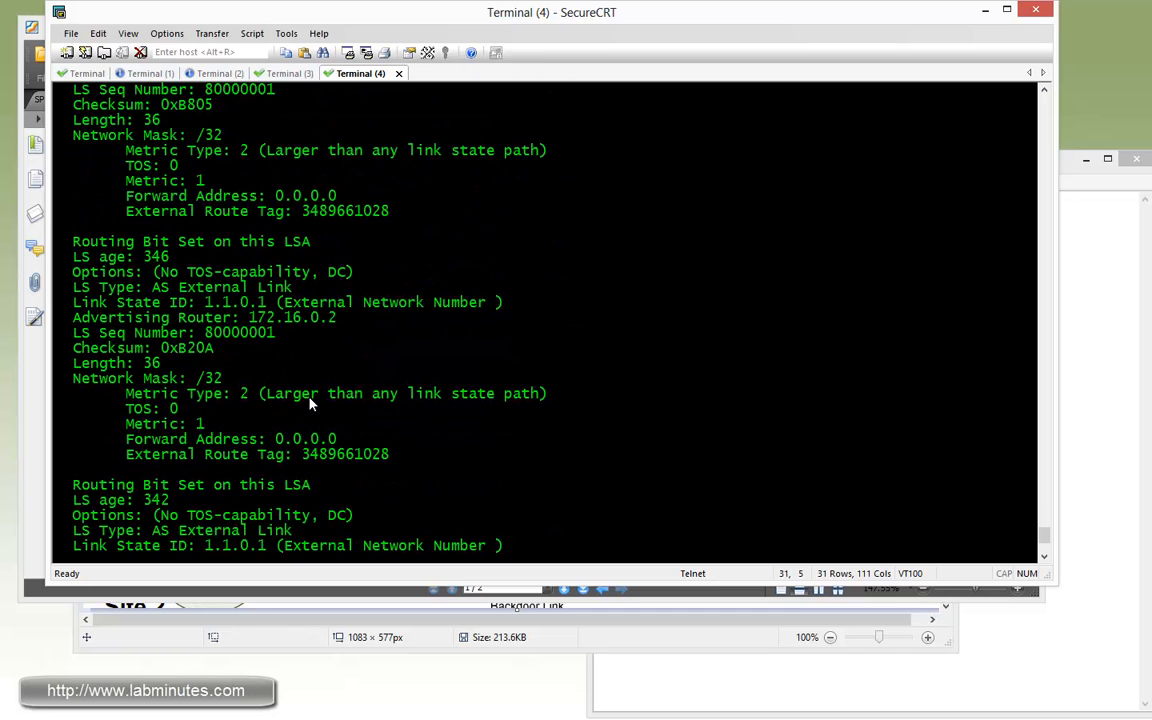
scroll(up, 3)
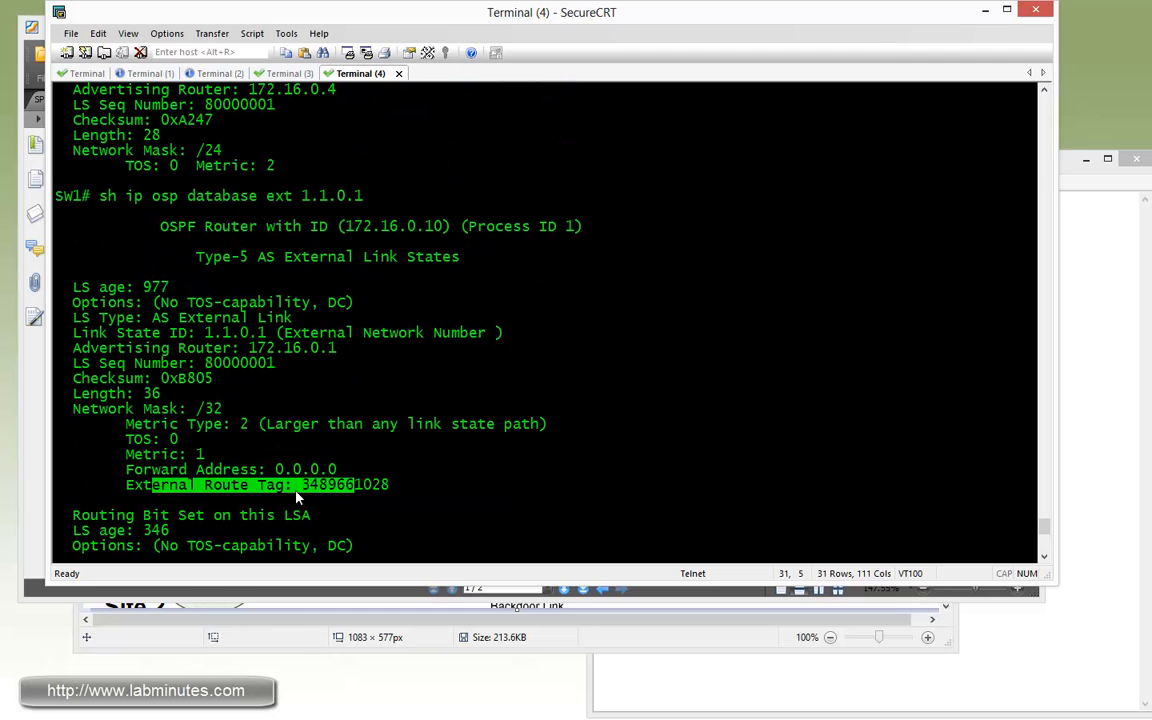
double_click(340, 486)
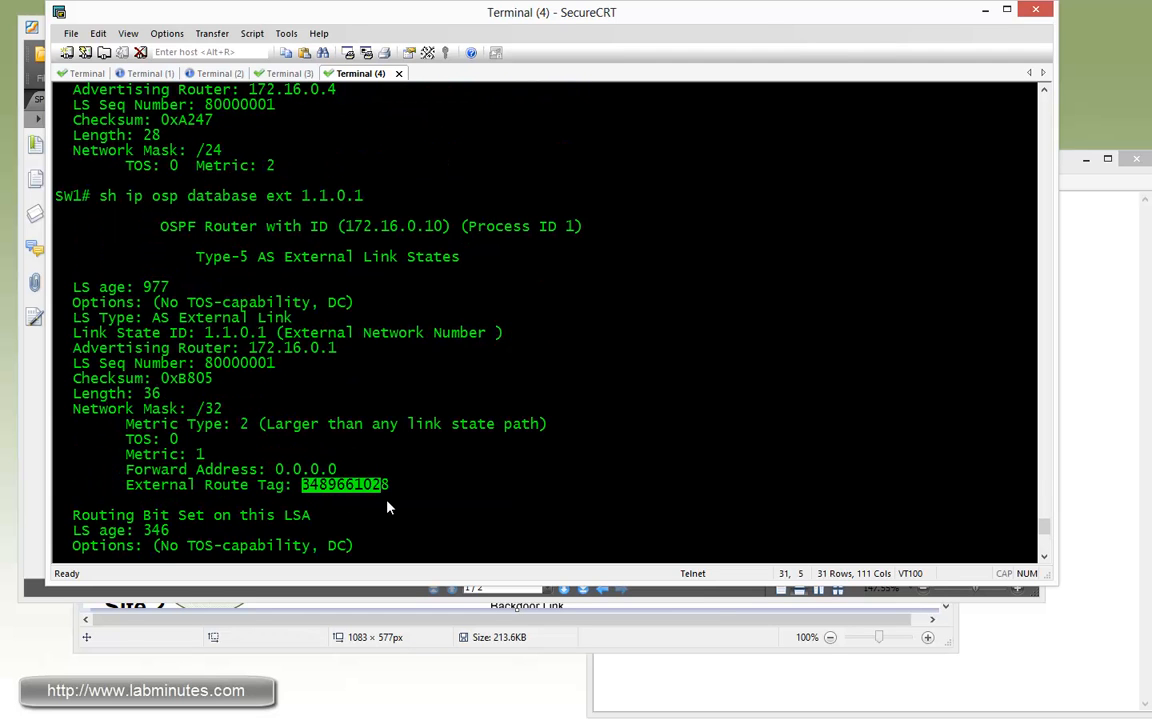
scroll(down, 3)
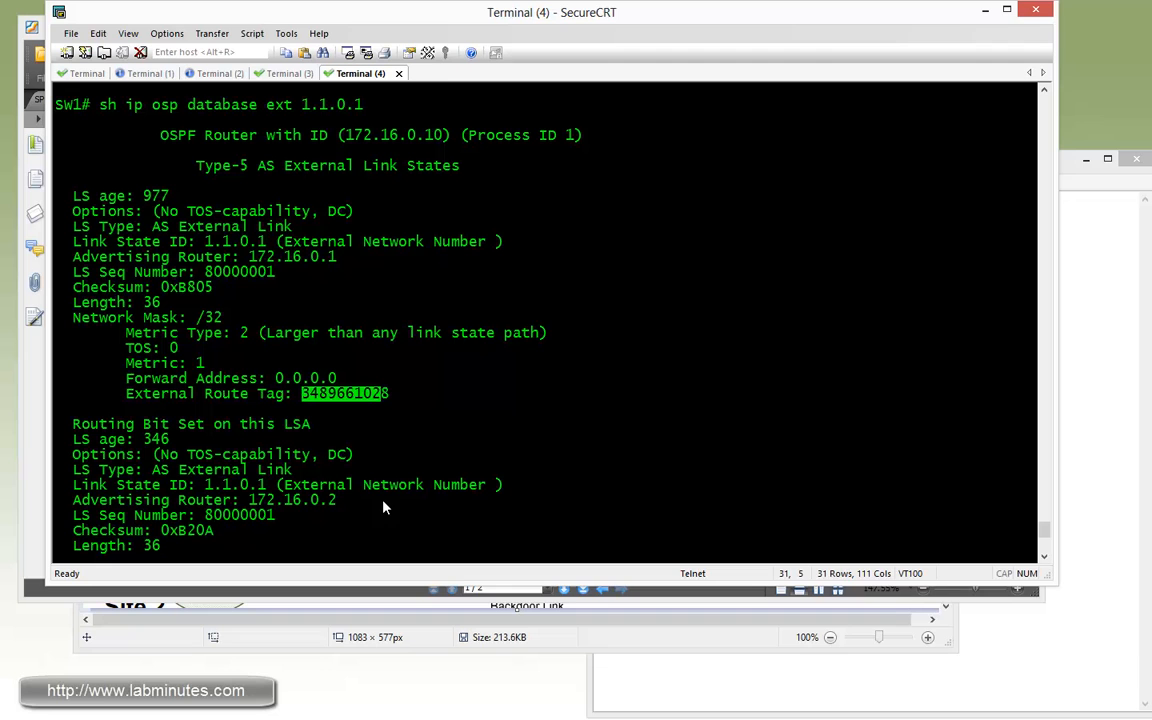
mouse_move(378, 504)
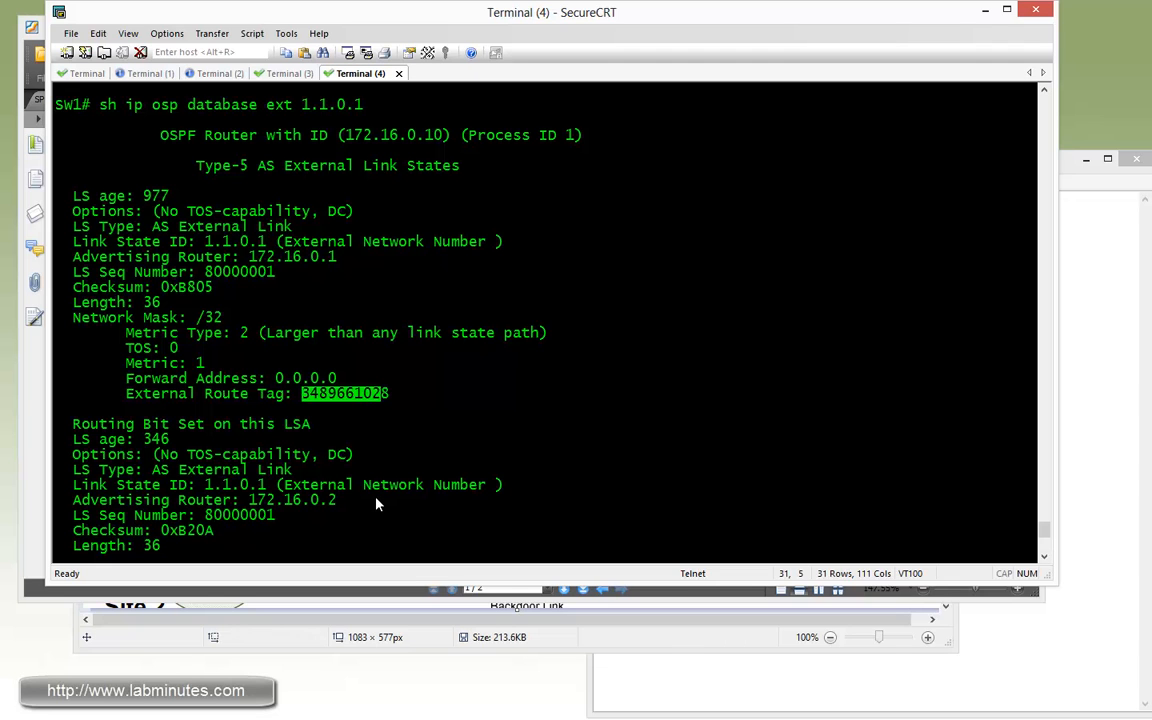
scroll(down, 3)
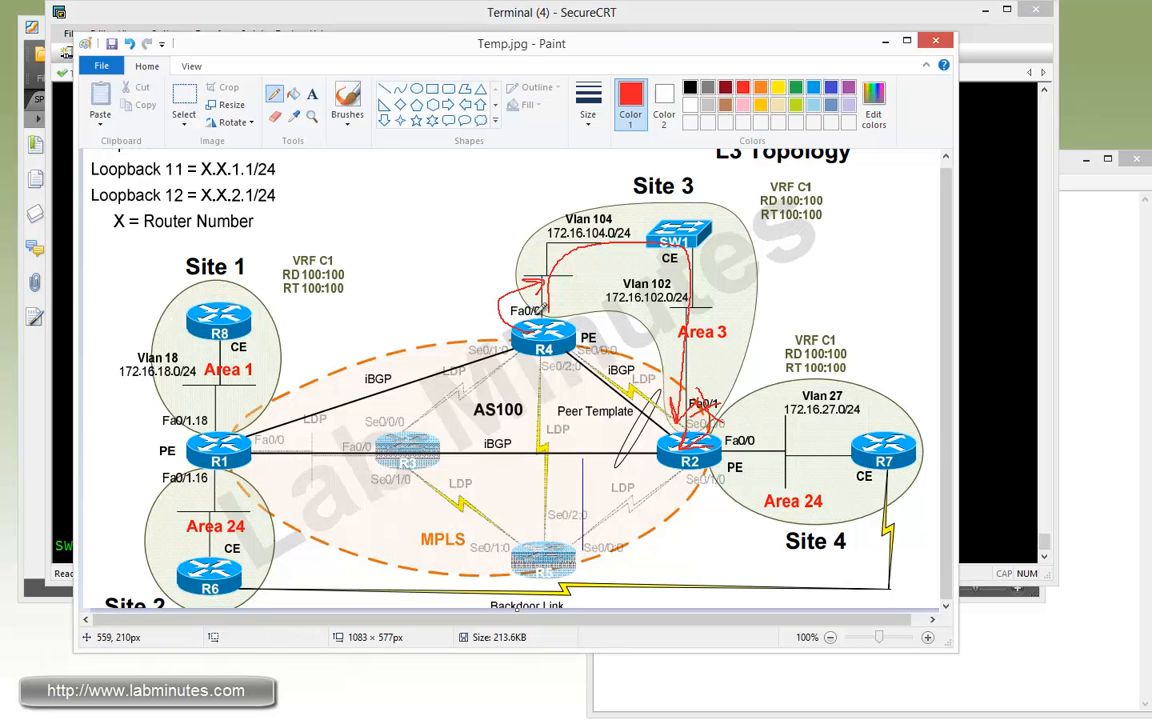
mouse_move(620, 252)
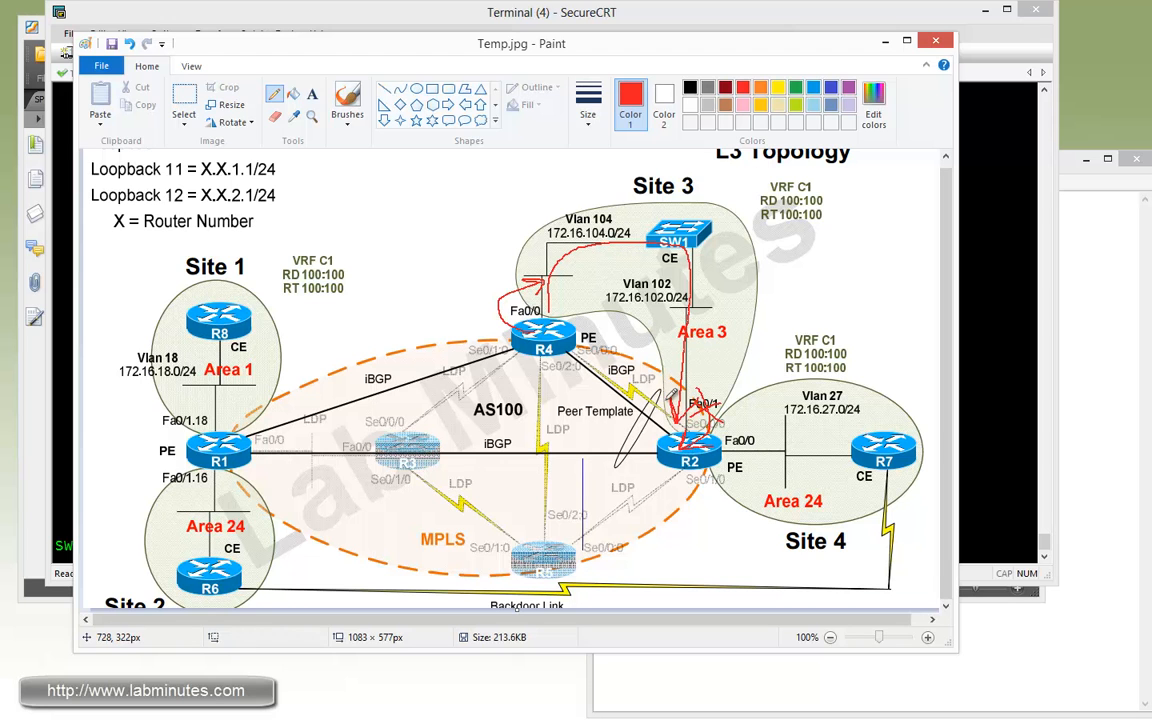
mouse_move(720, 436)
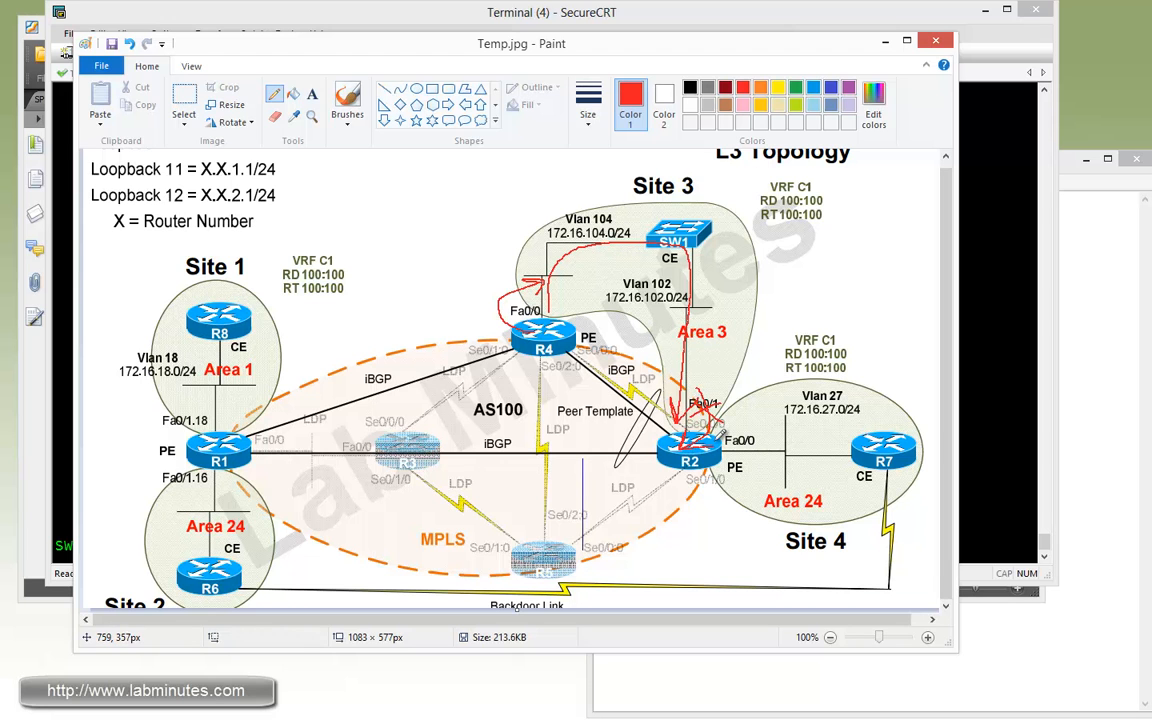
mouse_move(690, 450)
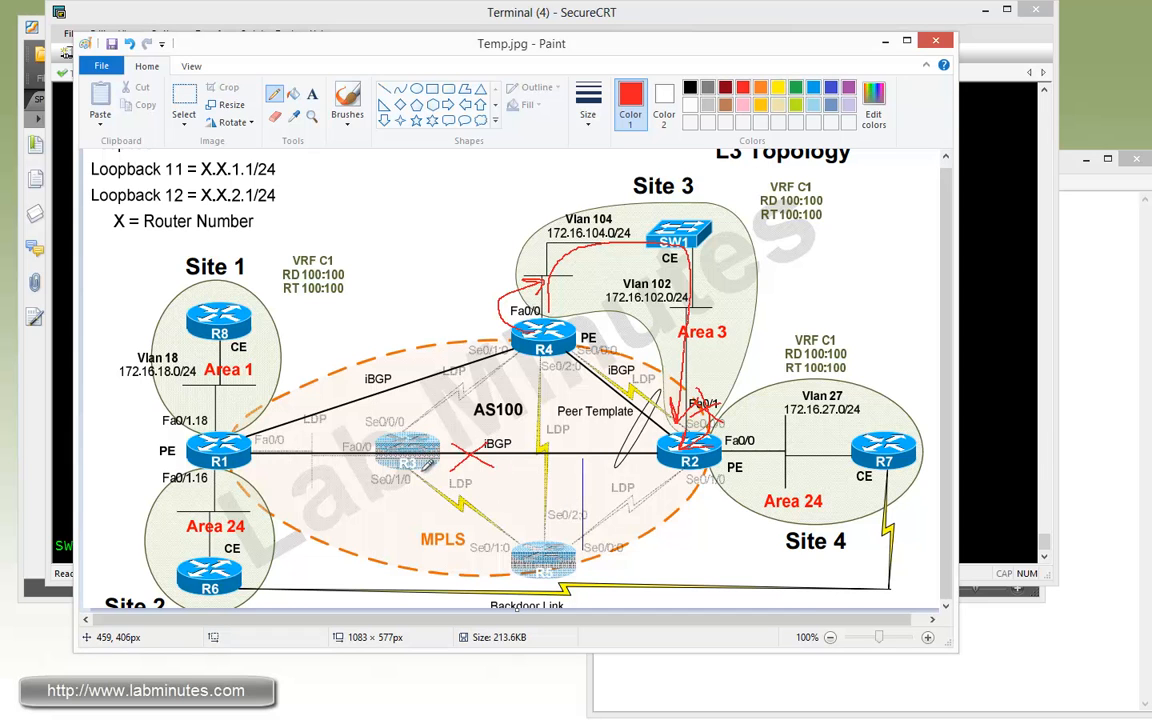
mouse_move(716, 442)
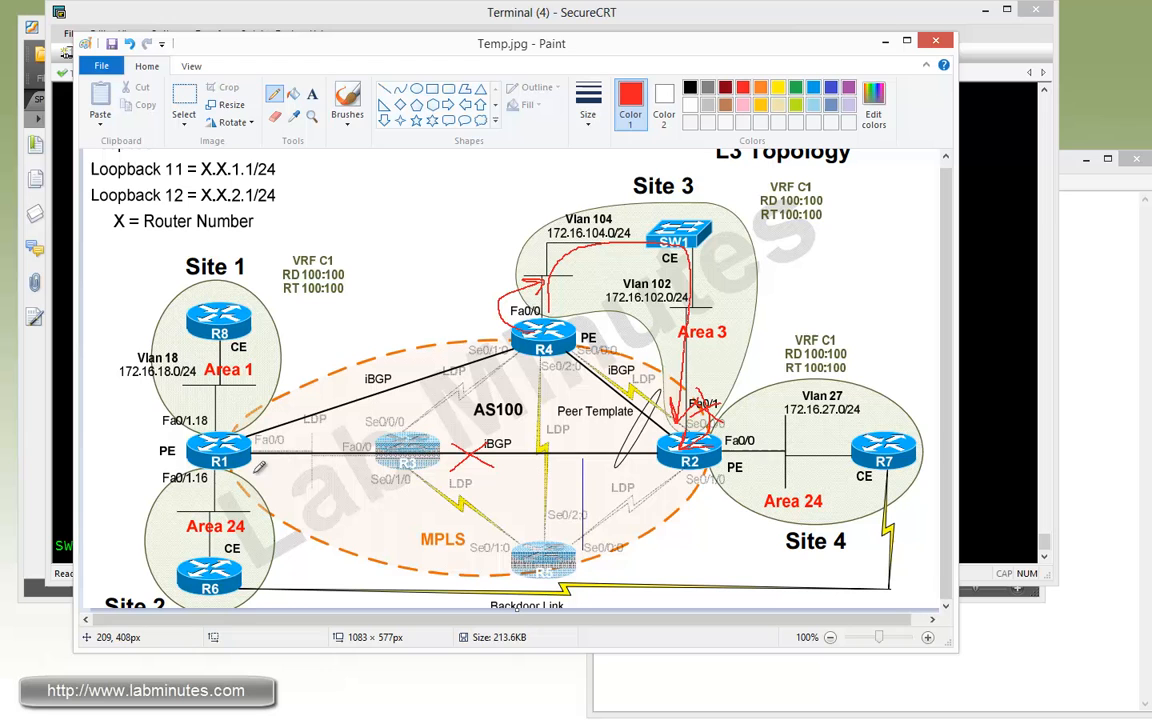
mouse_move(644, 384)
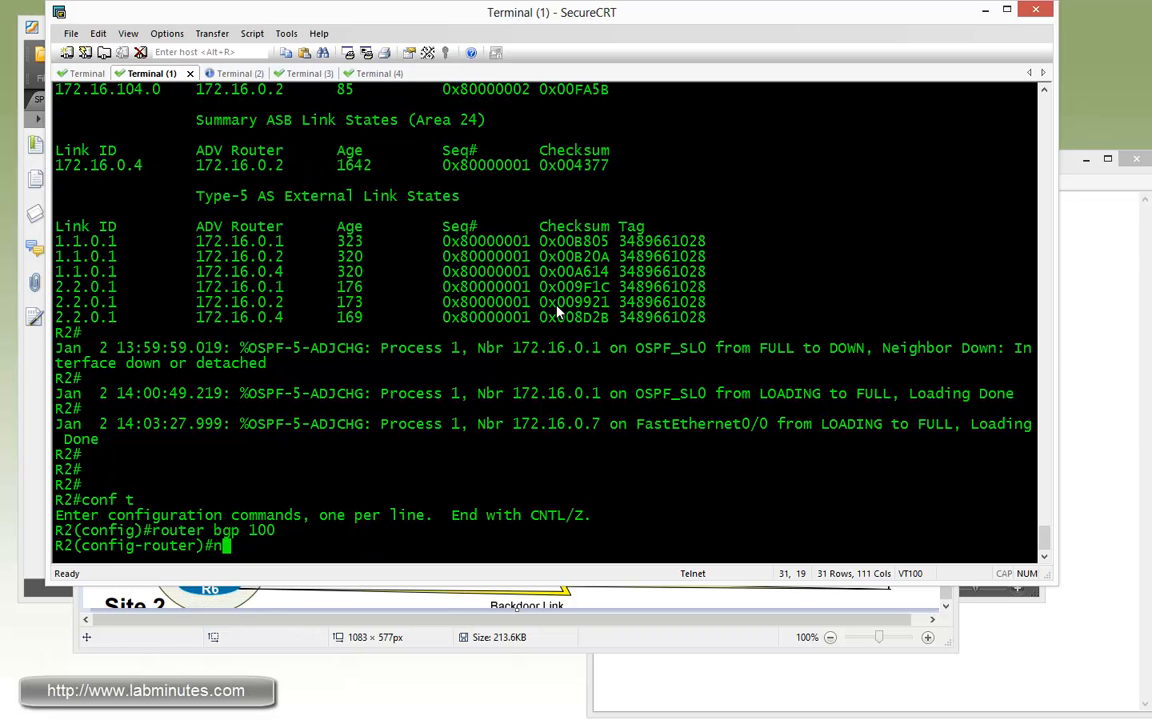
Shut down R2's BGP neighbor 172.16.0.1 under router bgp 100
text(eigh 172.16.0.1 shut)
text(do sh)
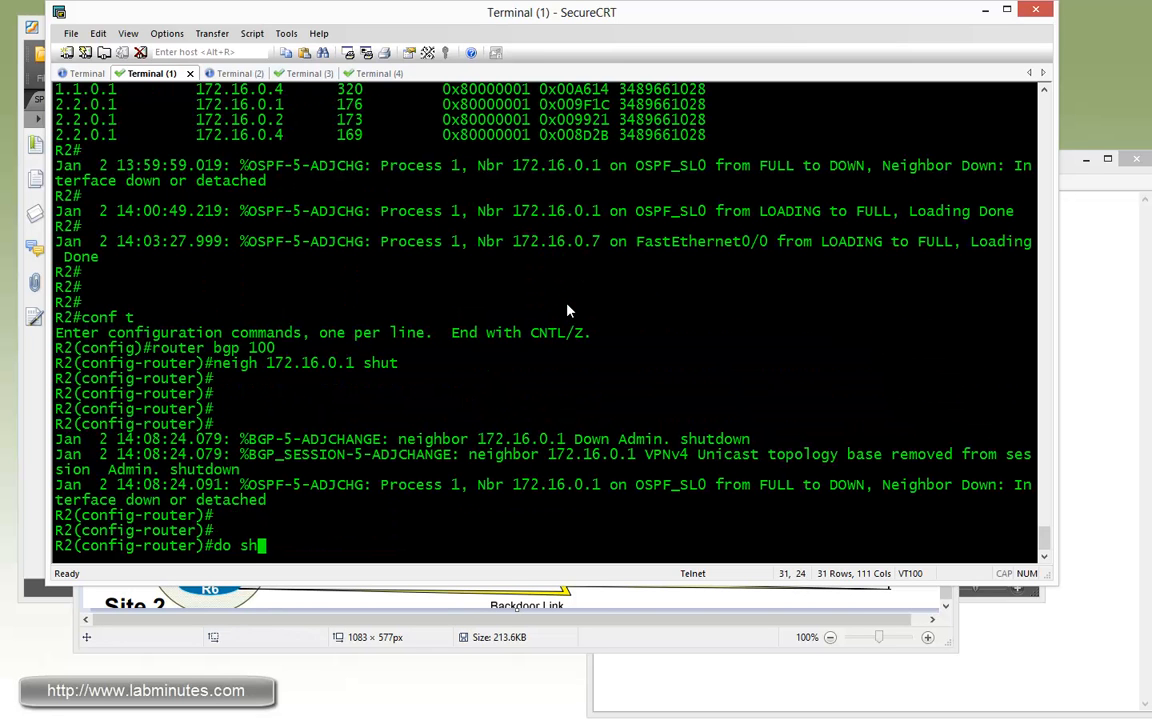
List R2's VRF C1 OSPF routes with 'do show ip route vrf C1 ospf', paging through --More--
text(ip route)
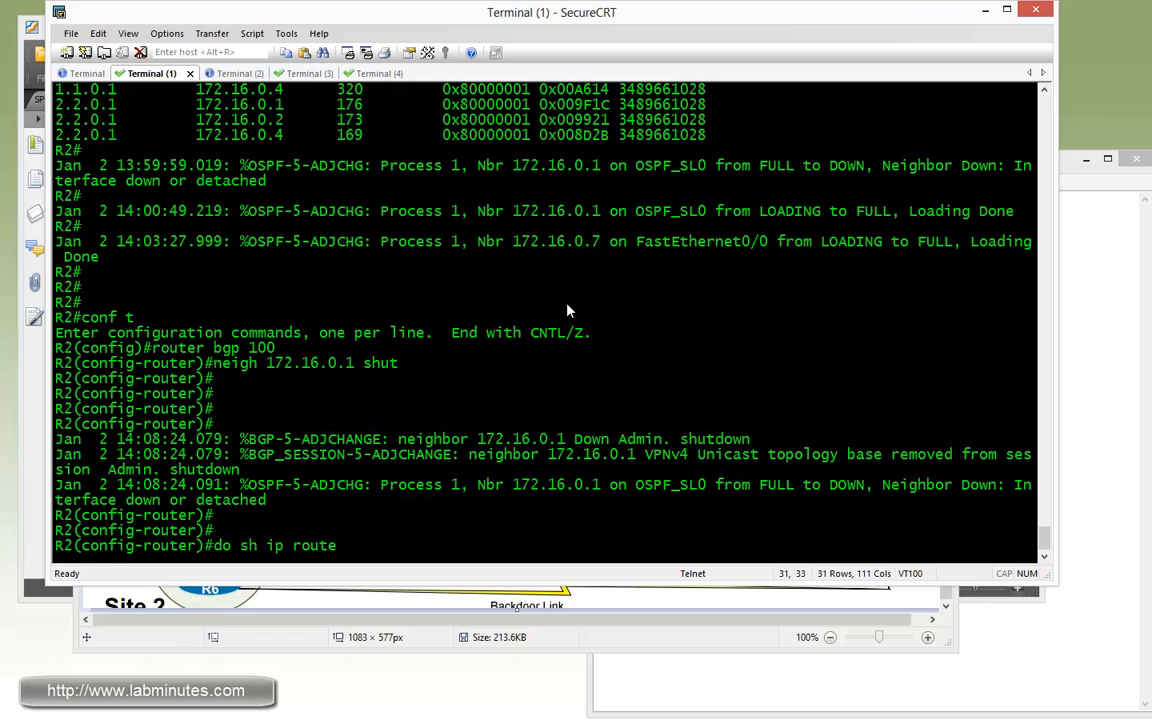
text(vrf C1)
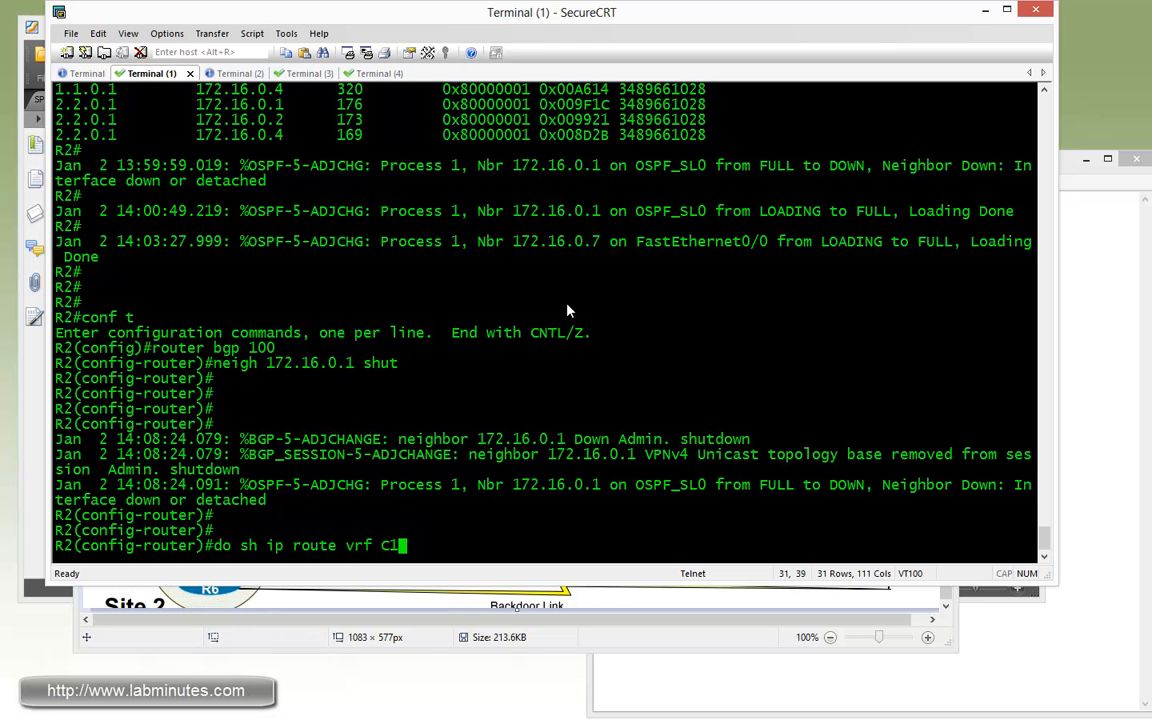
key(Return)
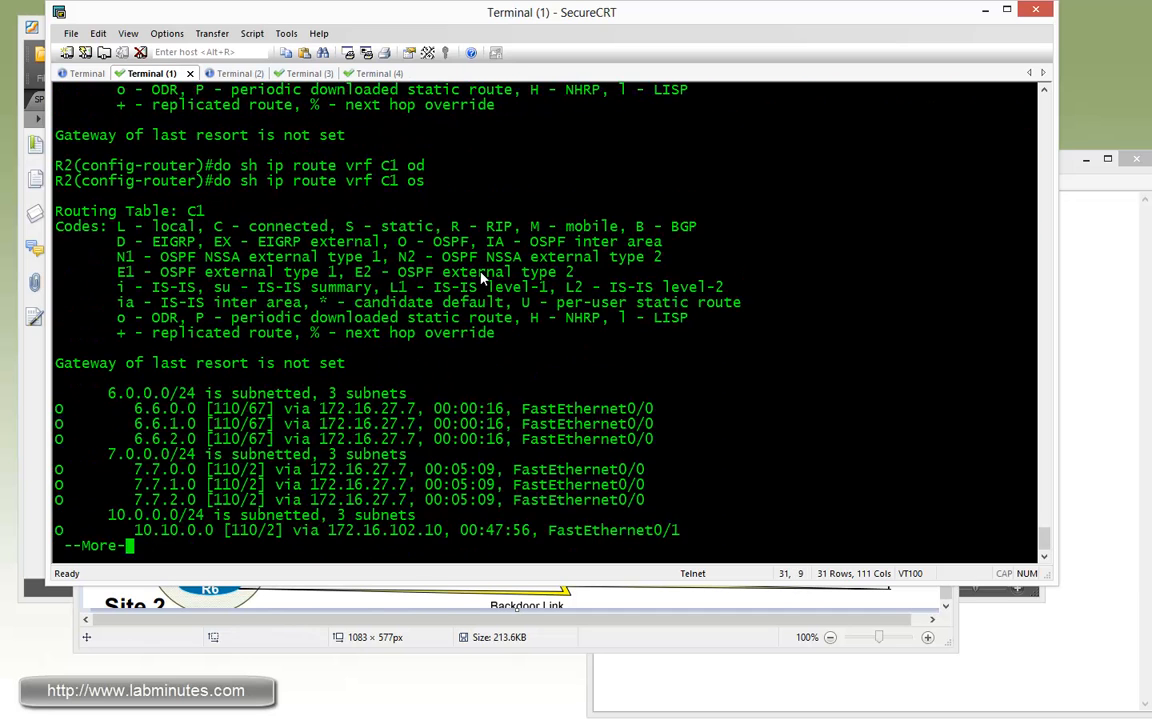
key(space)
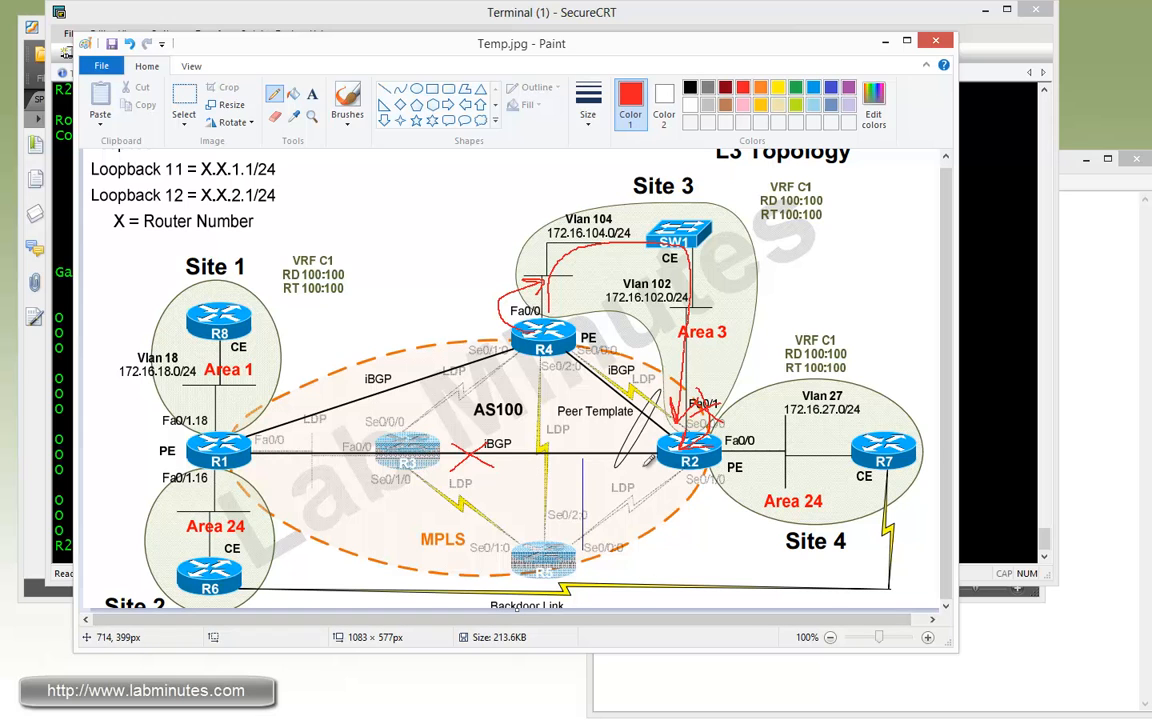
mouse_move(242, 580)
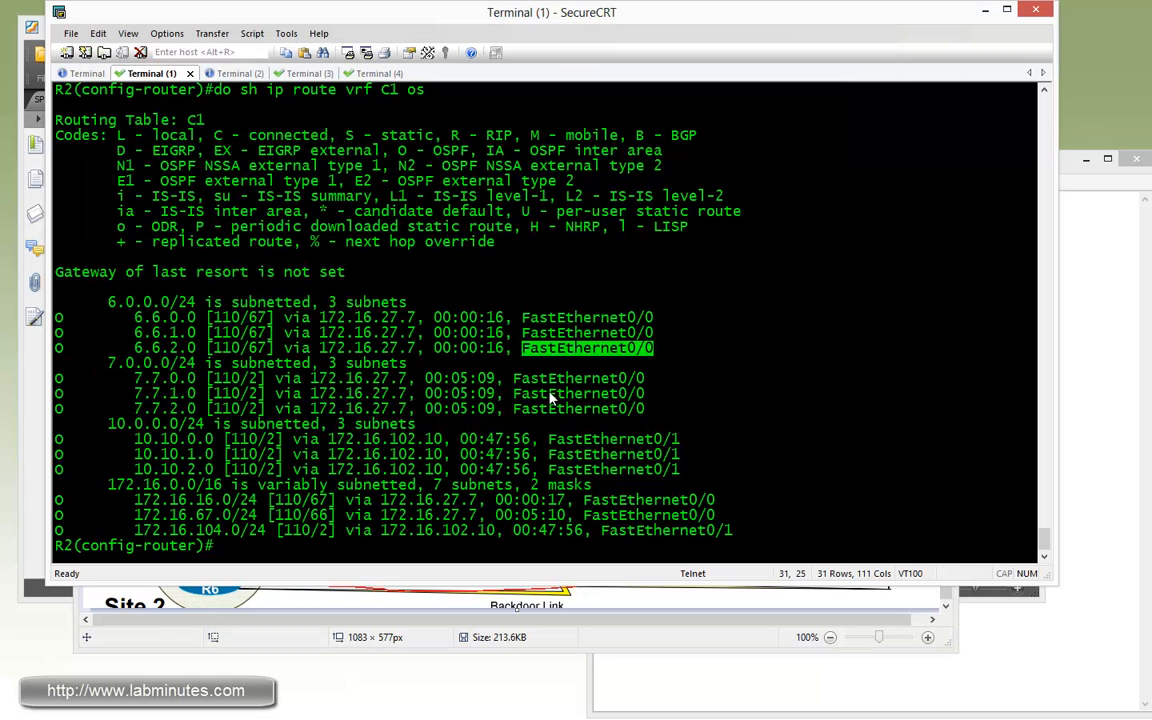
mouse_move(138, 448)
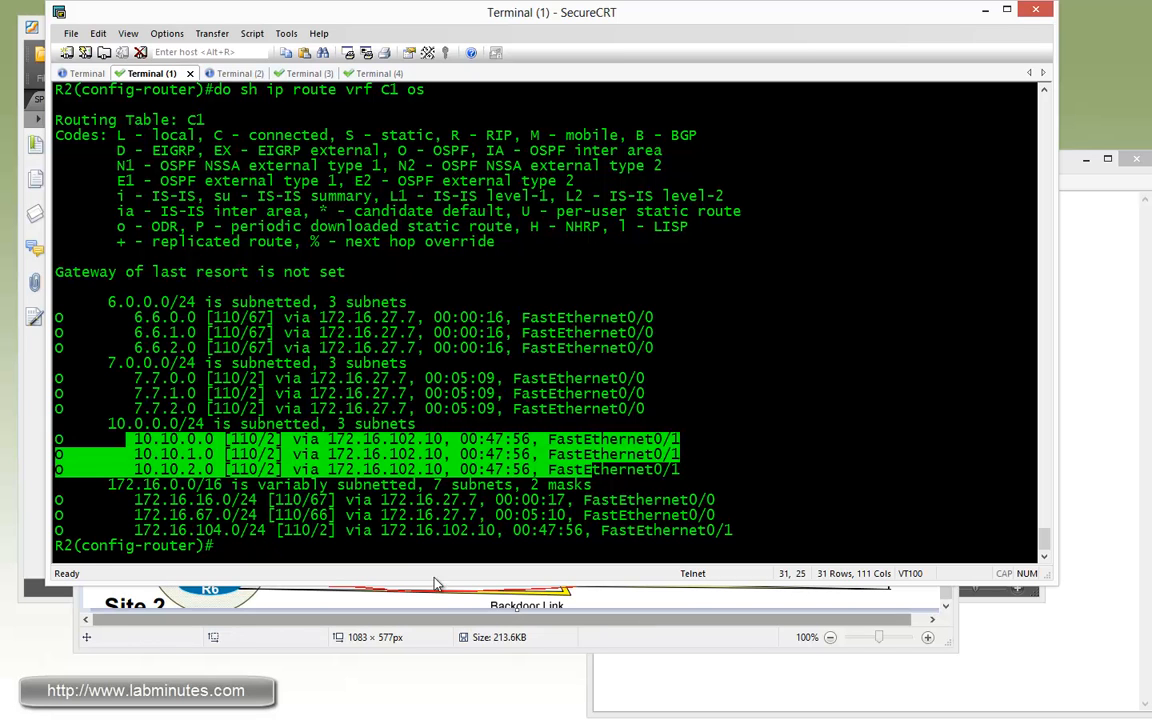
mouse_move(612, 476)
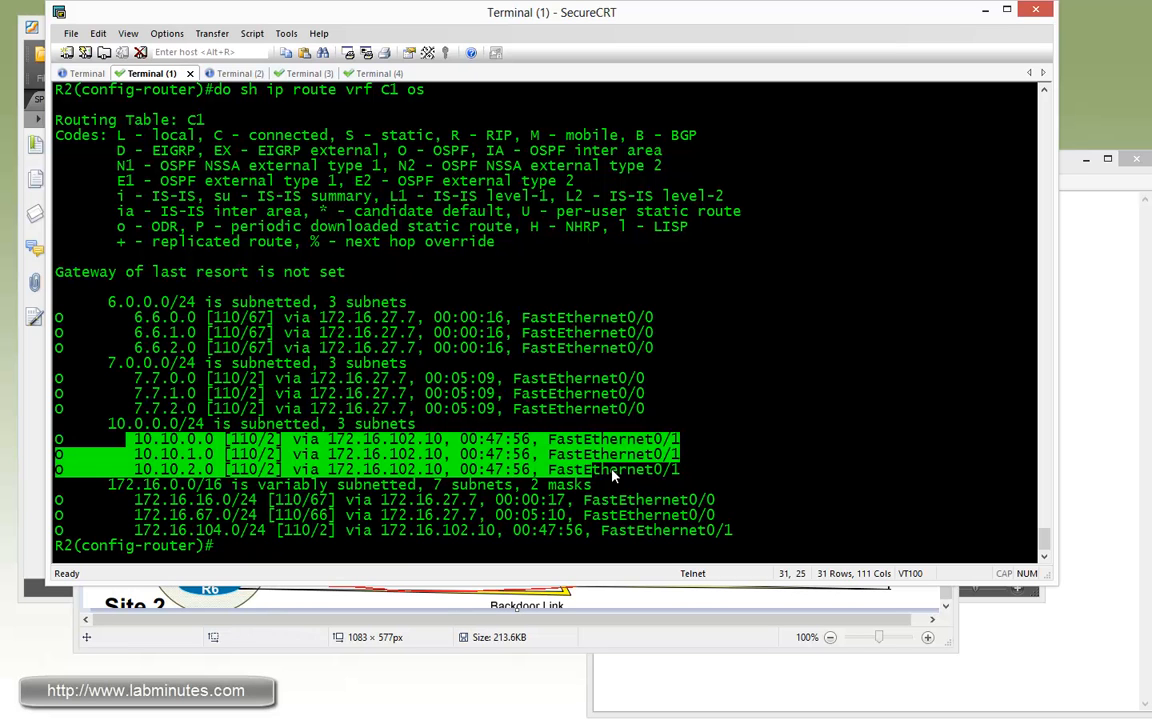
mouse_move(612, 476)
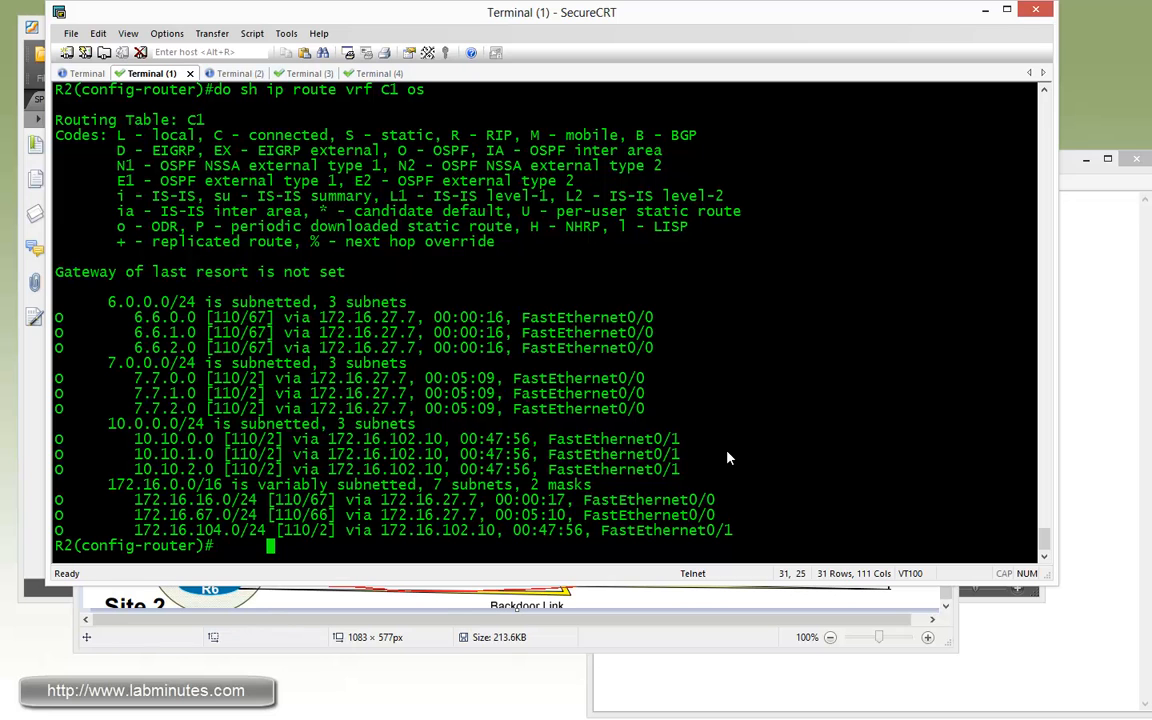
text(do sh ip bg)
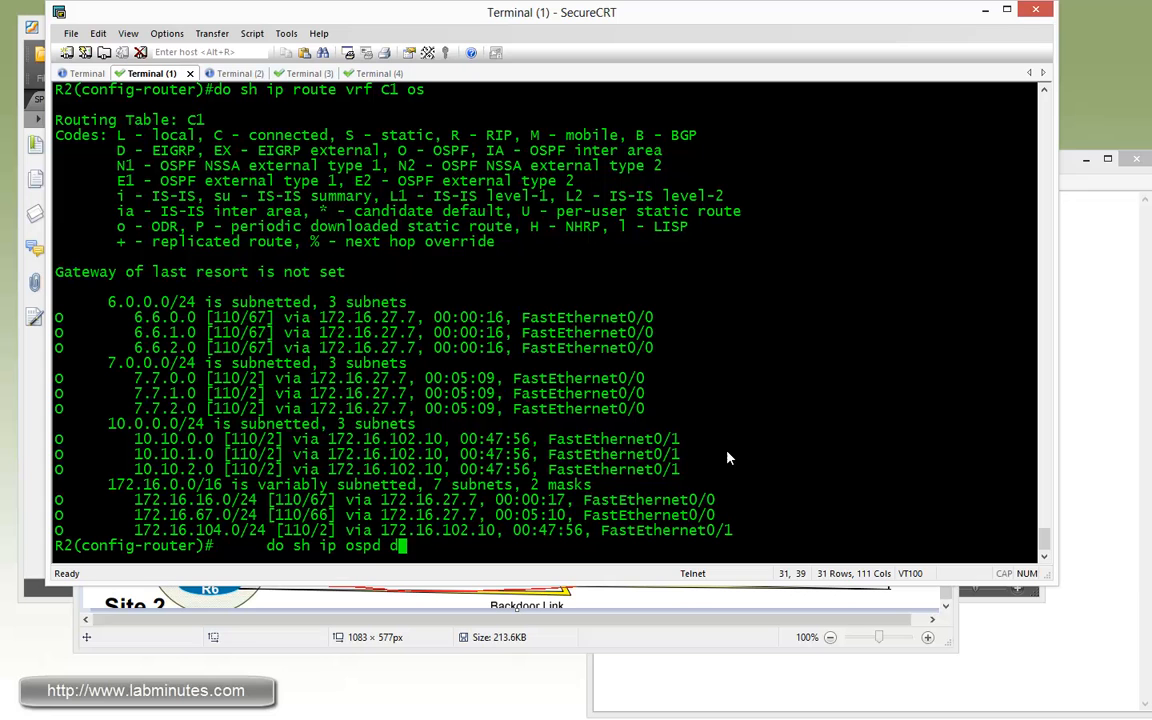
Run 'do sh ip ospf database summary' on R2 to list 8.8.0.0 in areas 3 and 24
text(ata sum)
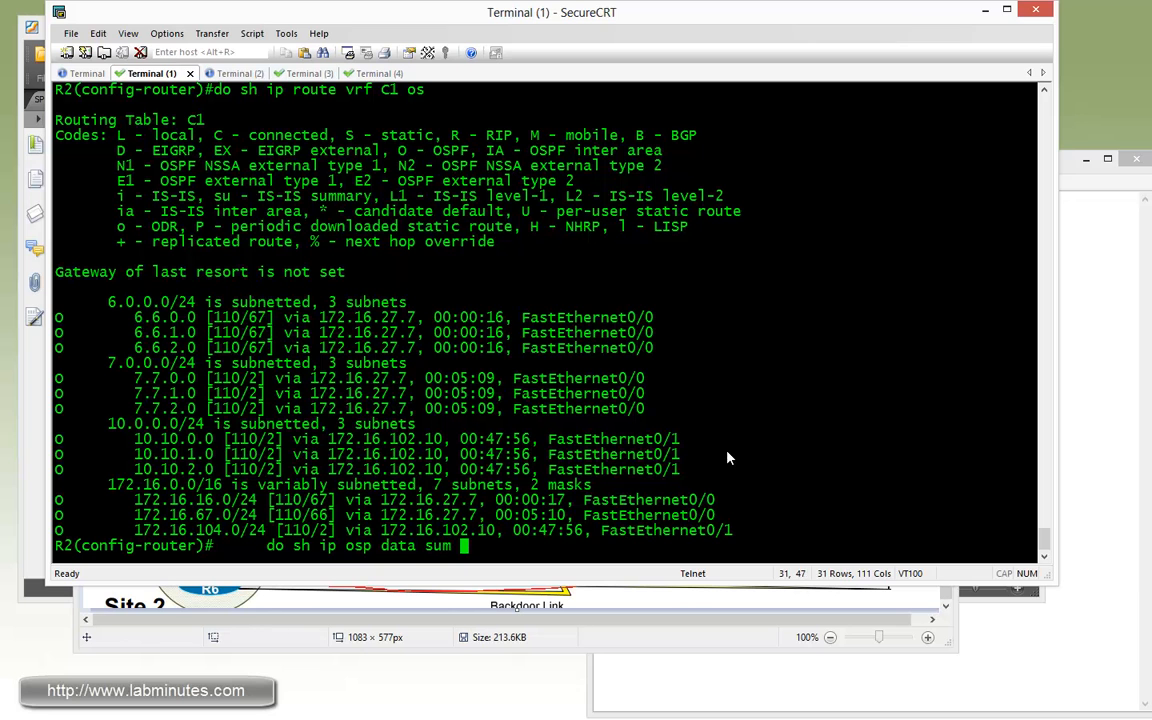
key(Return)
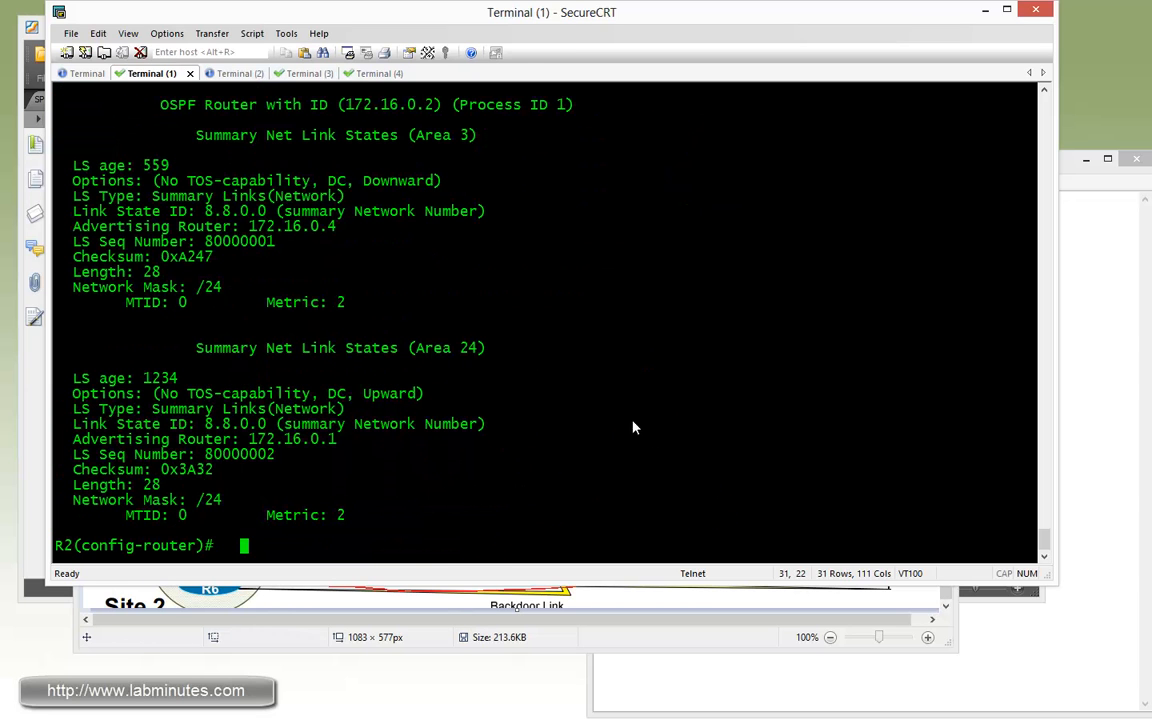
mouse_move(300, 300)
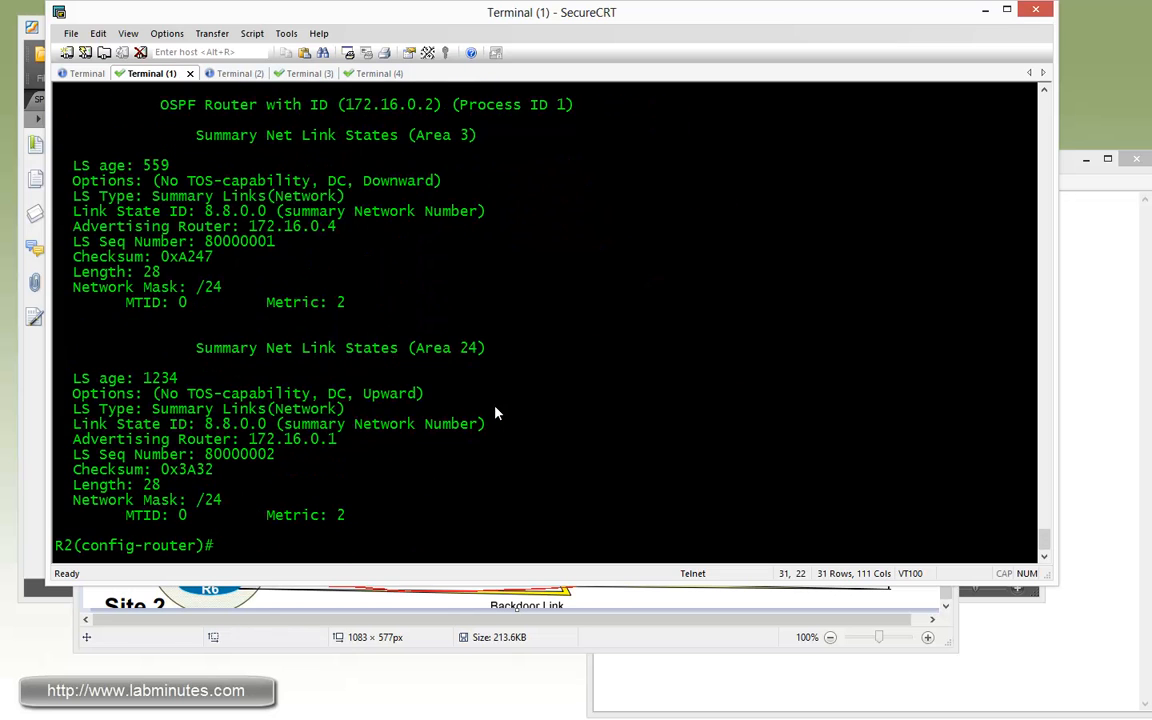
mouse_move(450, 144)
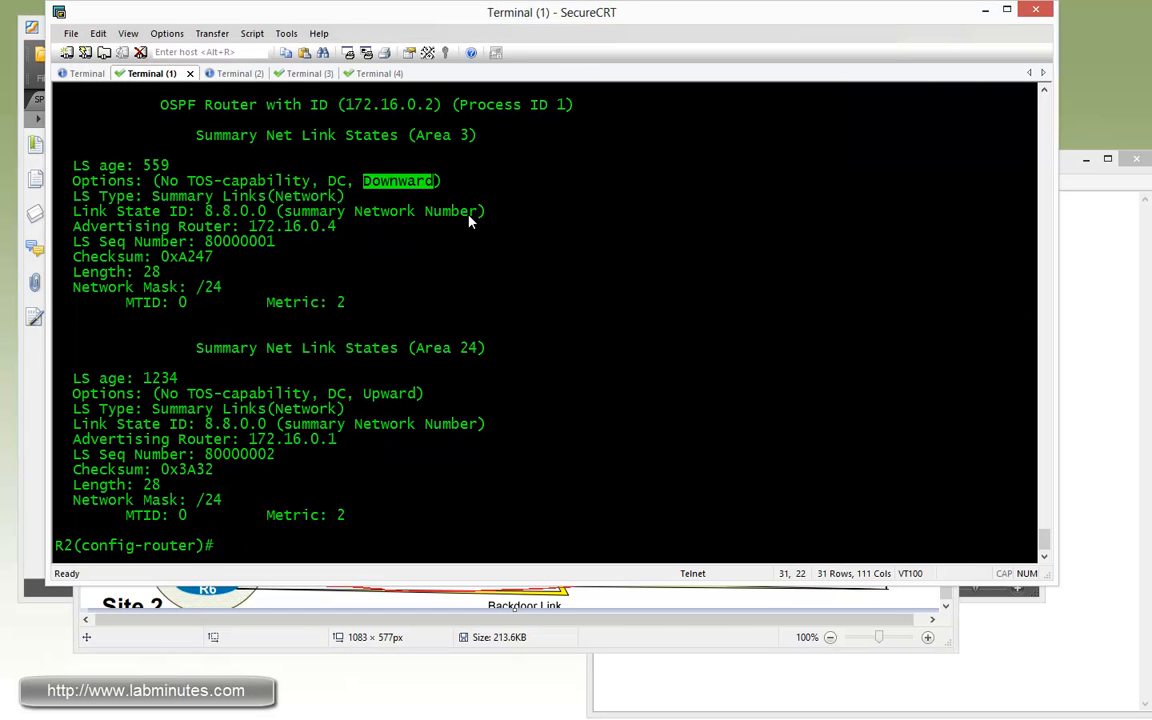
mouse_move(370, 248)
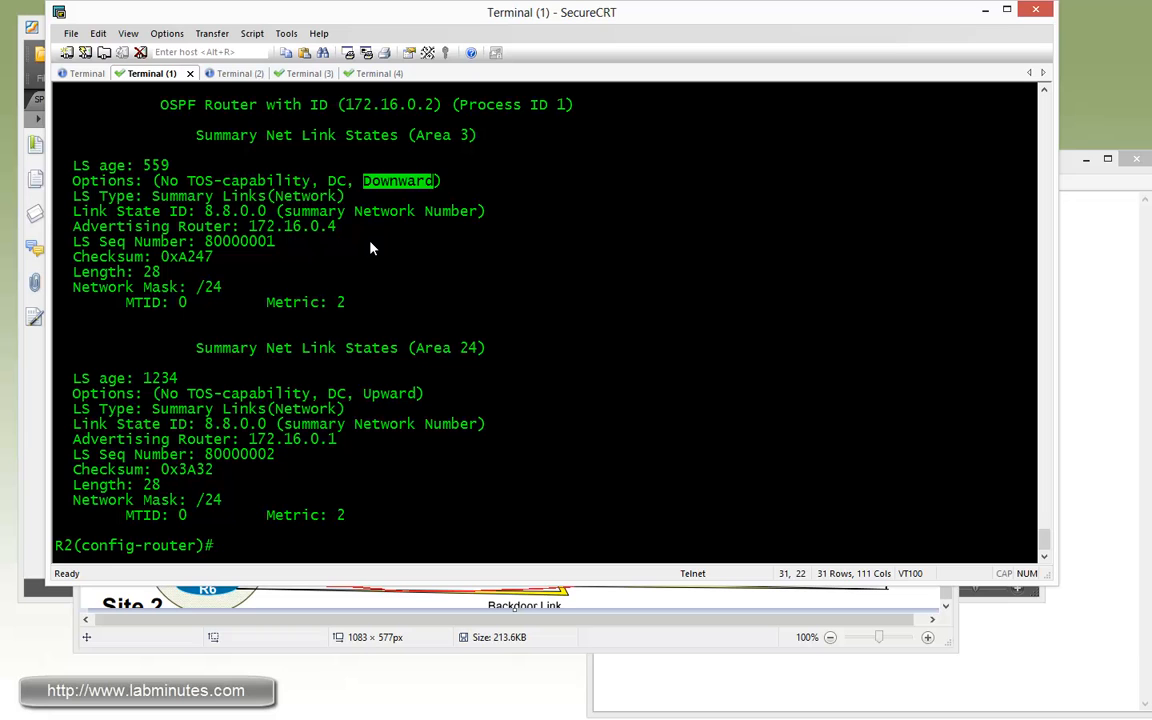
mouse_move(372, 240)
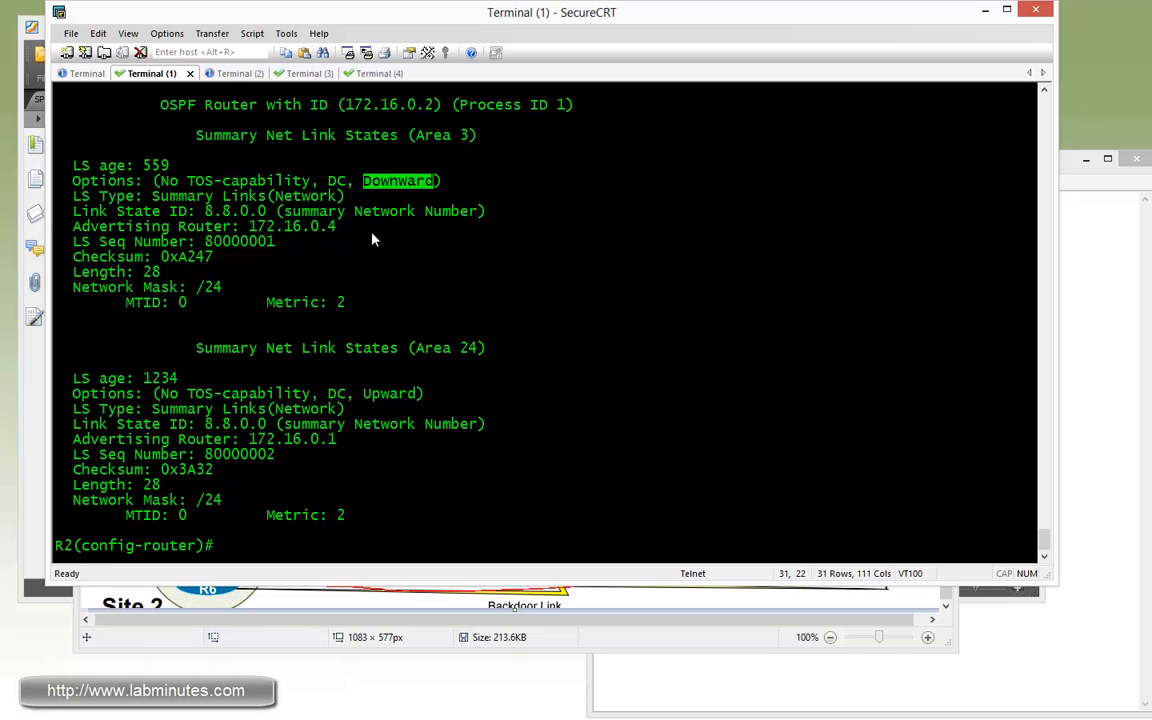
mouse_move(500, 336)
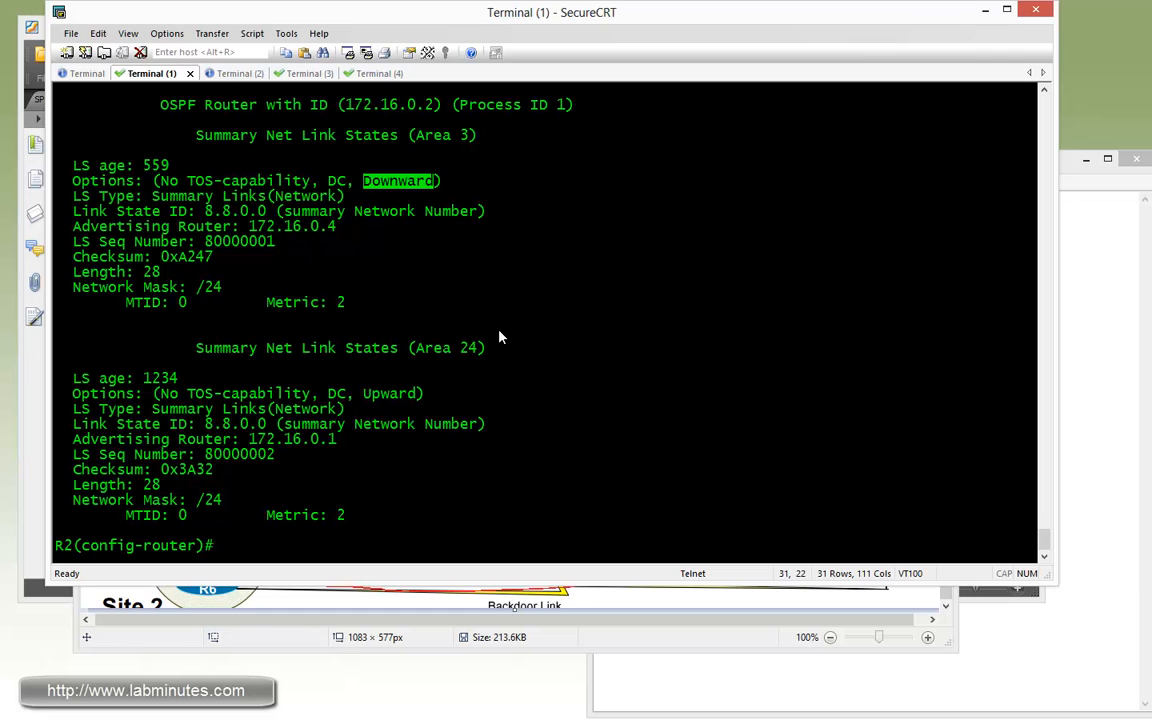
mouse_move(416, 372)
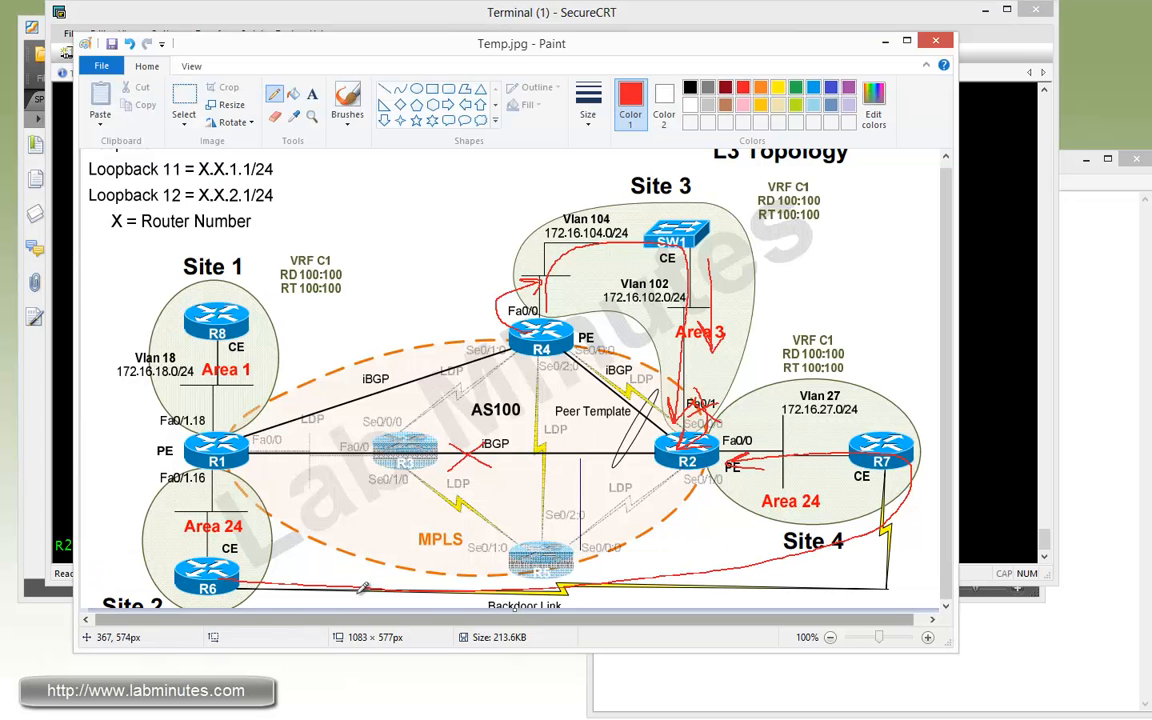
mouse_move(184, 358)
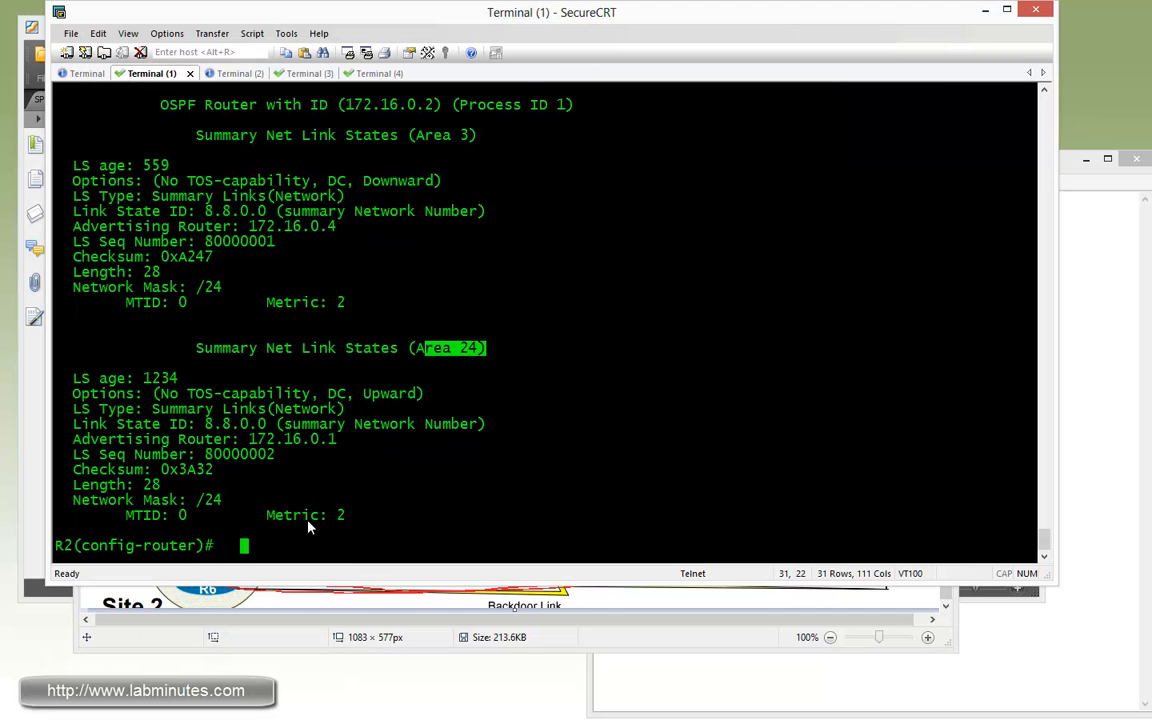
mouse_move(416, 488)
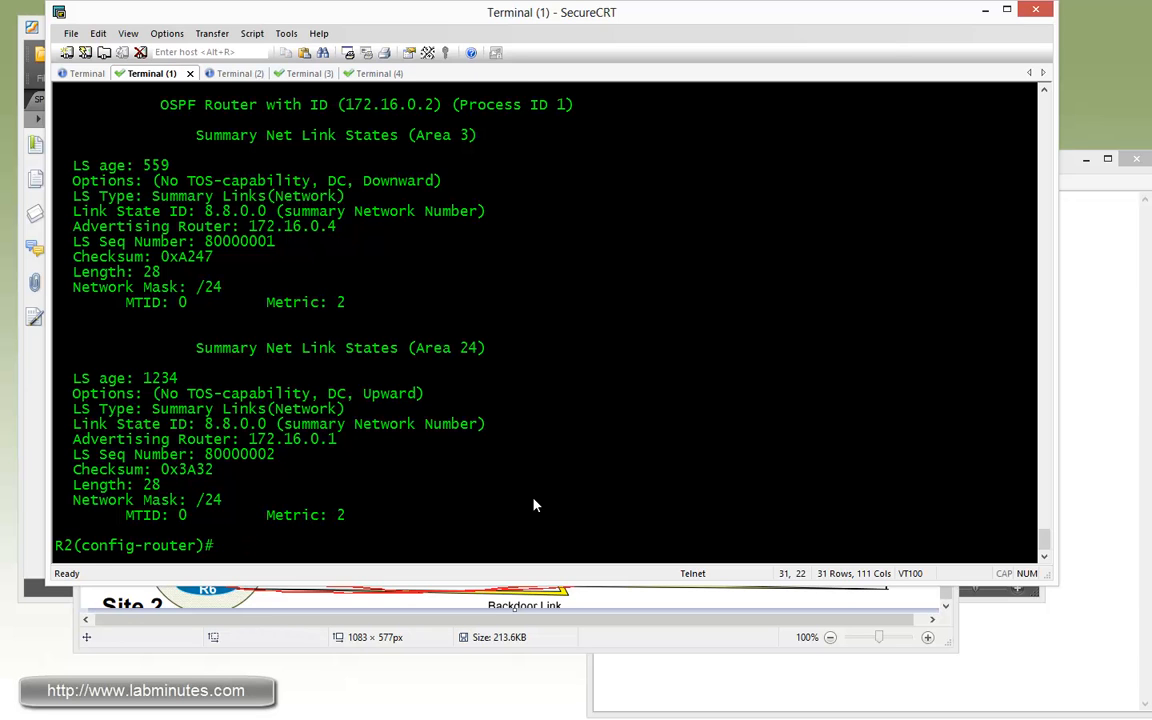
Exit R2's OSPF router configuration before enabling SPF debugging
text(exi)
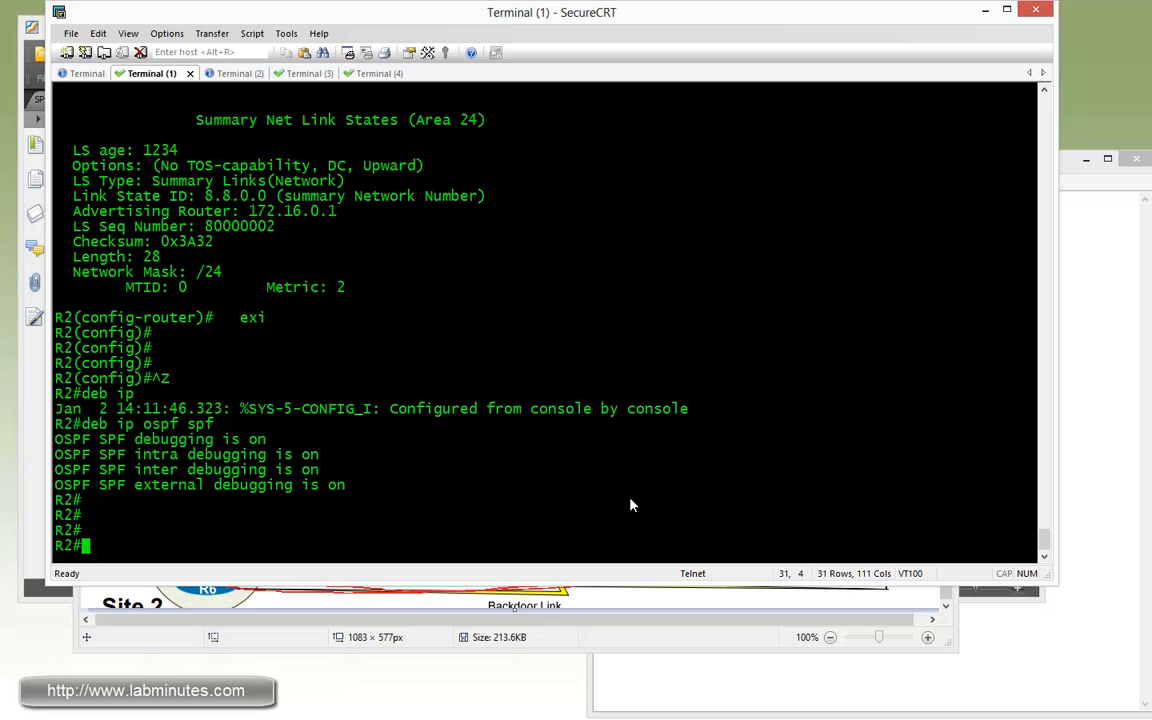
Run 'clear ip ospf process' on R2, watch the SPF debug output and start 'undebug'
text(cleea ip)
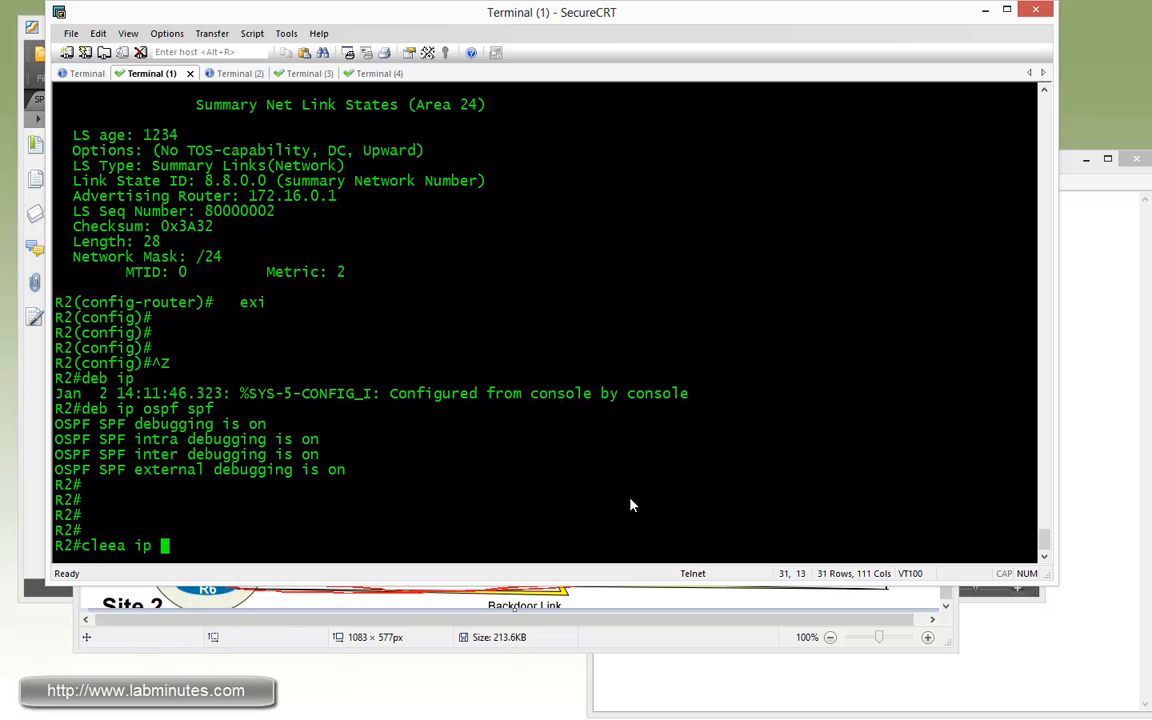
text(ospf p)
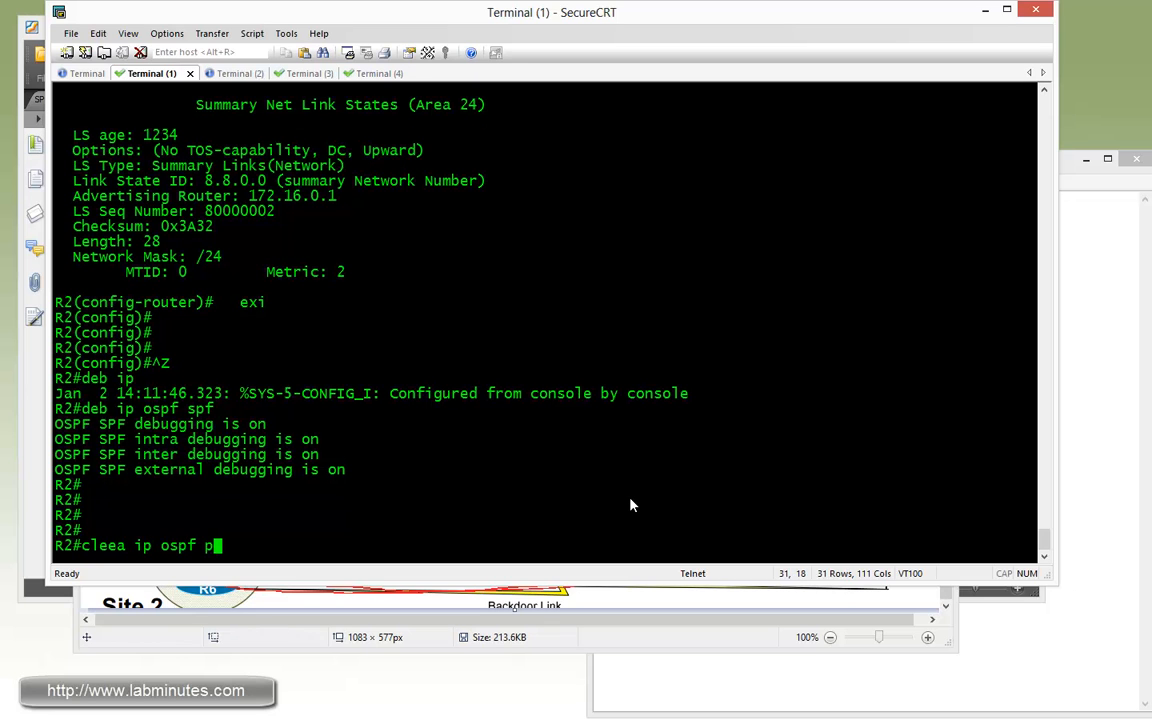
text(ro)
text(yes)
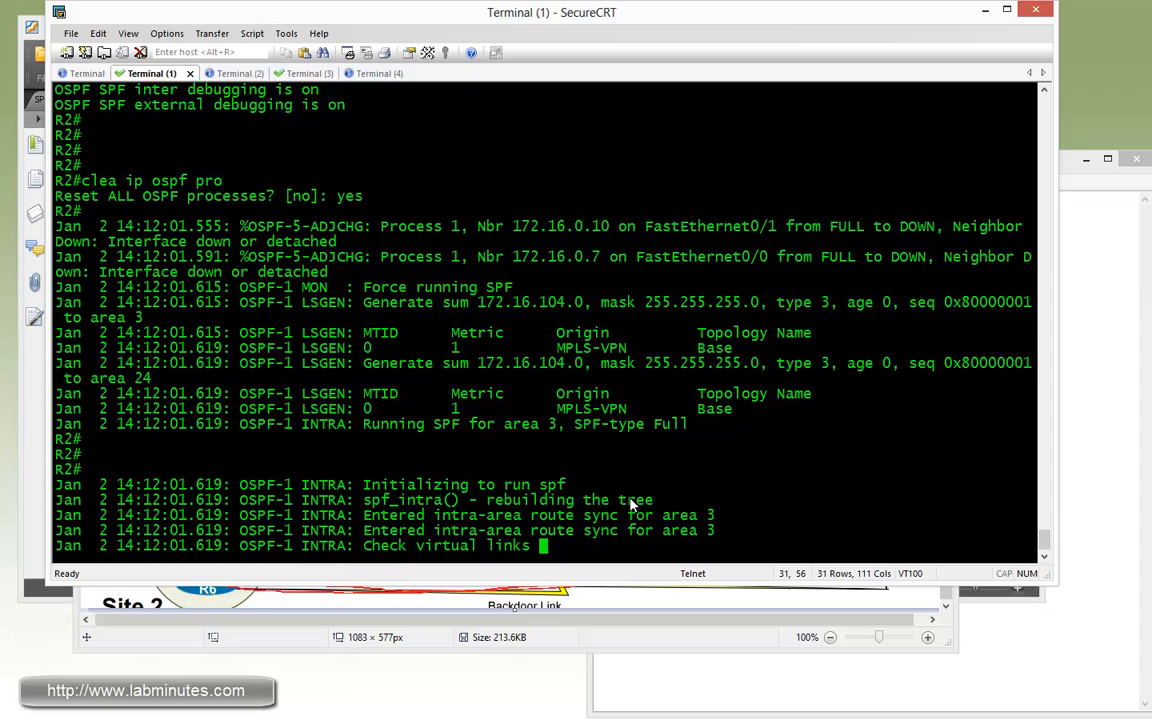
scroll(down, 3)
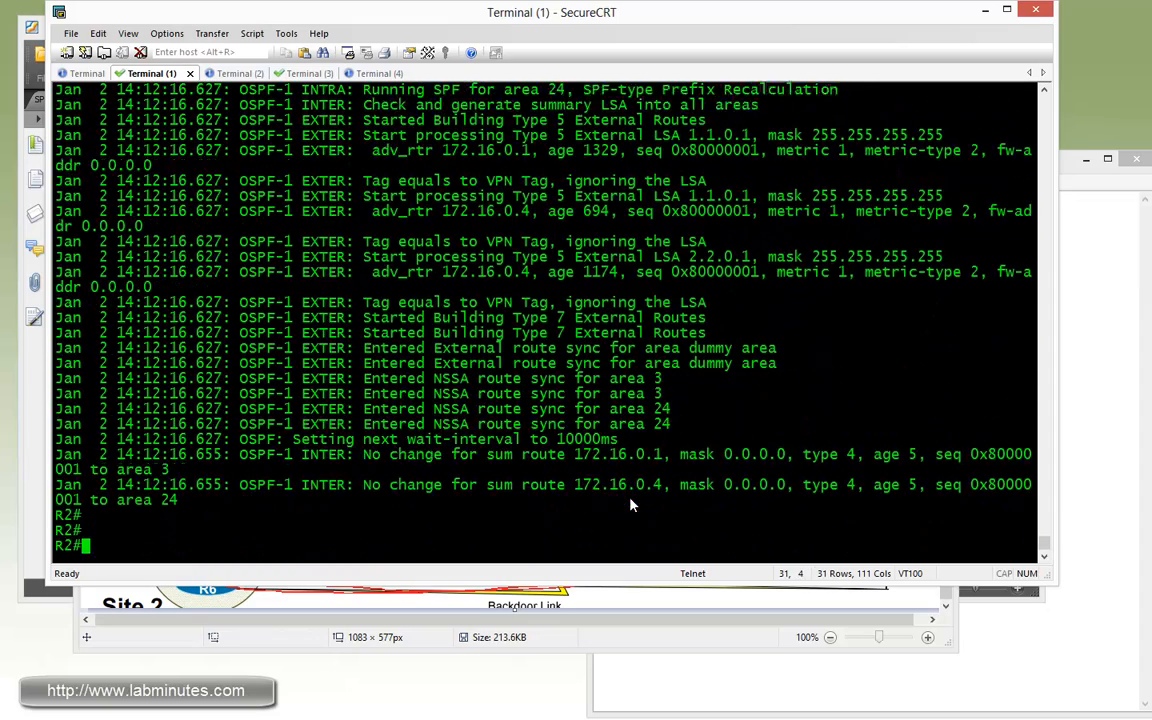
text(u)
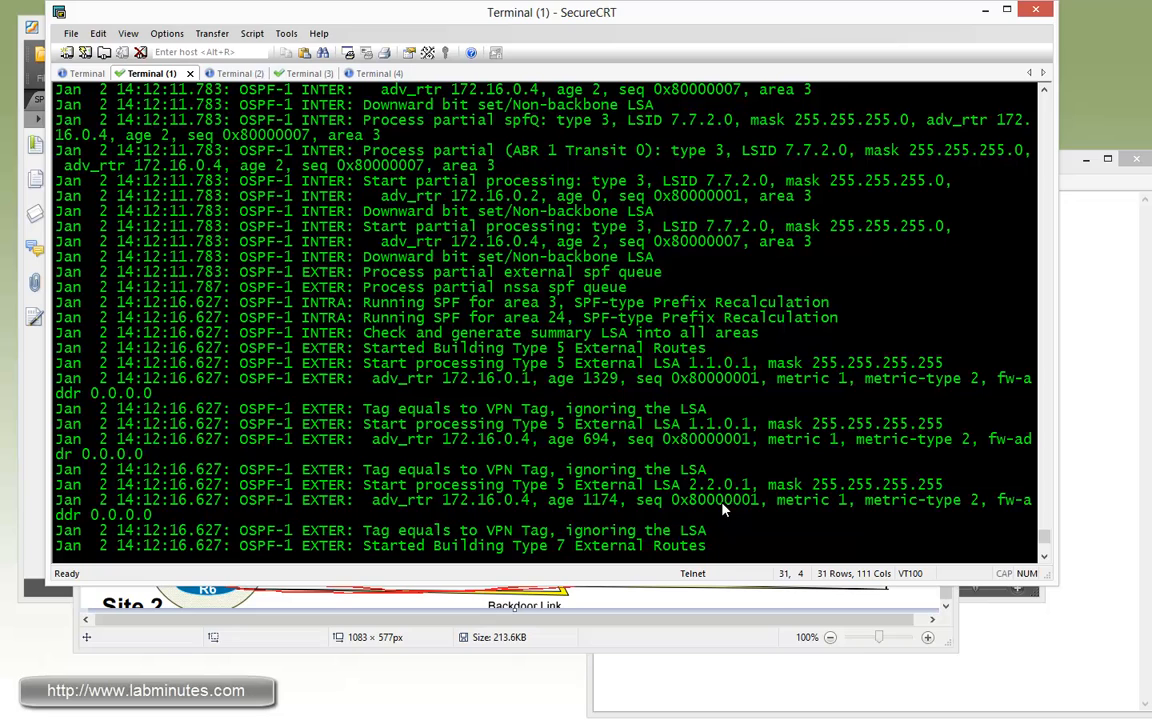
right_click(724, 508)
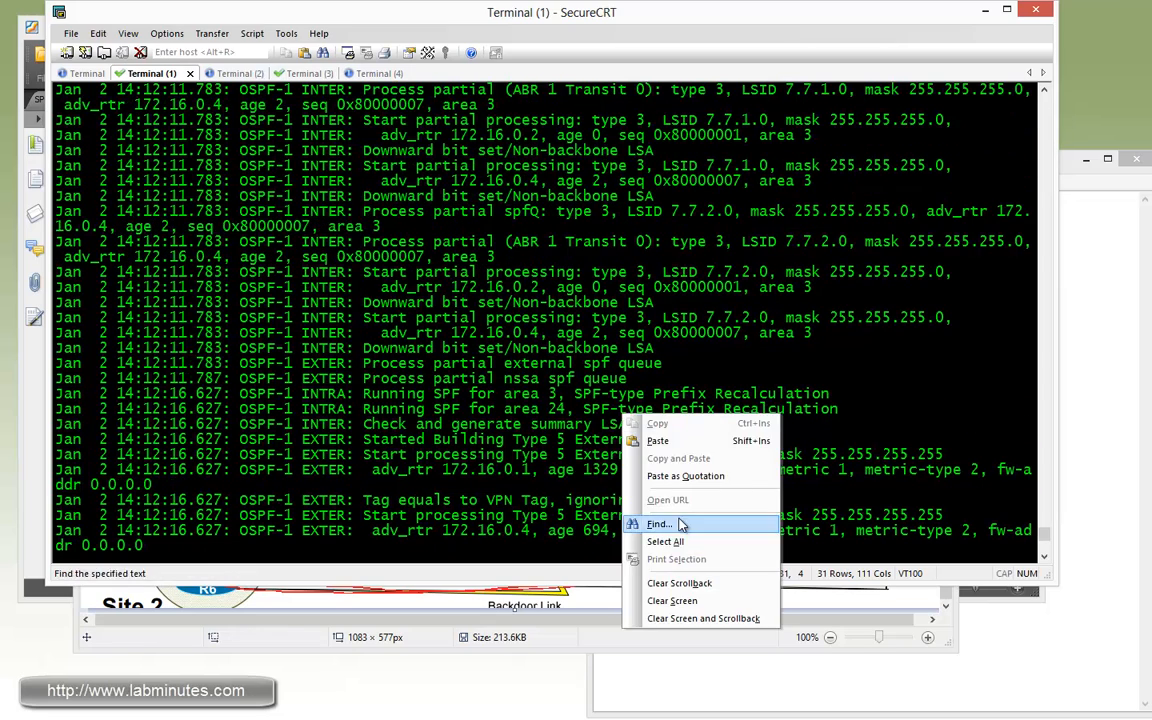
Find the 'ignore' and 'tag' entries in R2's debug output, dismissing the end-of-buffer notice
click(660, 524)
text(ignore)
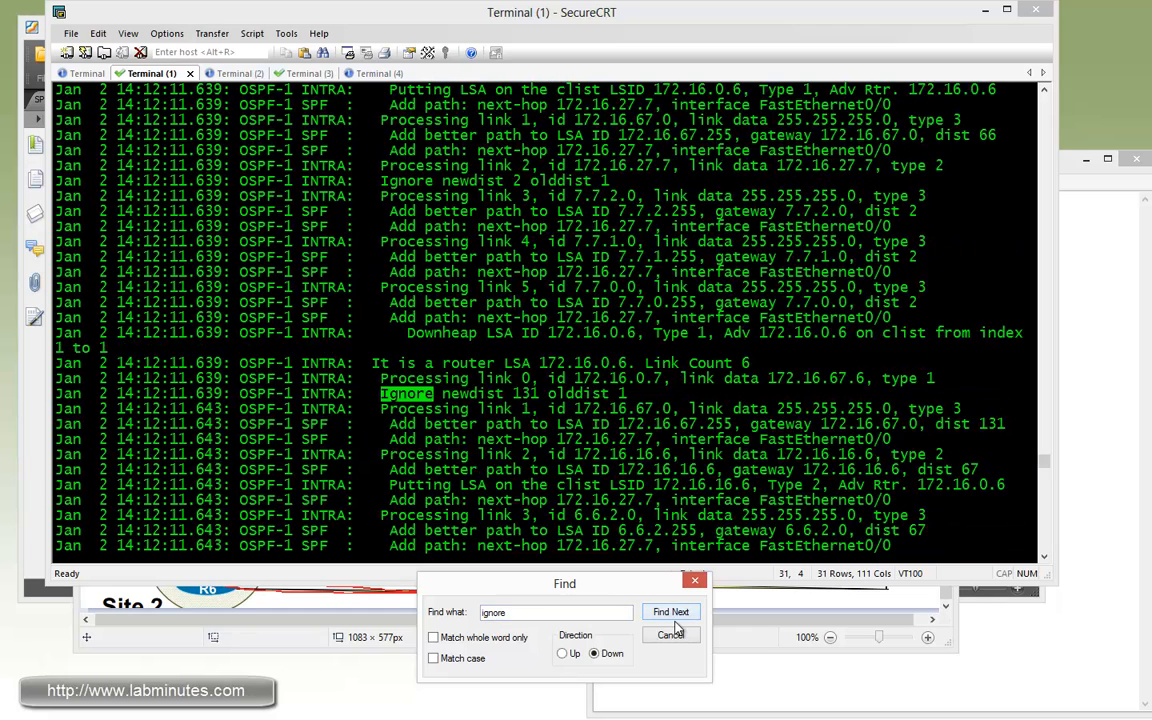
click(672, 612)
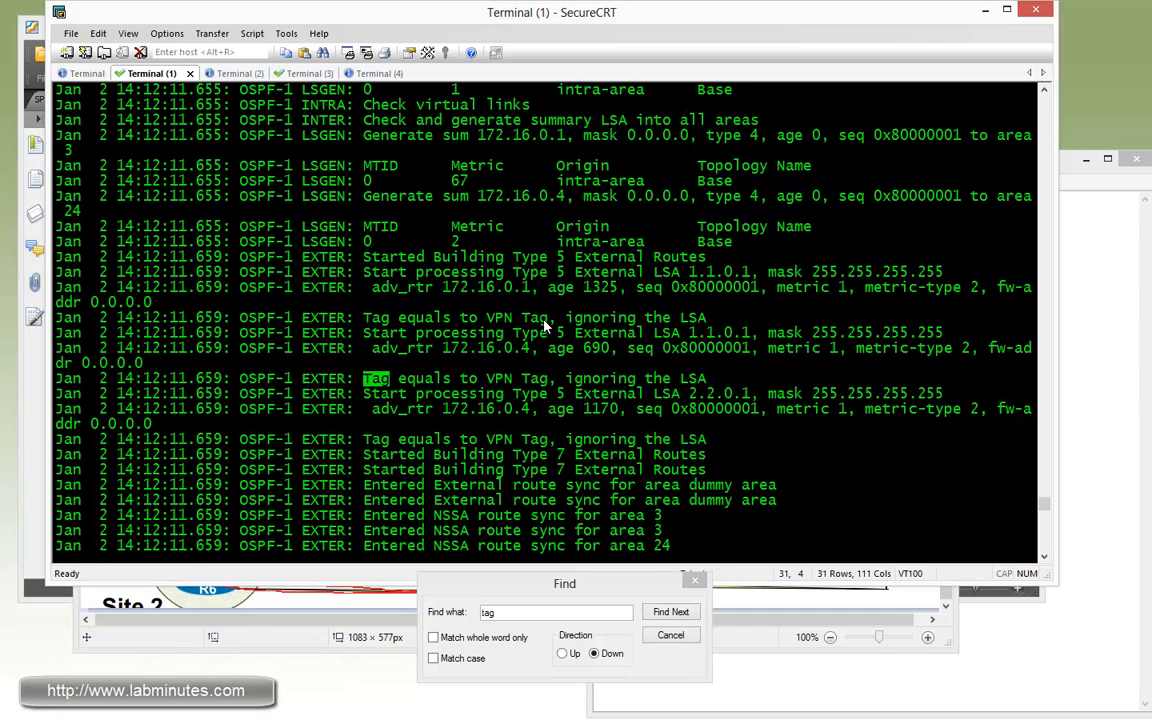
click(672, 612)
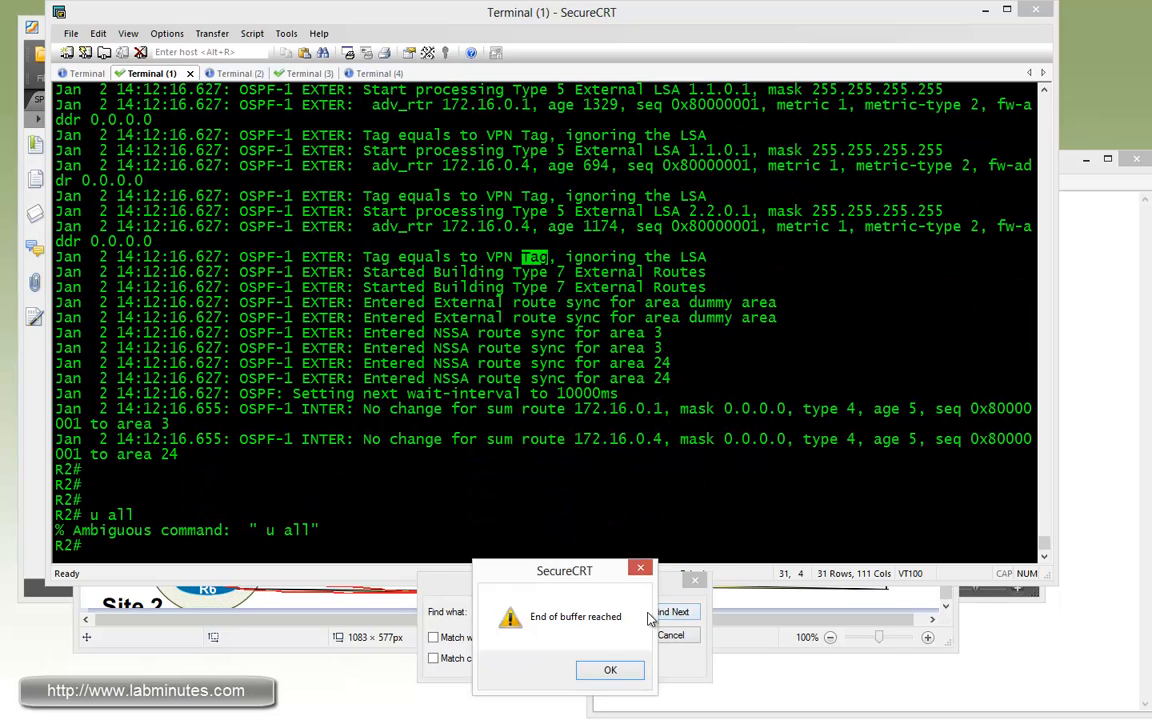
click(610, 670)
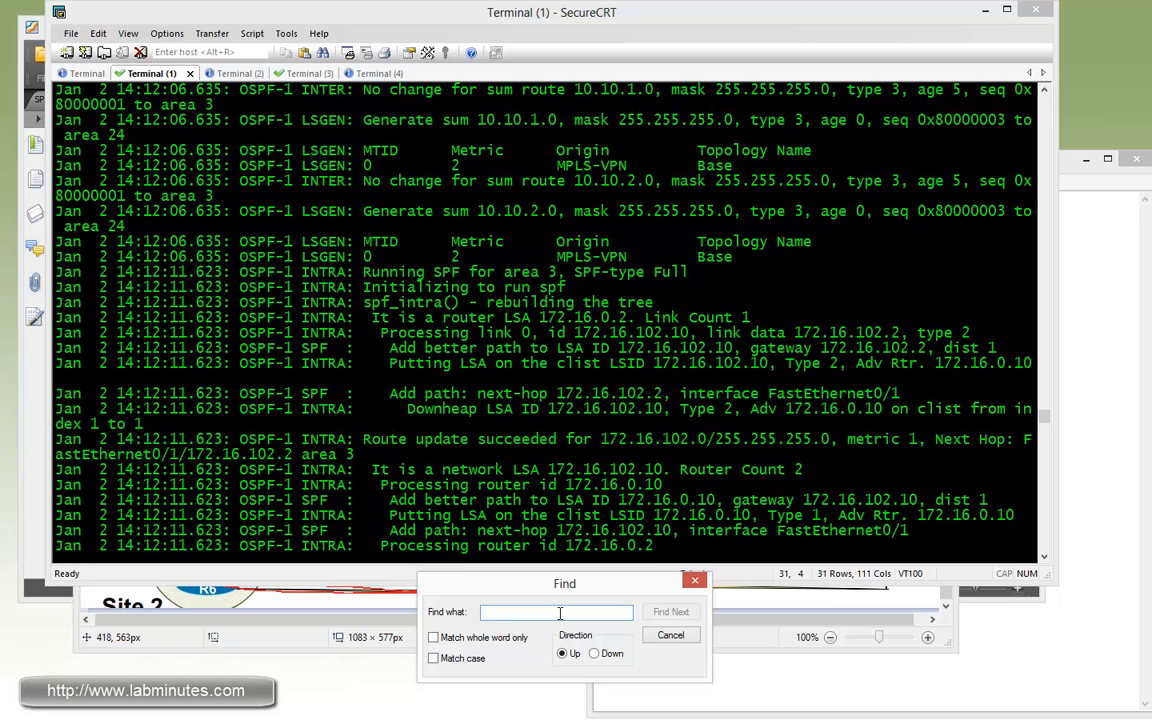
Search the debug output for '8.8' matches, then close the Find dialog
text(8.8.)
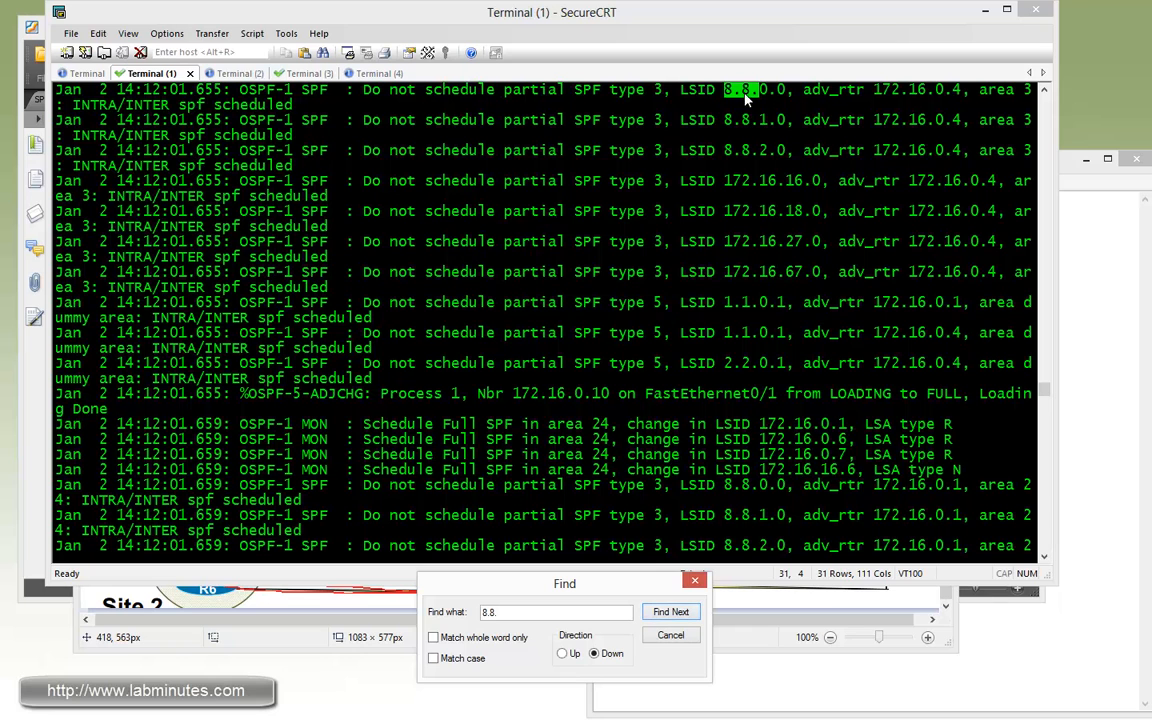
click(672, 612)
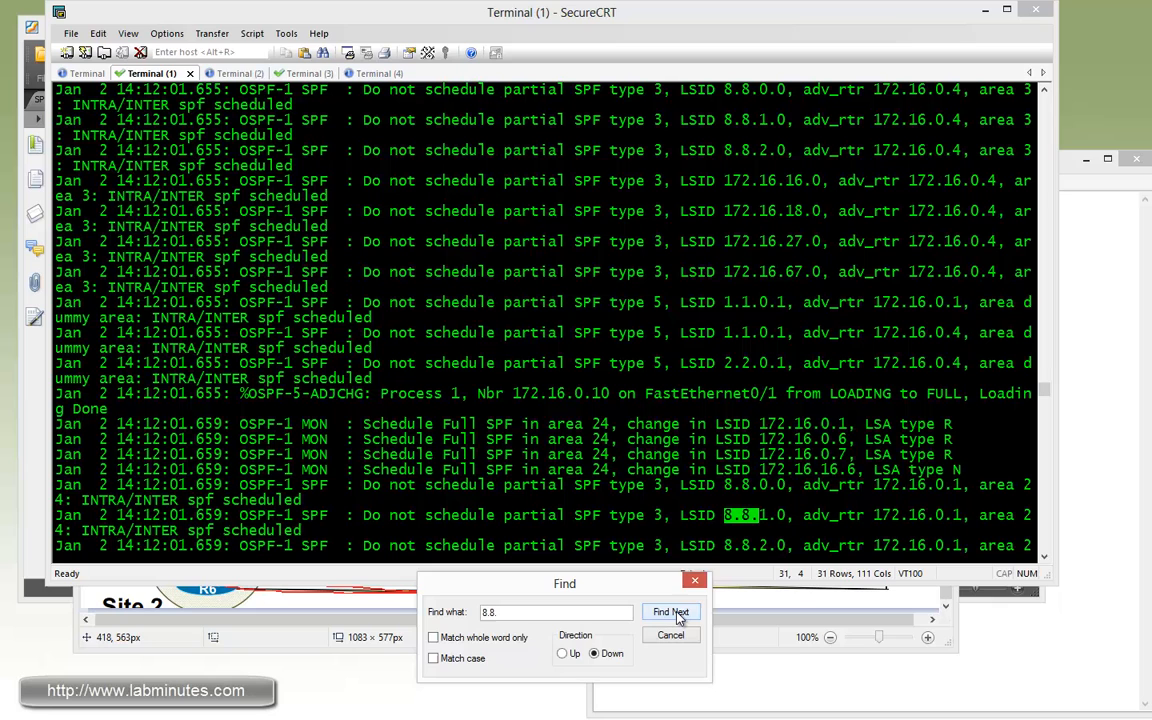
click(672, 612)
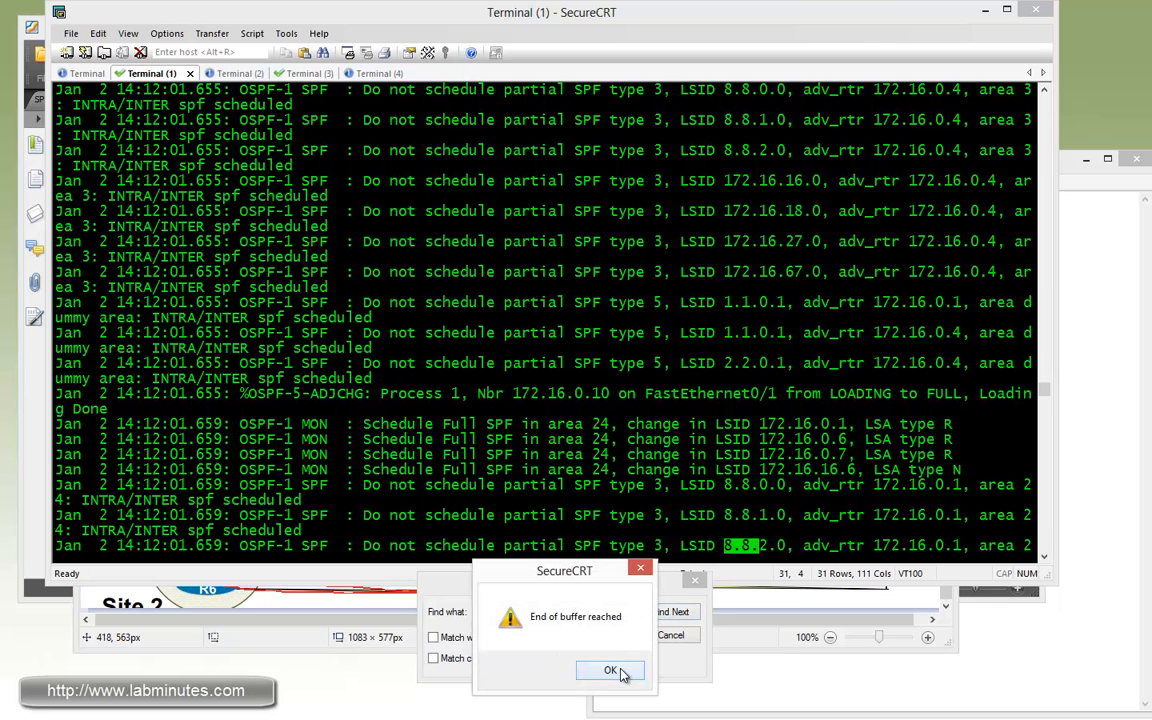
click(610, 670)
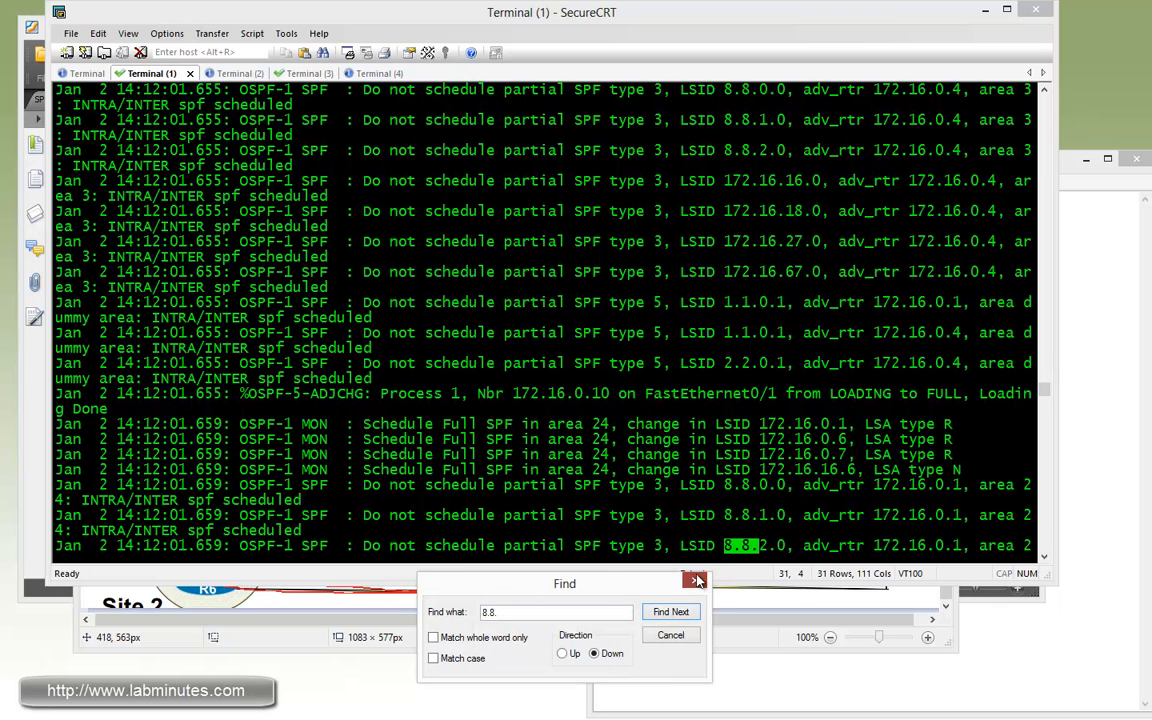
click(696, 582)
text(sh i)
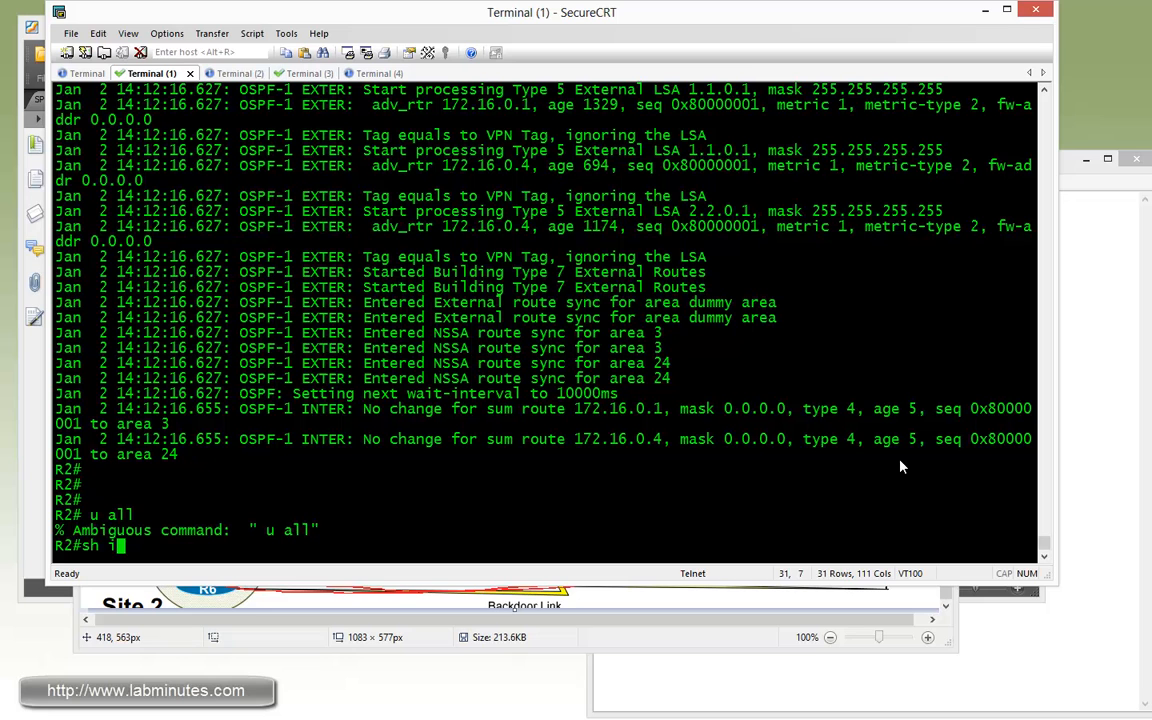
Enter 'sh ip route vrf C1 ospf' at the R2# prompt
text(p route)
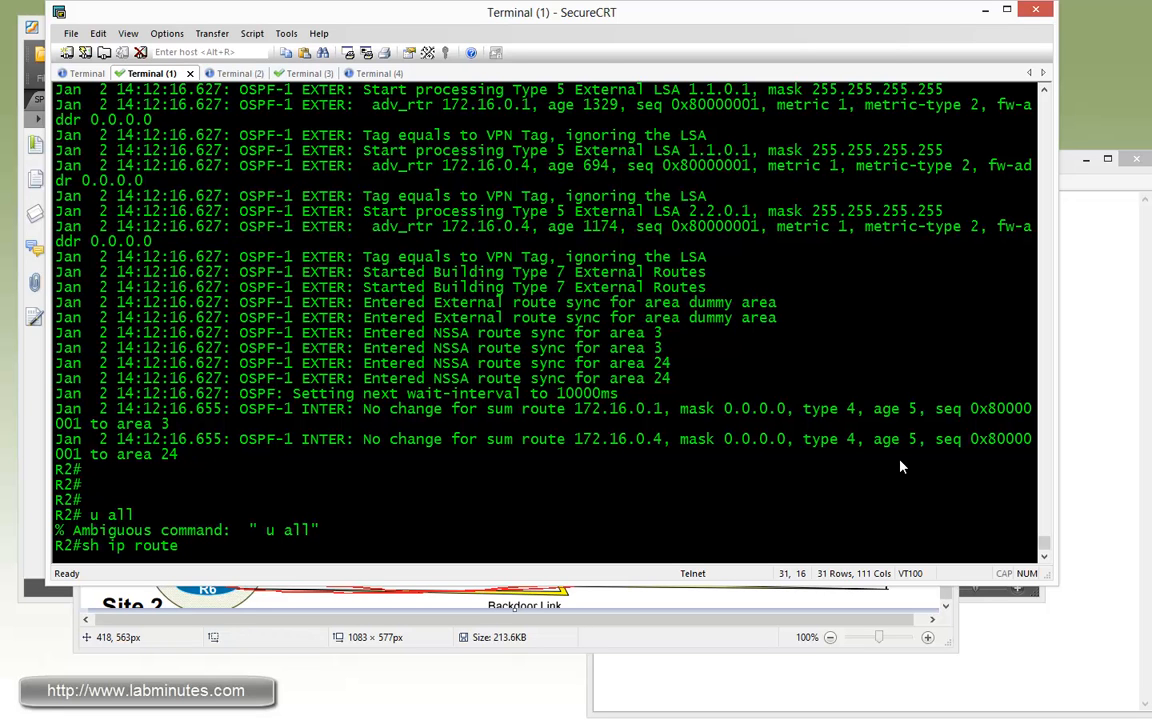
text(vrf)
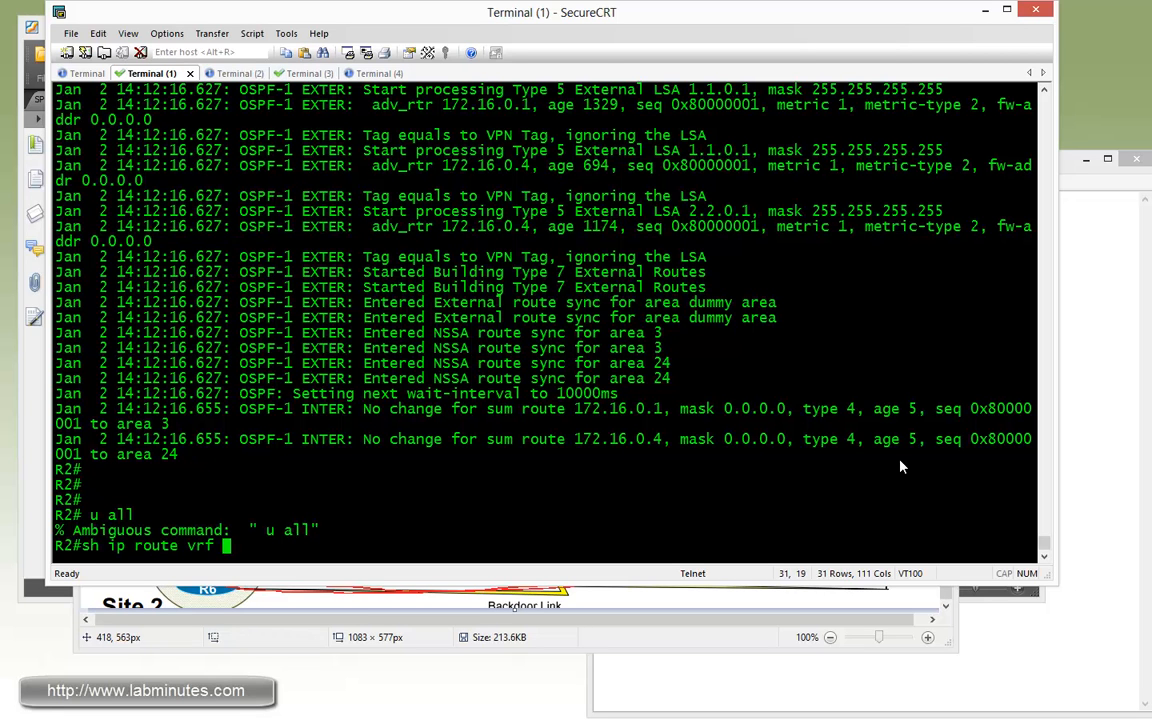
text(C1 o)
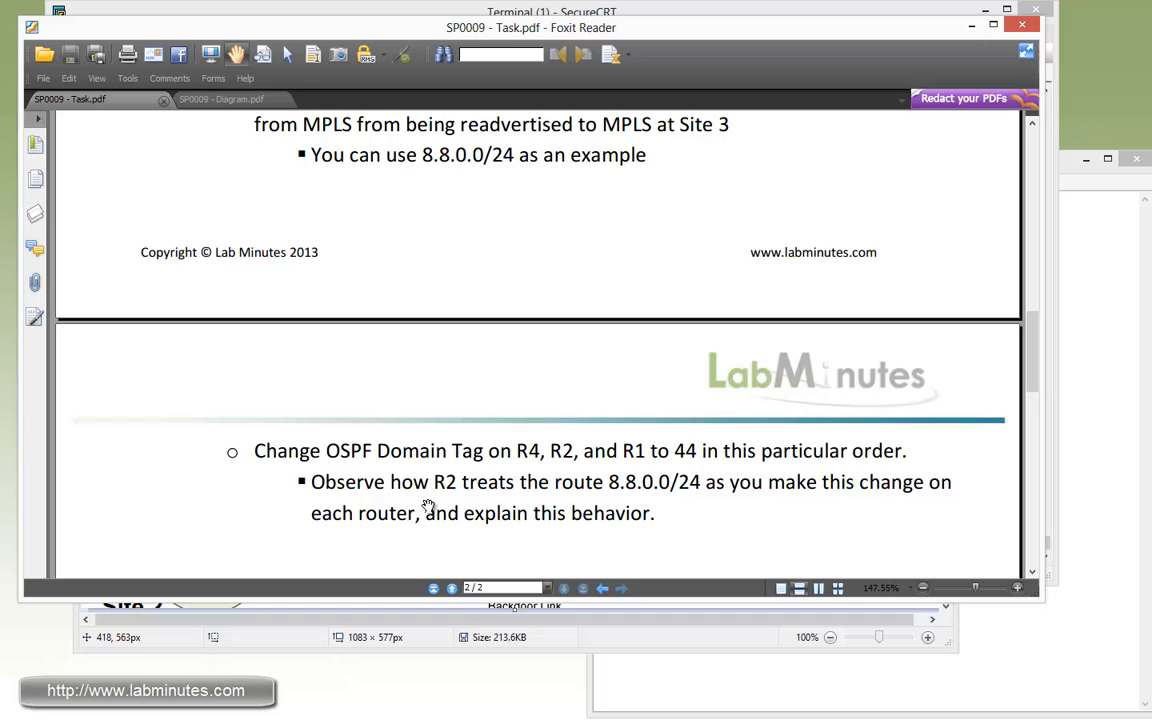
mouse_move(332, 470)
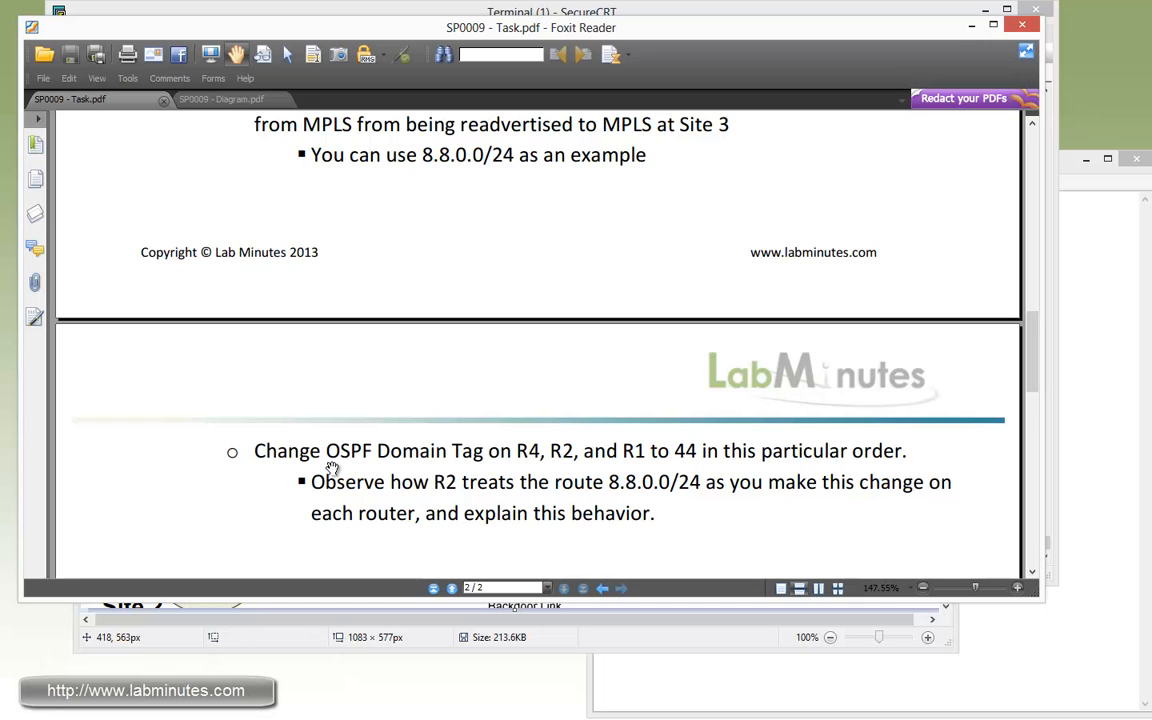
mouse_move(528, 468)
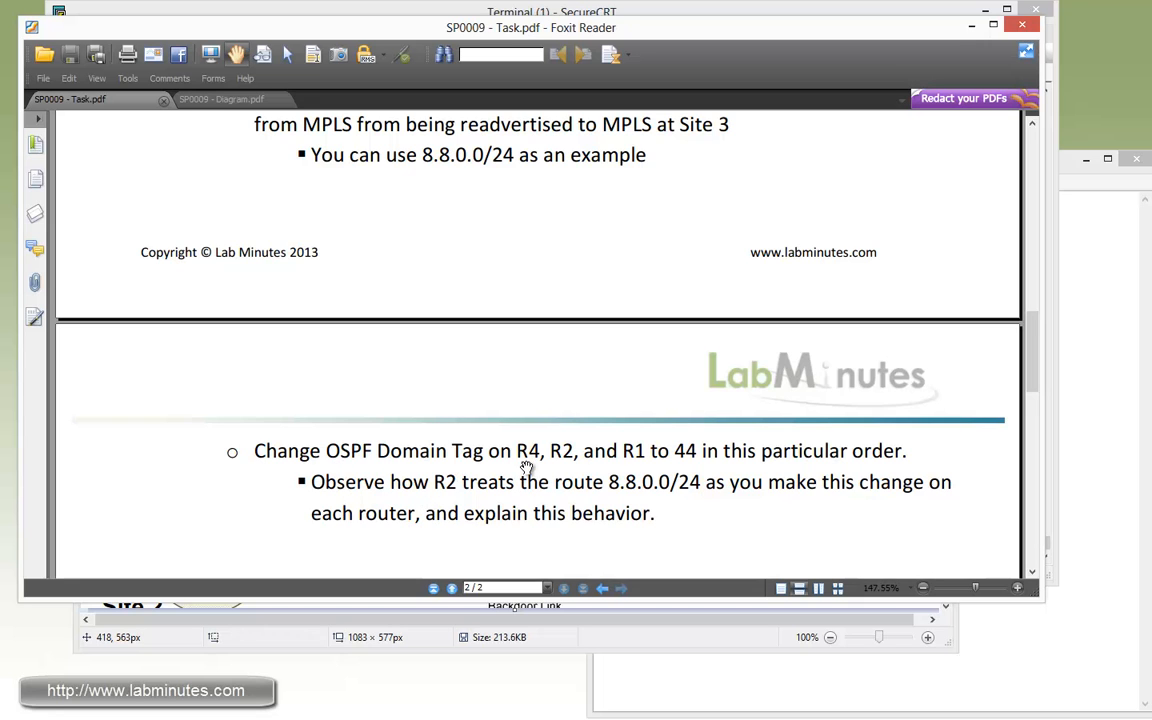
mouse_move(640, 470)
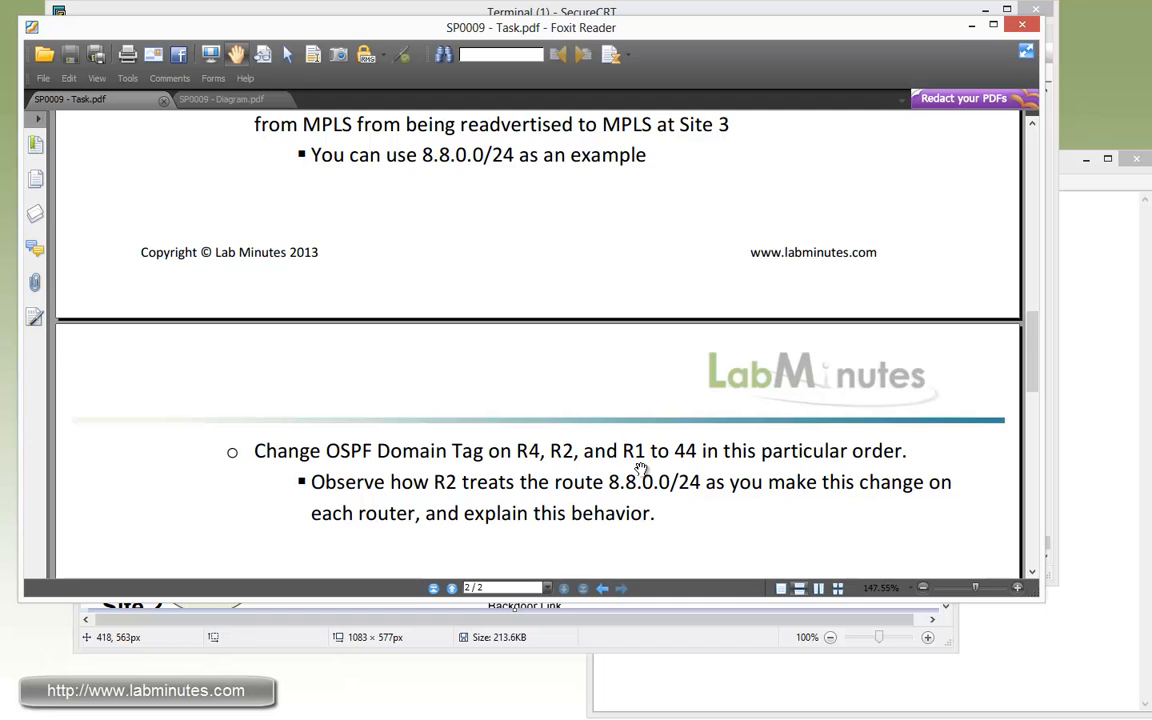
mouse_move(696, 468)
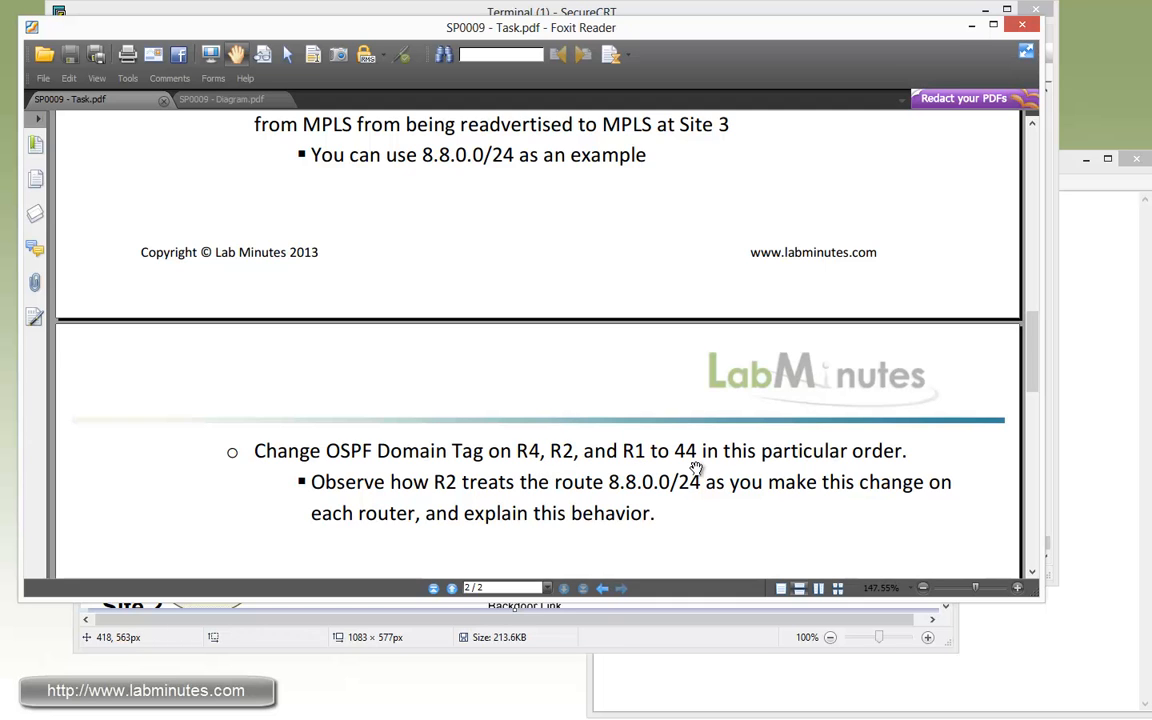
mouse_move(510, 496)
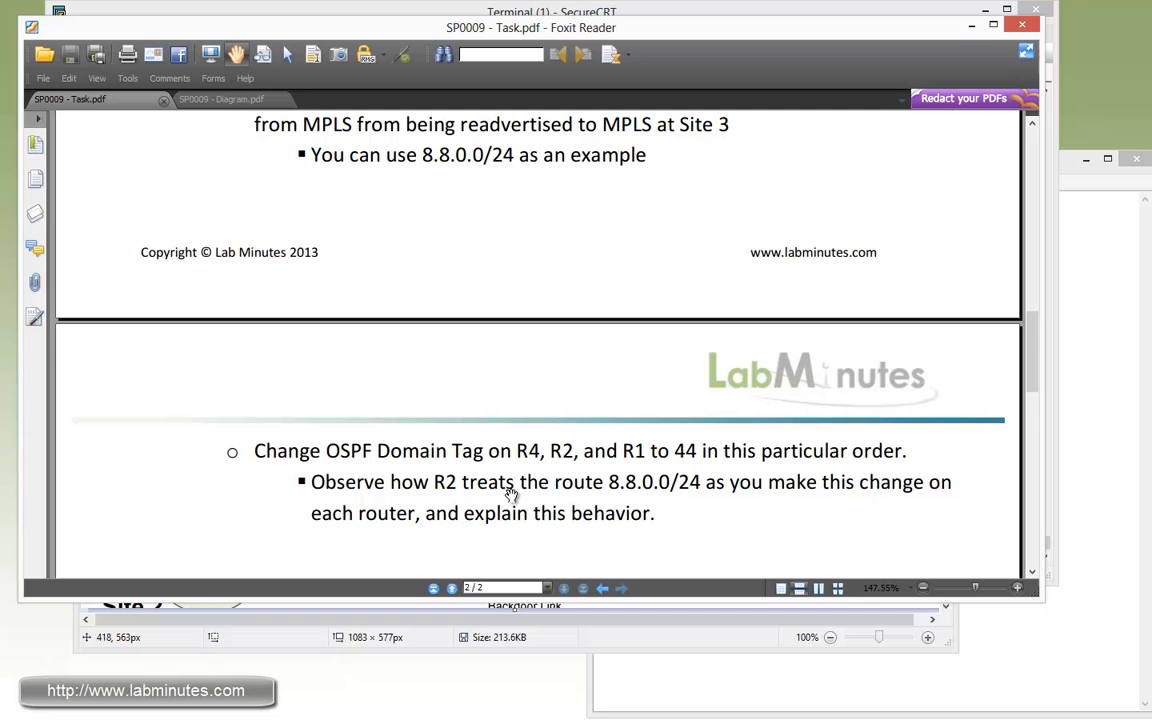
mouse_move(452, 502)
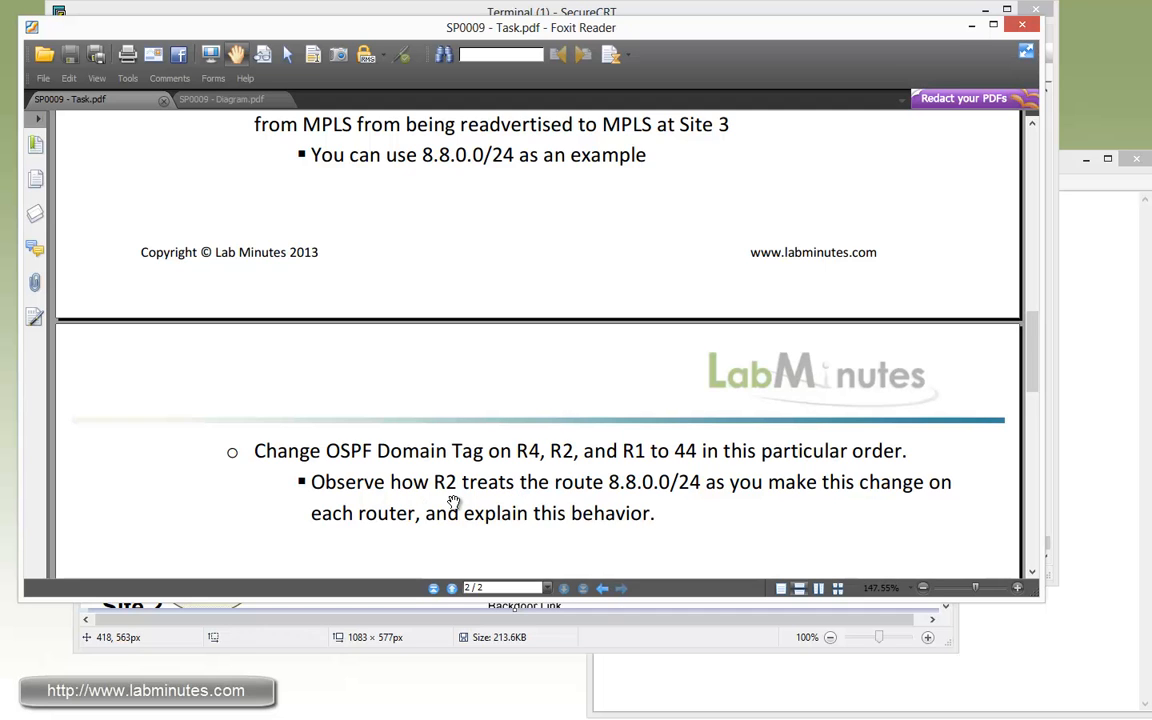
mouse_move(640, 496)
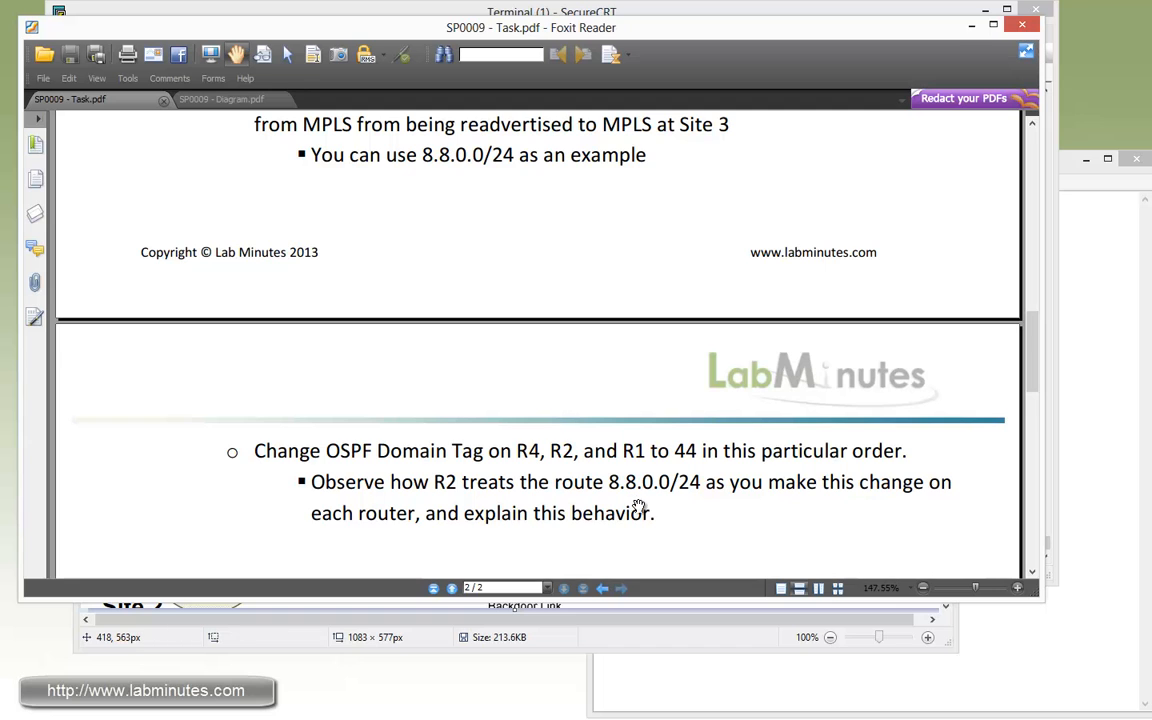
mouse_move(764, 512)
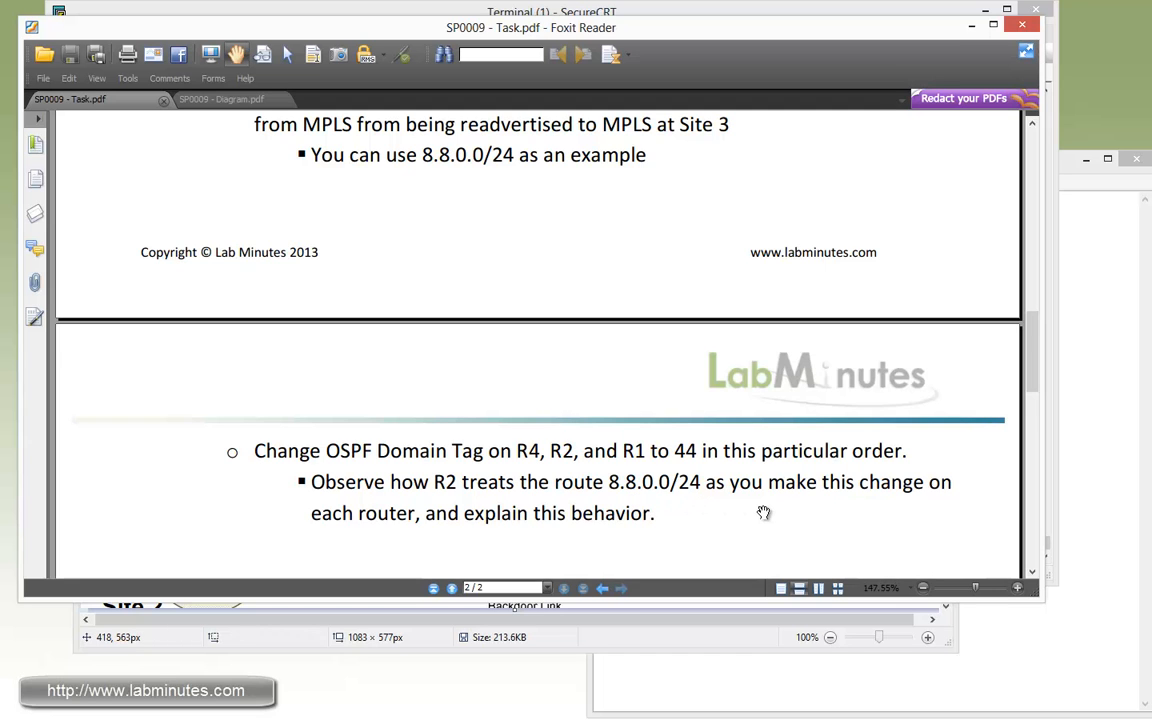
mouse_move(616, 528)
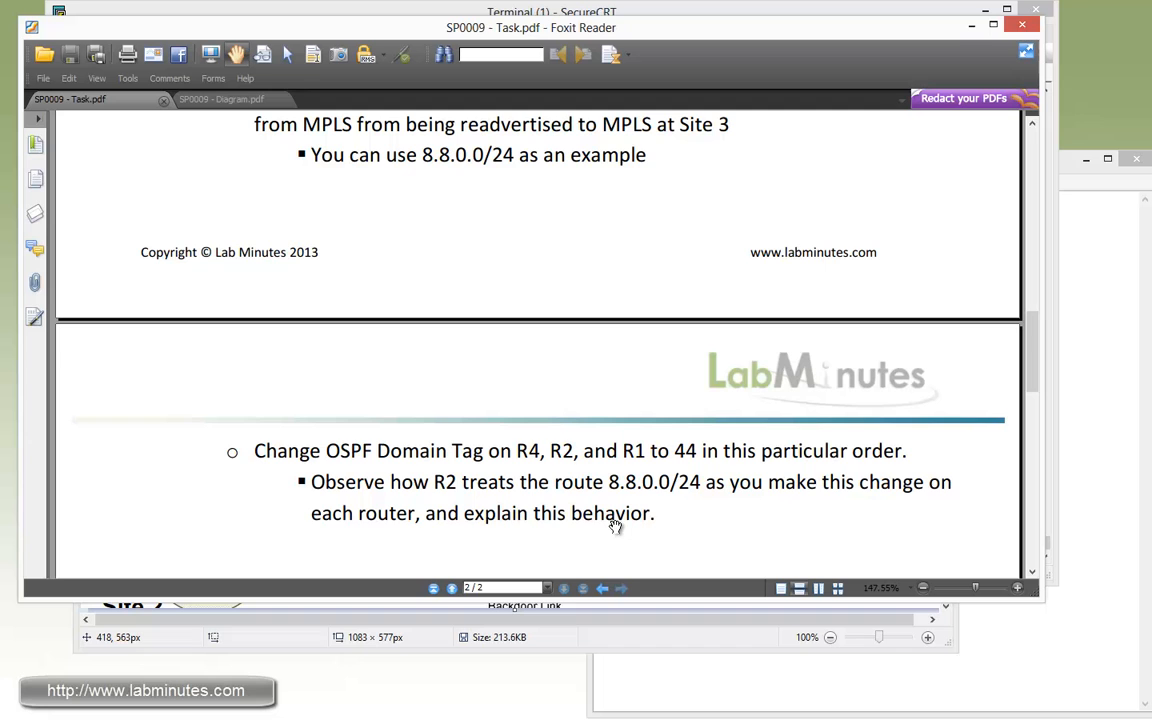
mouse_move(644, 540)
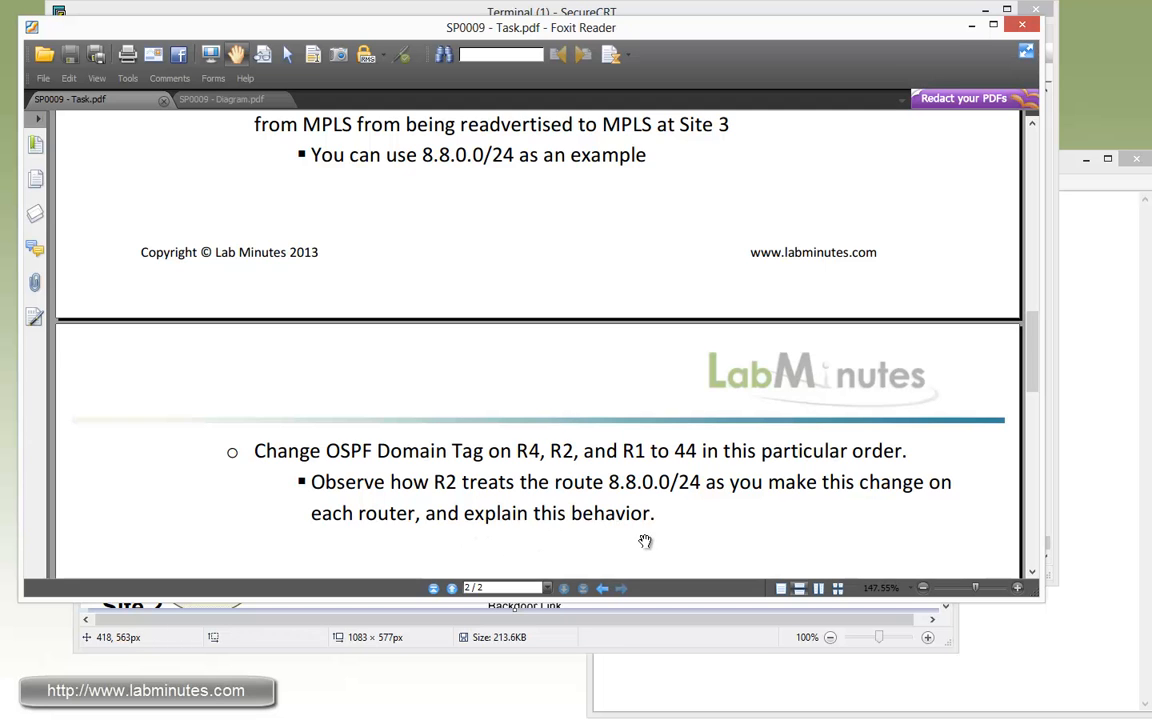
mouse_move(652, 536)
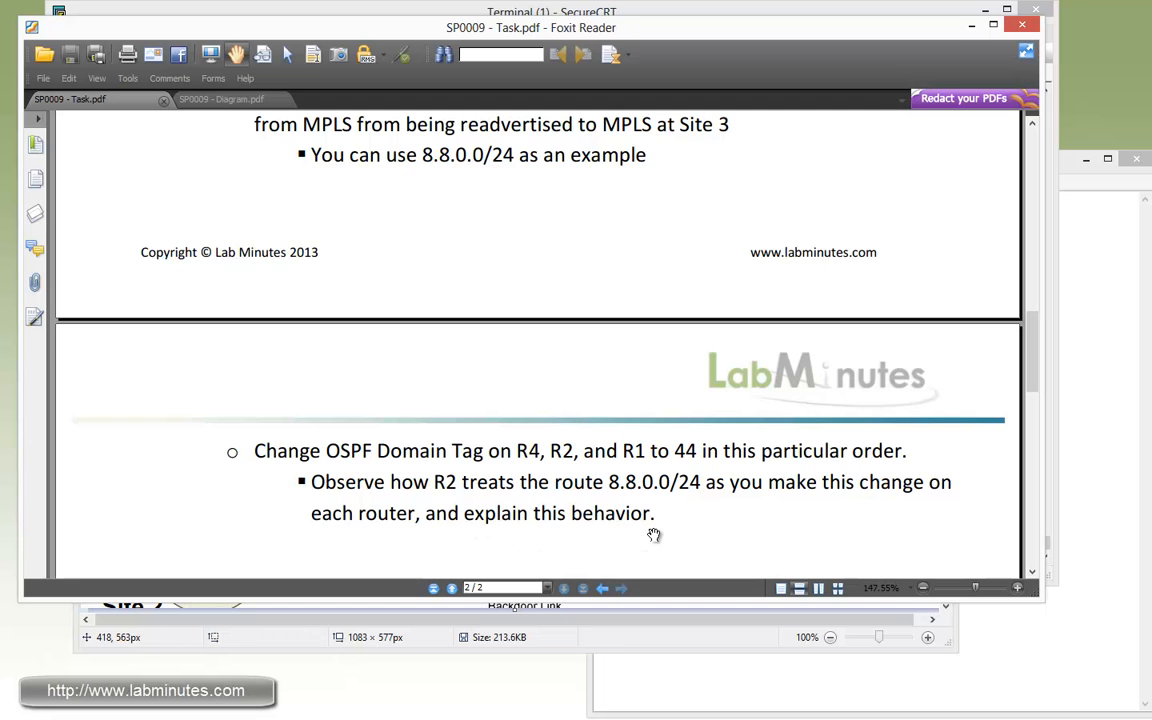
mouse_move(648, 676)
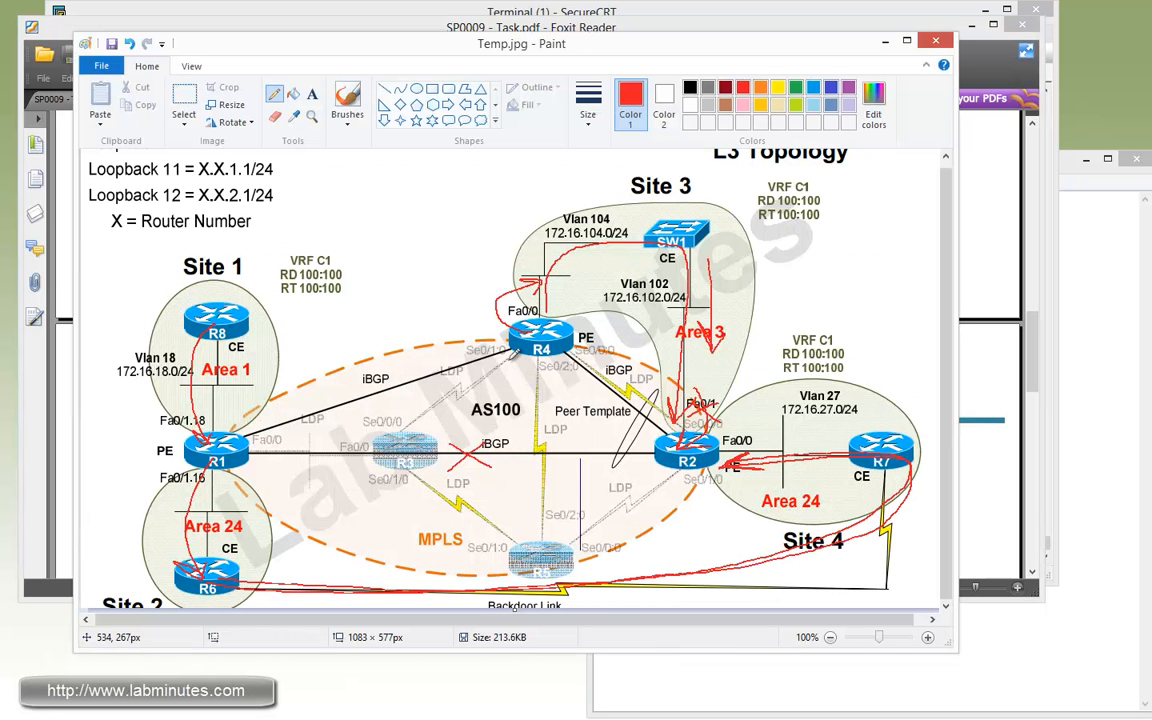
mouse_move(518, 376)
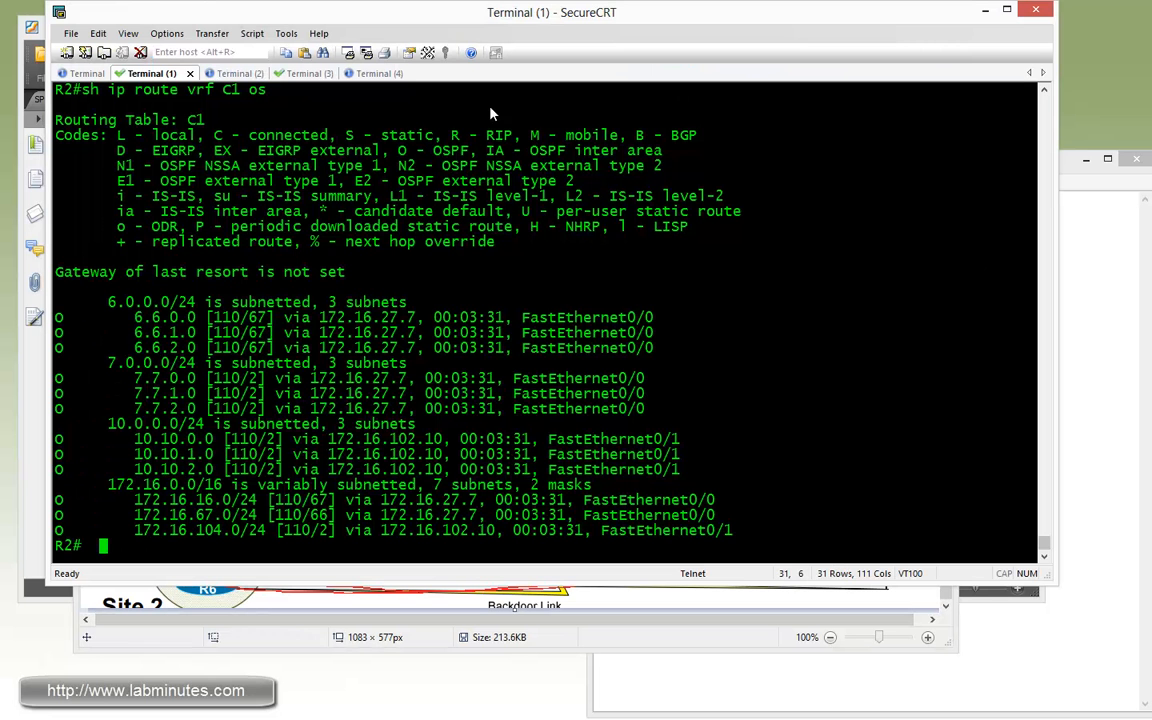
On R4, configure domain-tag 44 under router ospf 1 vrf C1, then return to R2's session
click(284, 72)
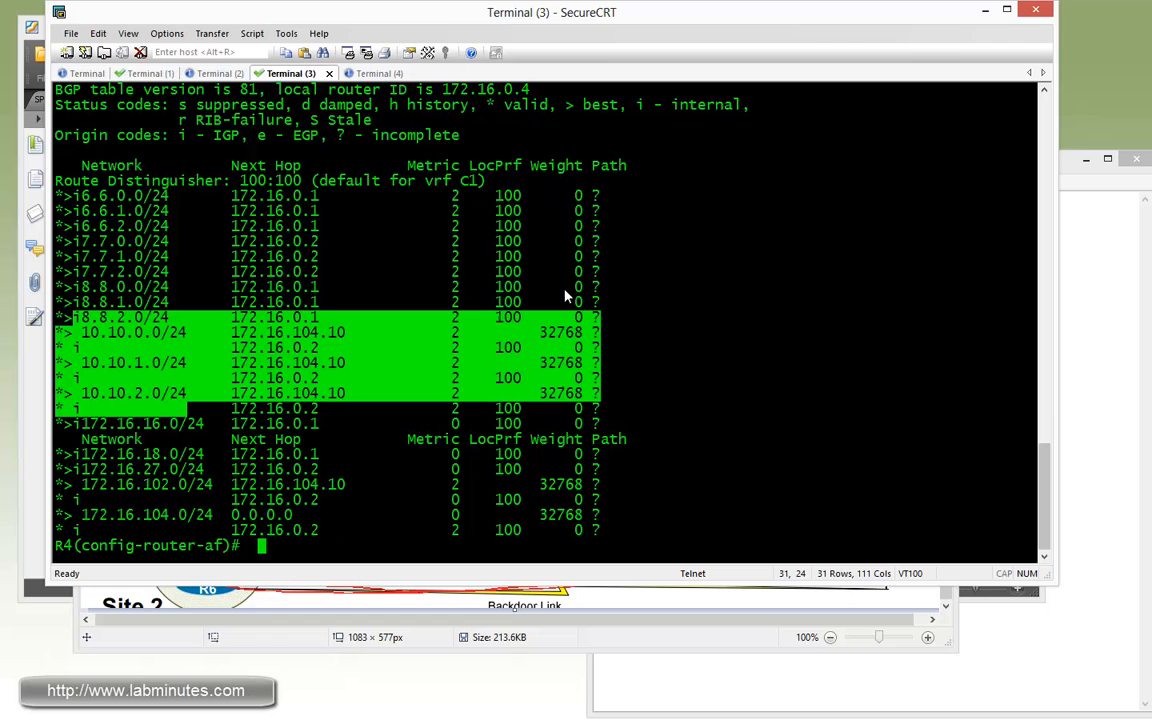
text(router os)
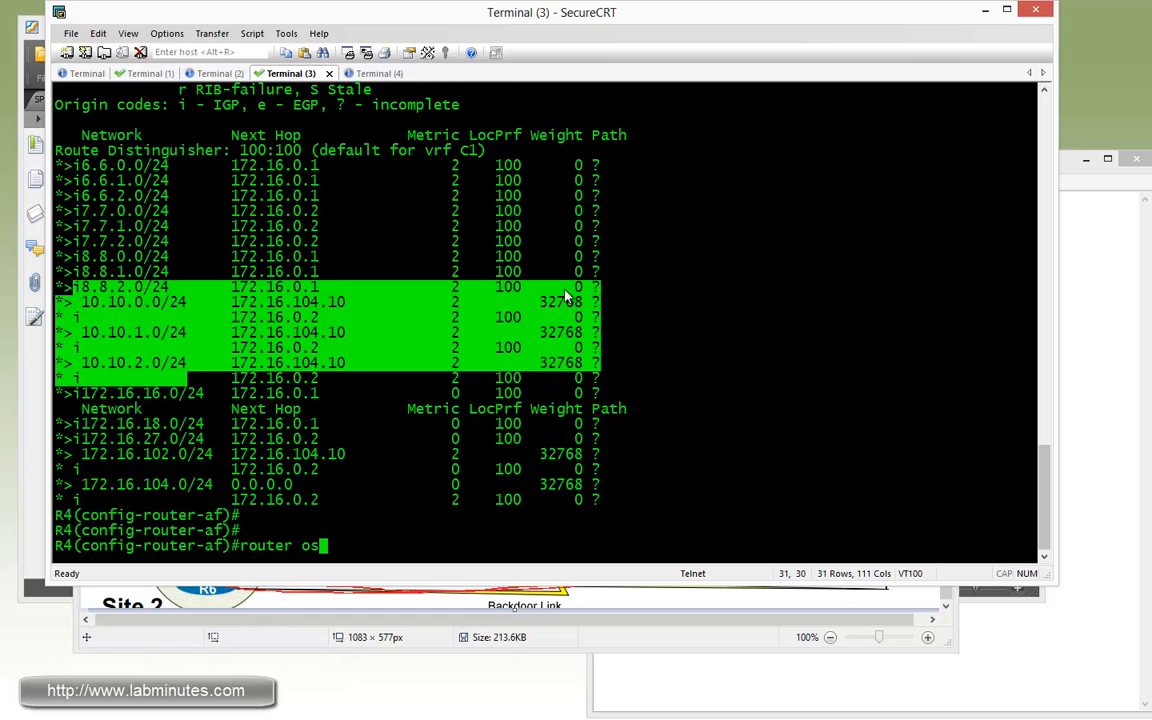
text(pf 1 vrf C1)
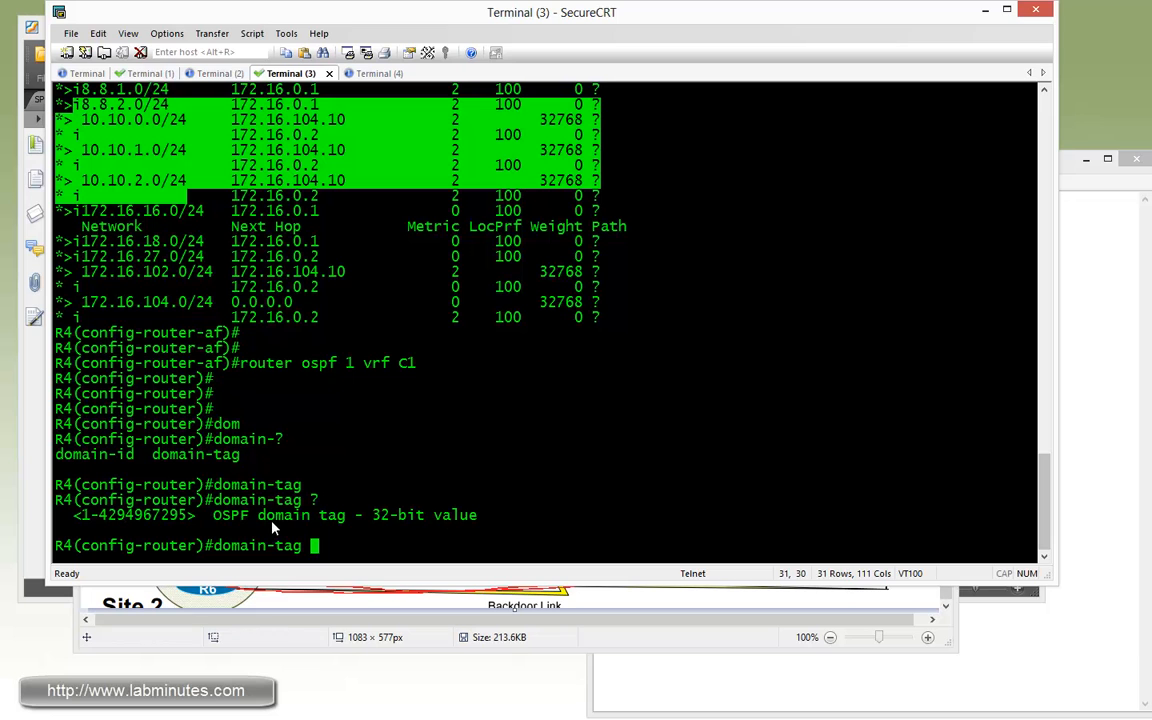
text(44)
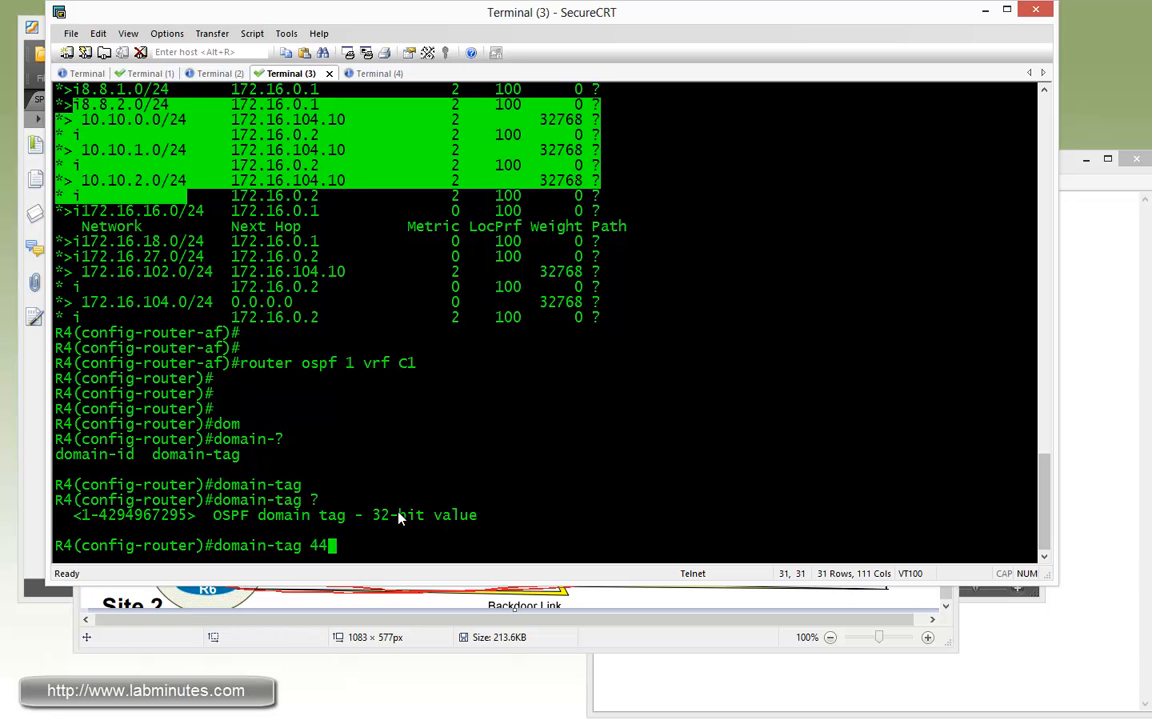
key(Return)
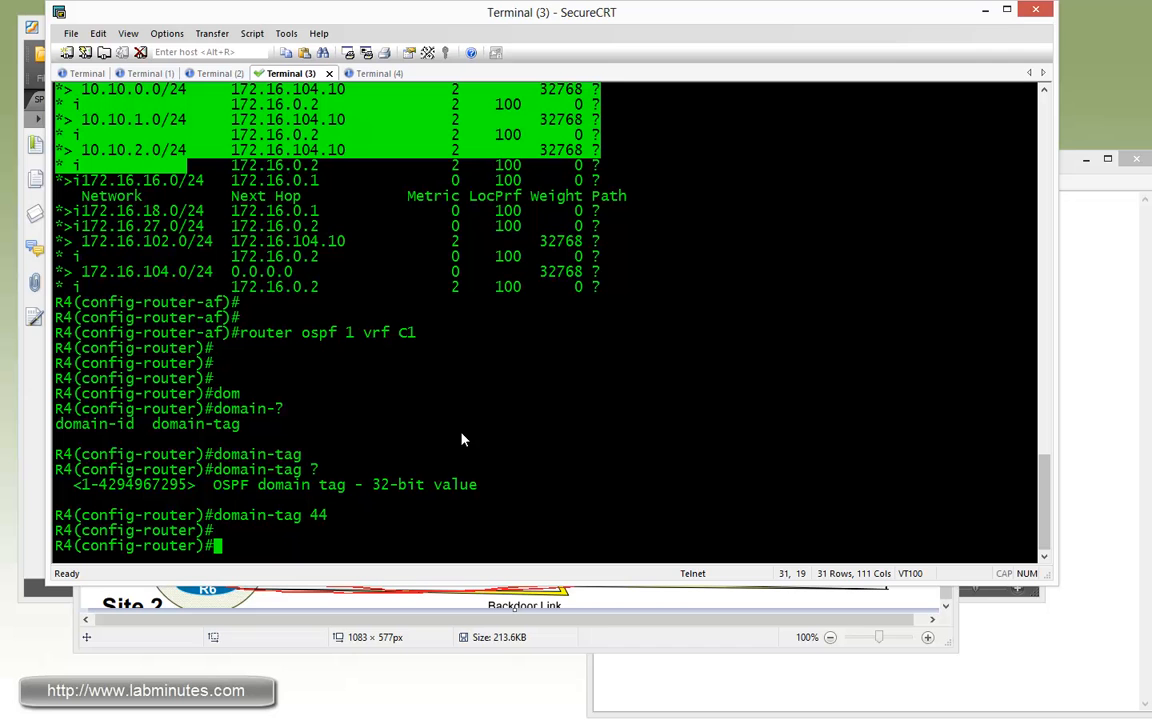
click(152, 72)
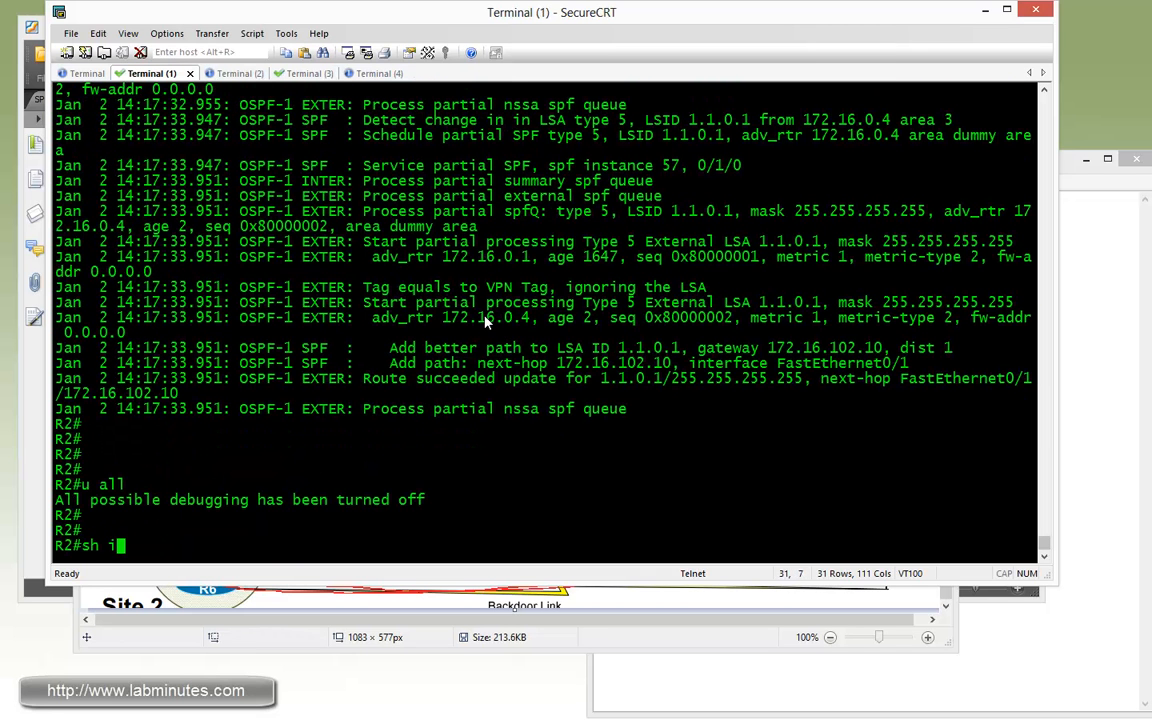
Begin entering the sh ip ospf database command at R2's prompt
text(p ospf d)
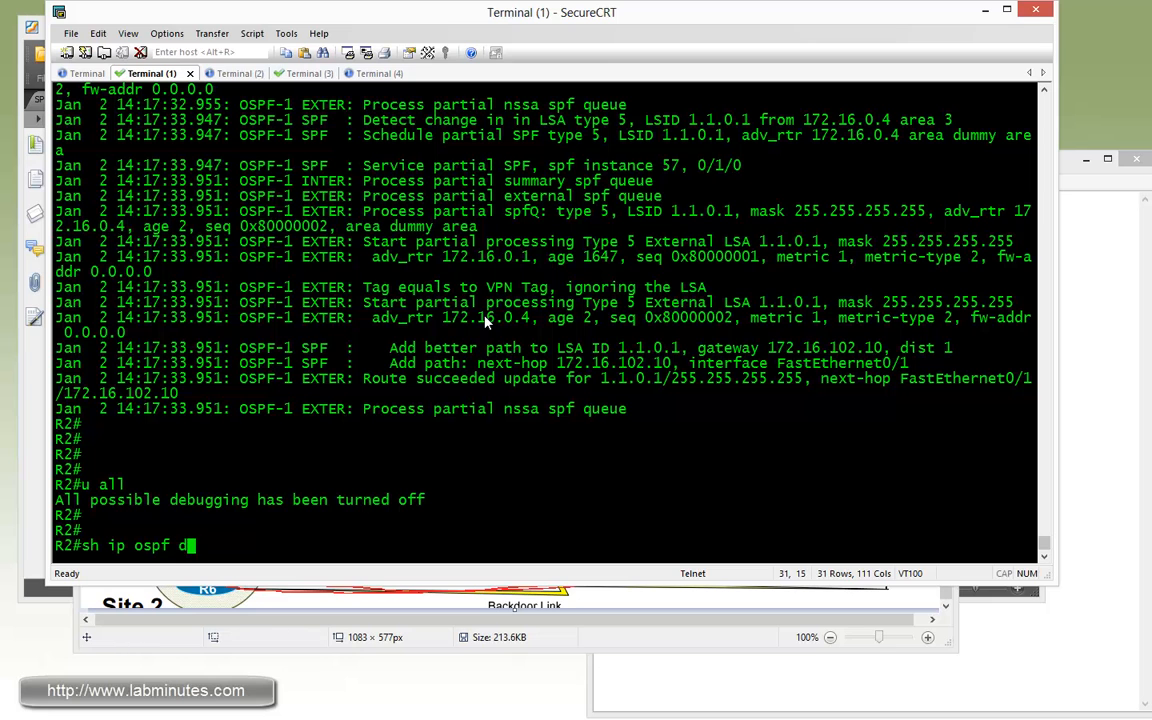
text(ata)
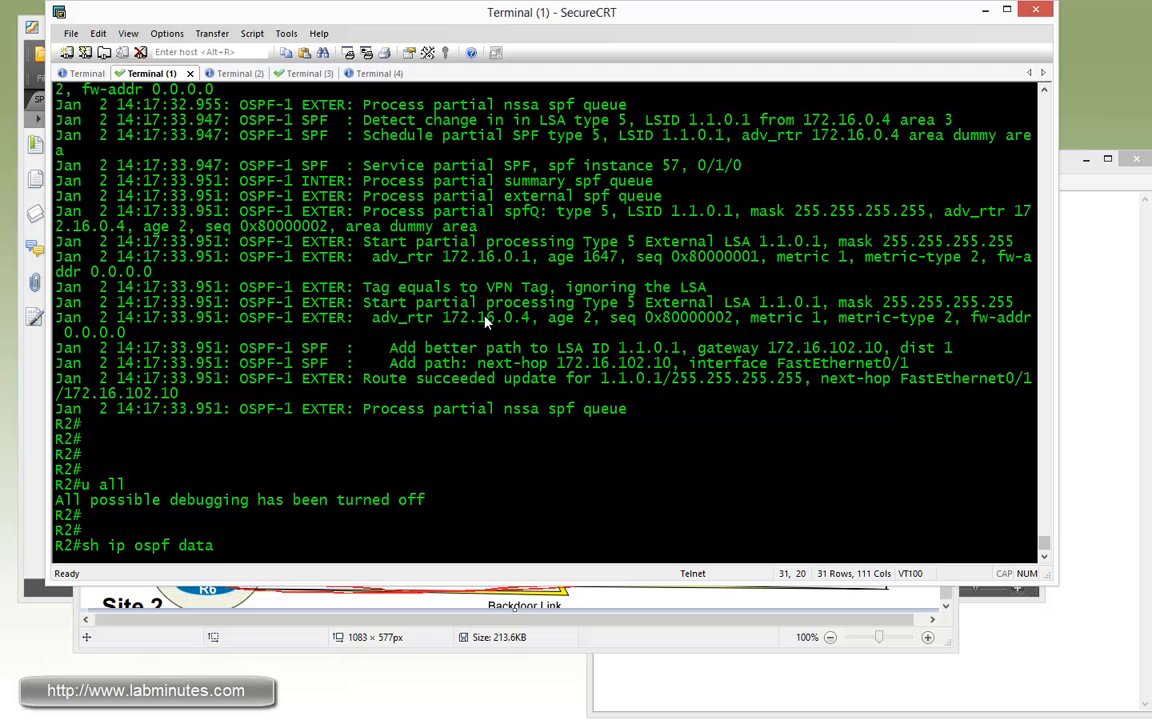
mouse_move(18, 584)
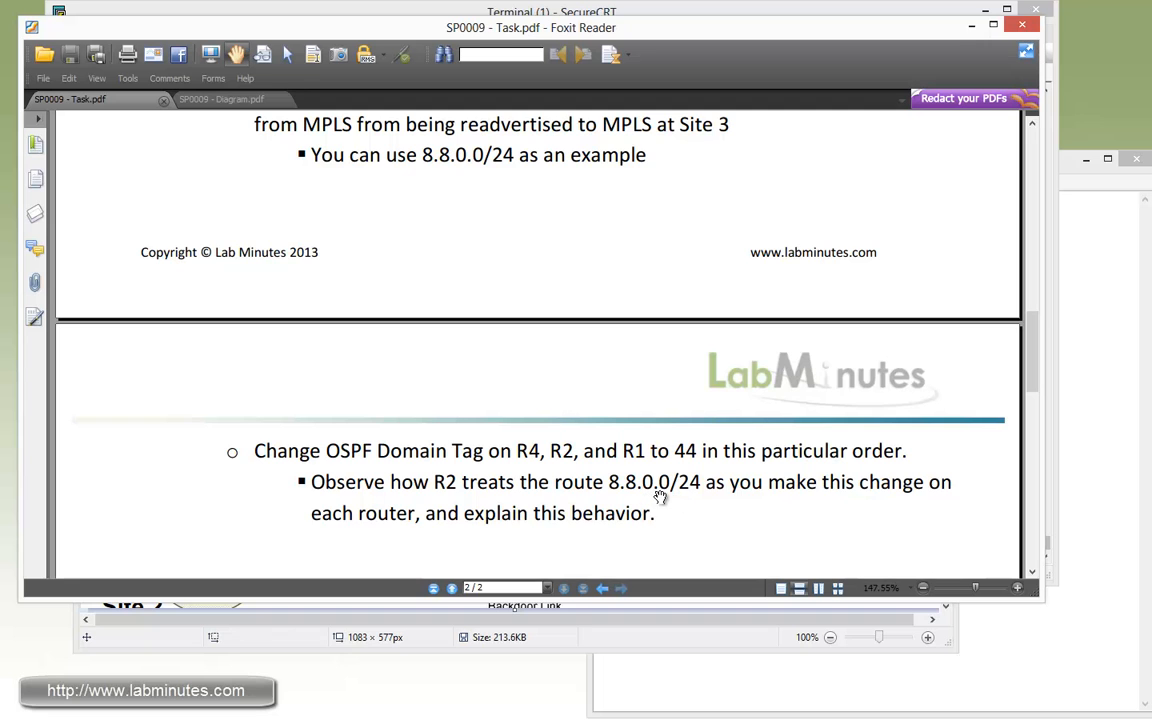
mouse_move(516, 490)
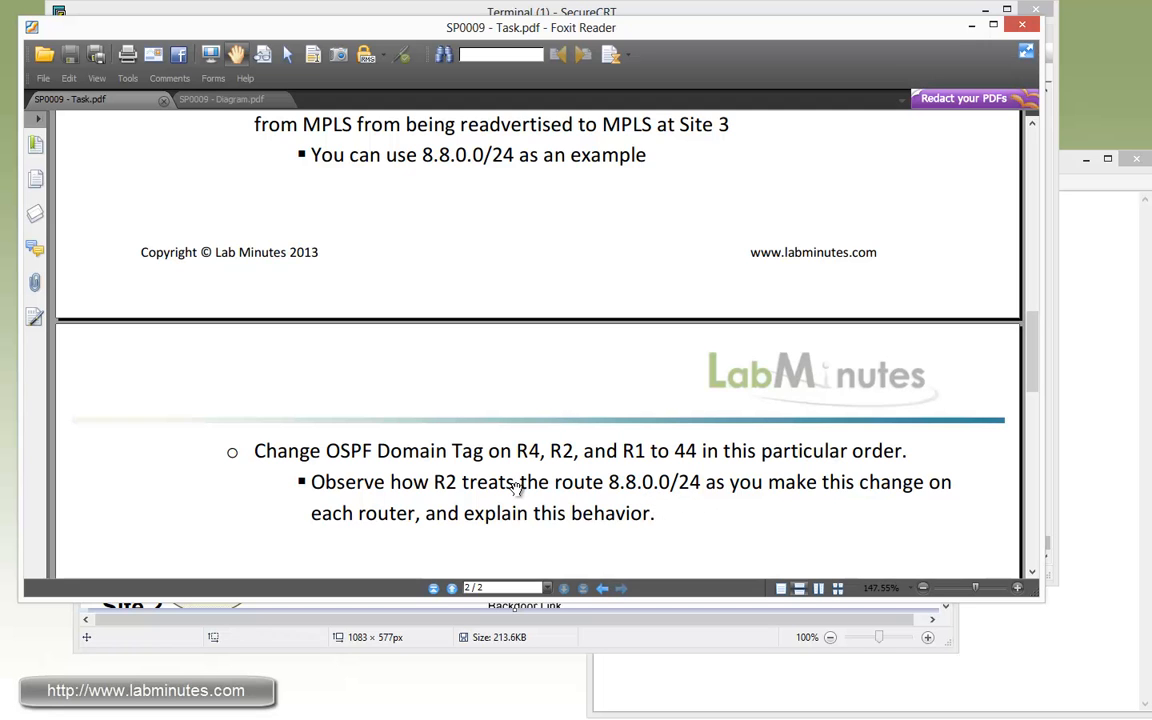
mouse_move(616, 504)
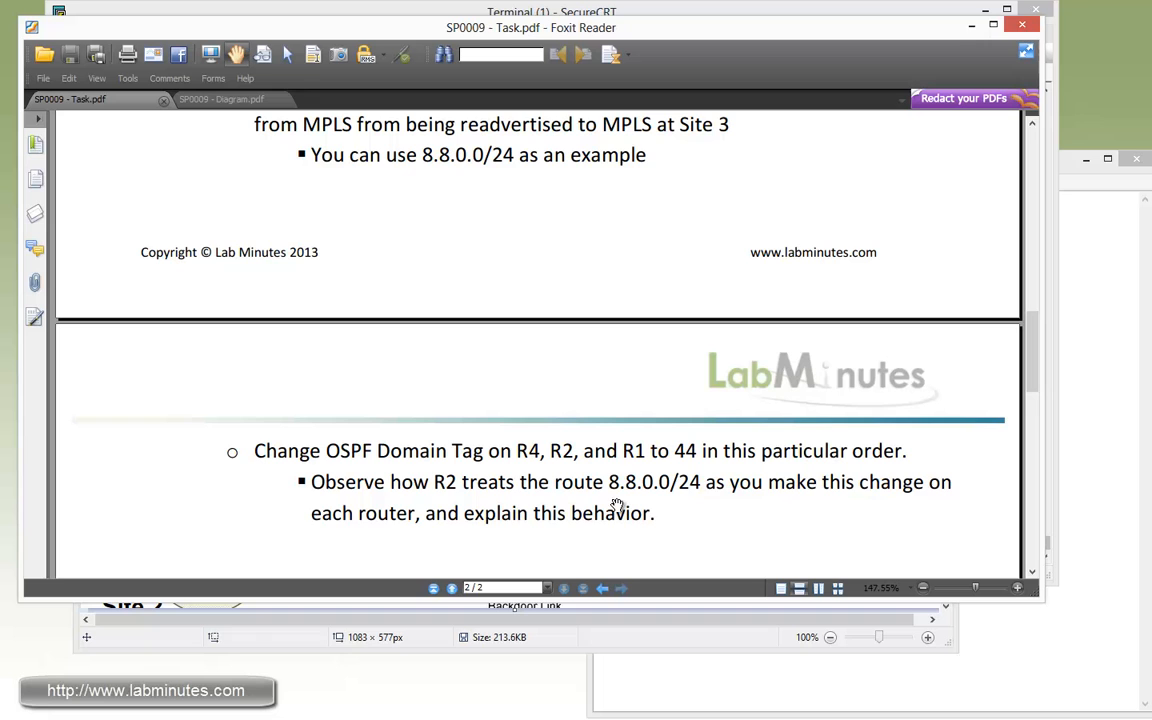
mouse_move(612, 498)
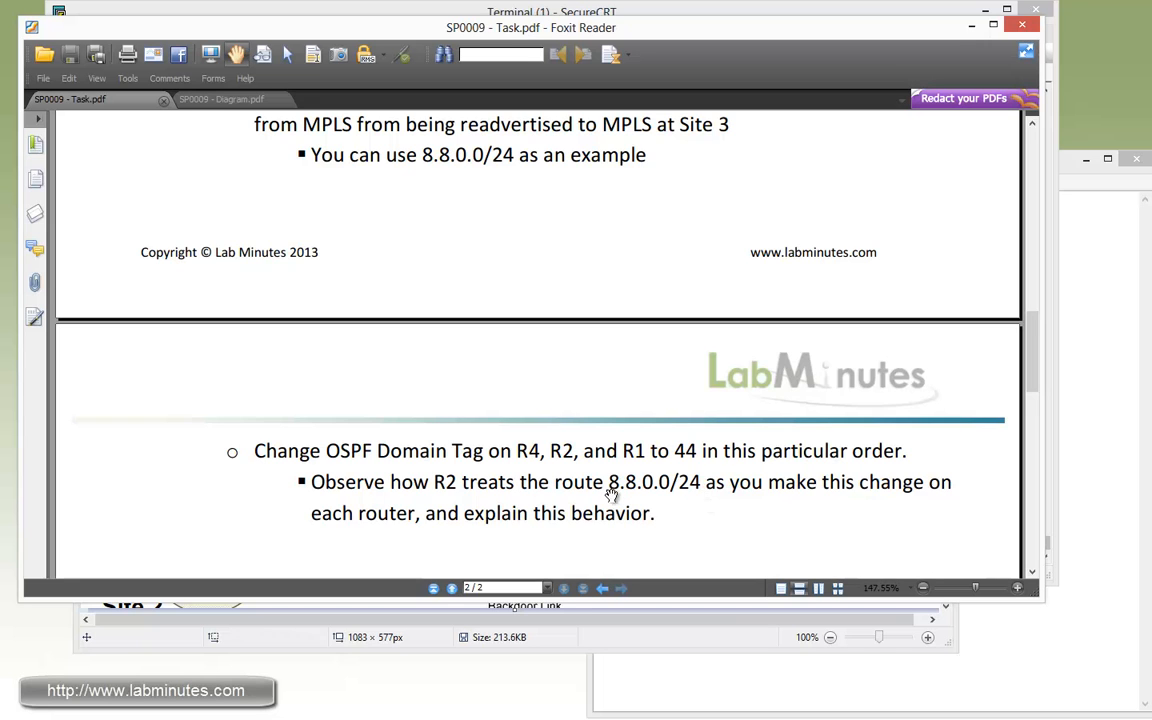
mouse_move(676, 490)
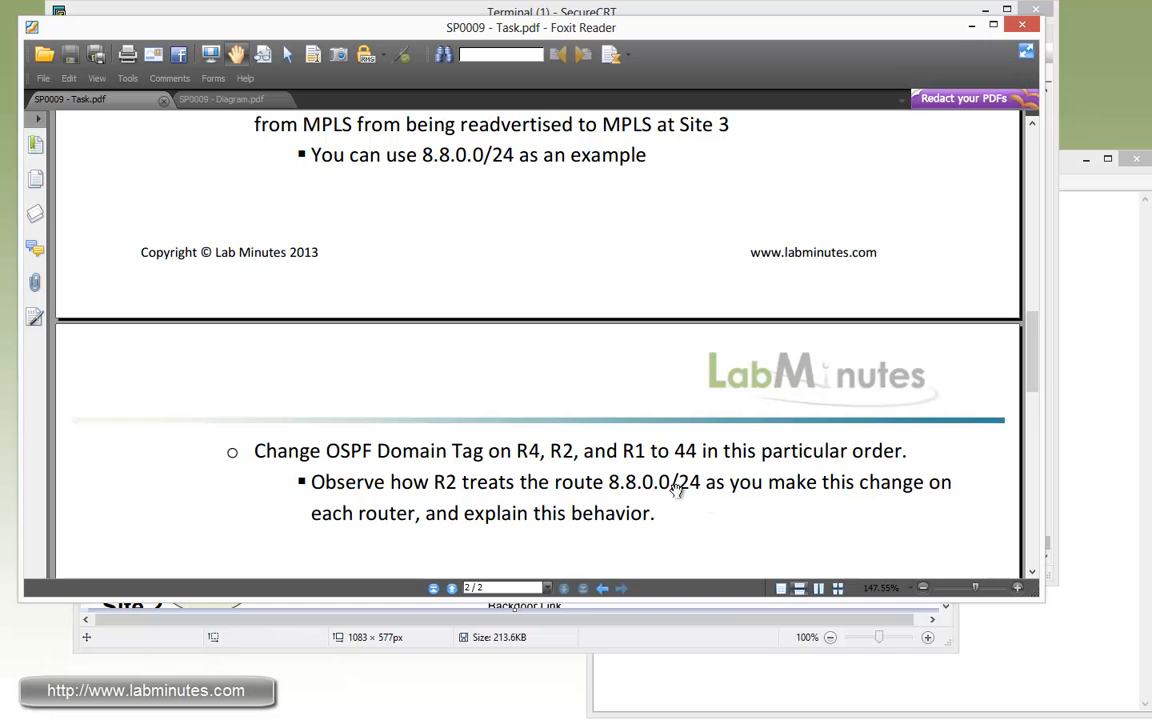
mouse_move(392, 538)
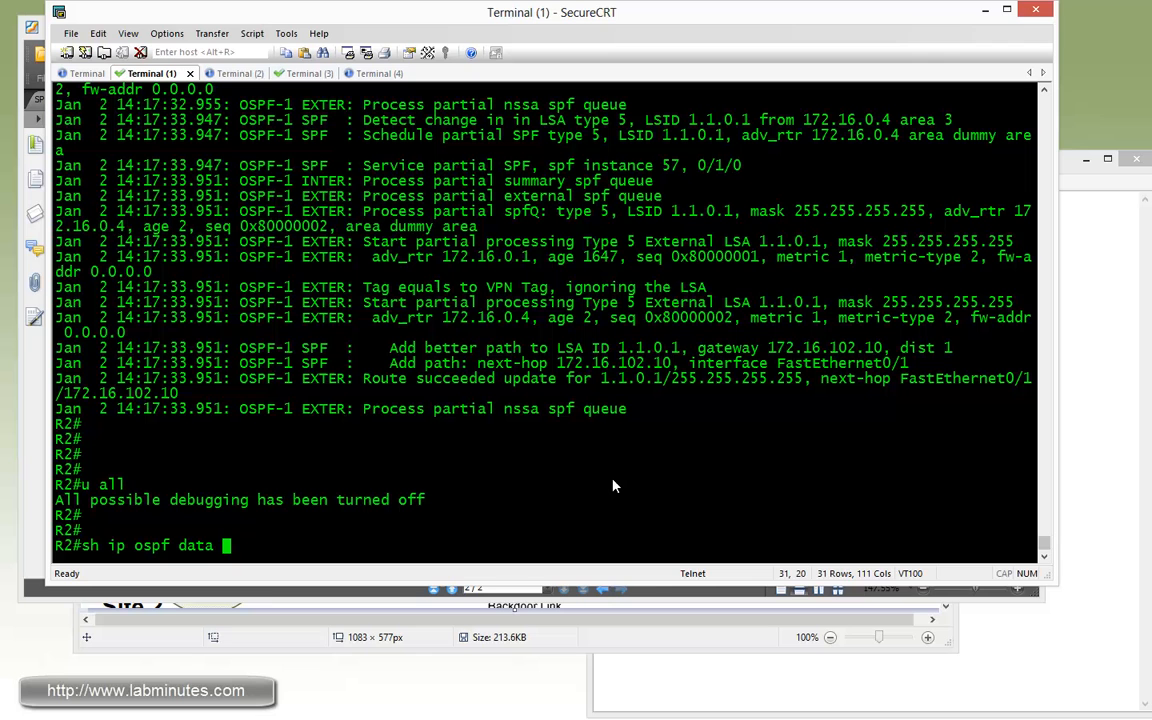
text(ext 1)
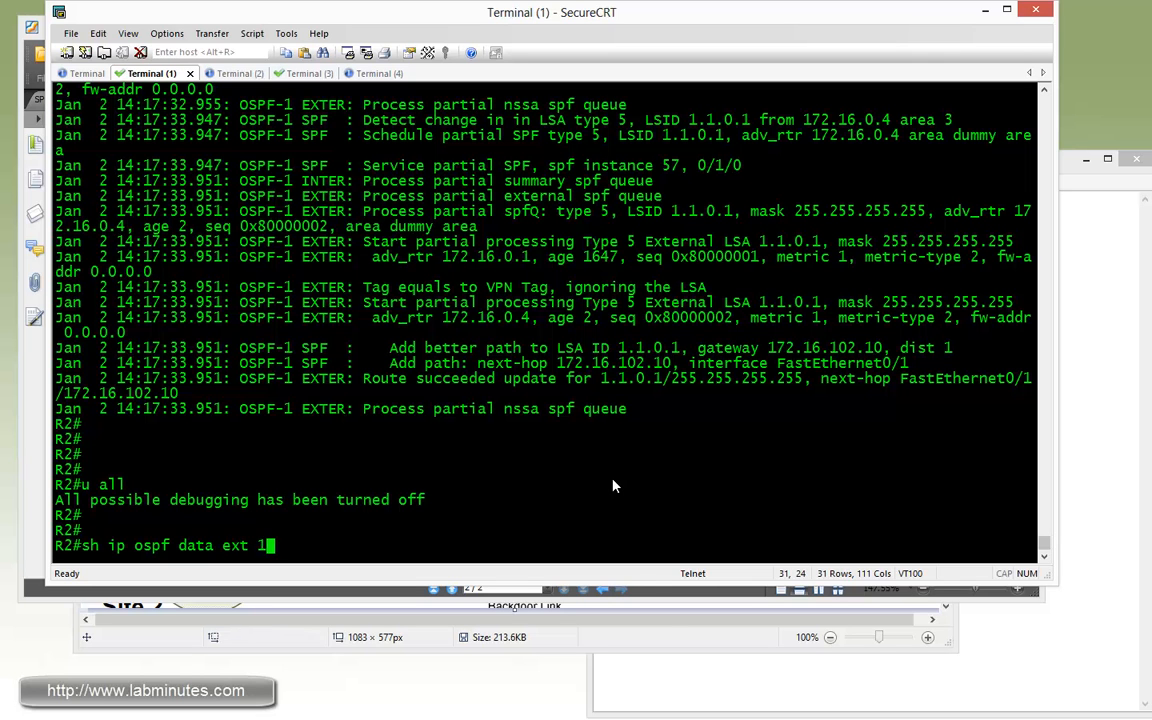
key(Return)
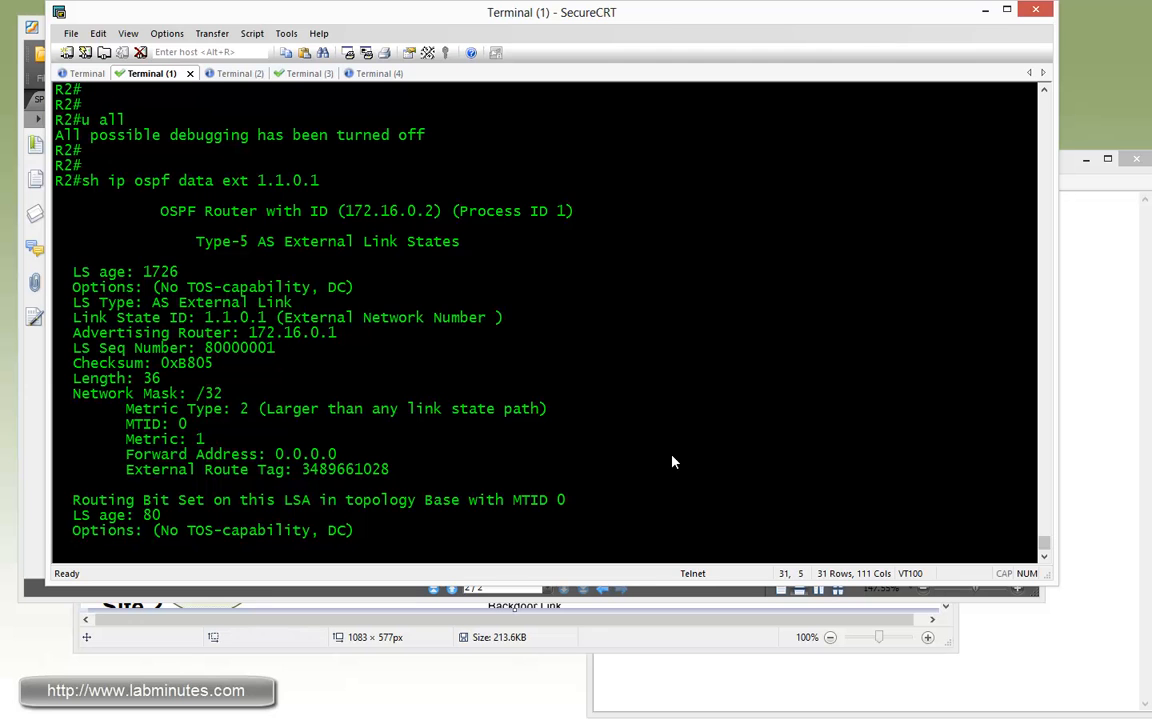
scroll(down, 3)
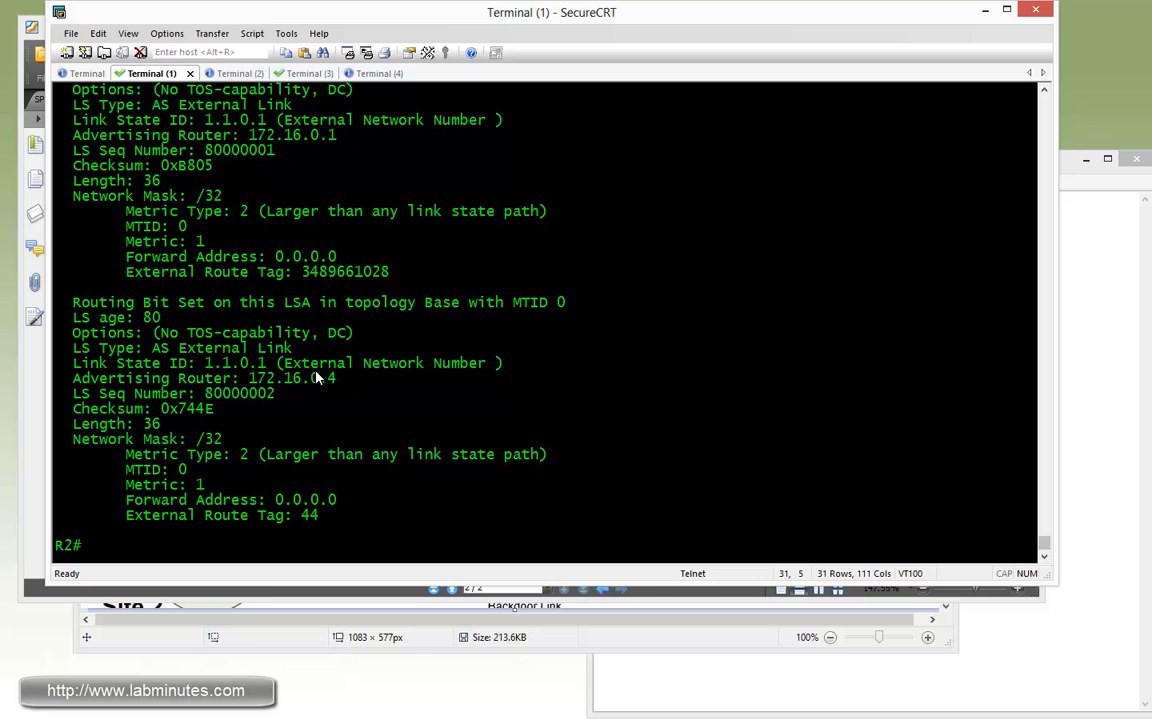
scroll(up, 3)
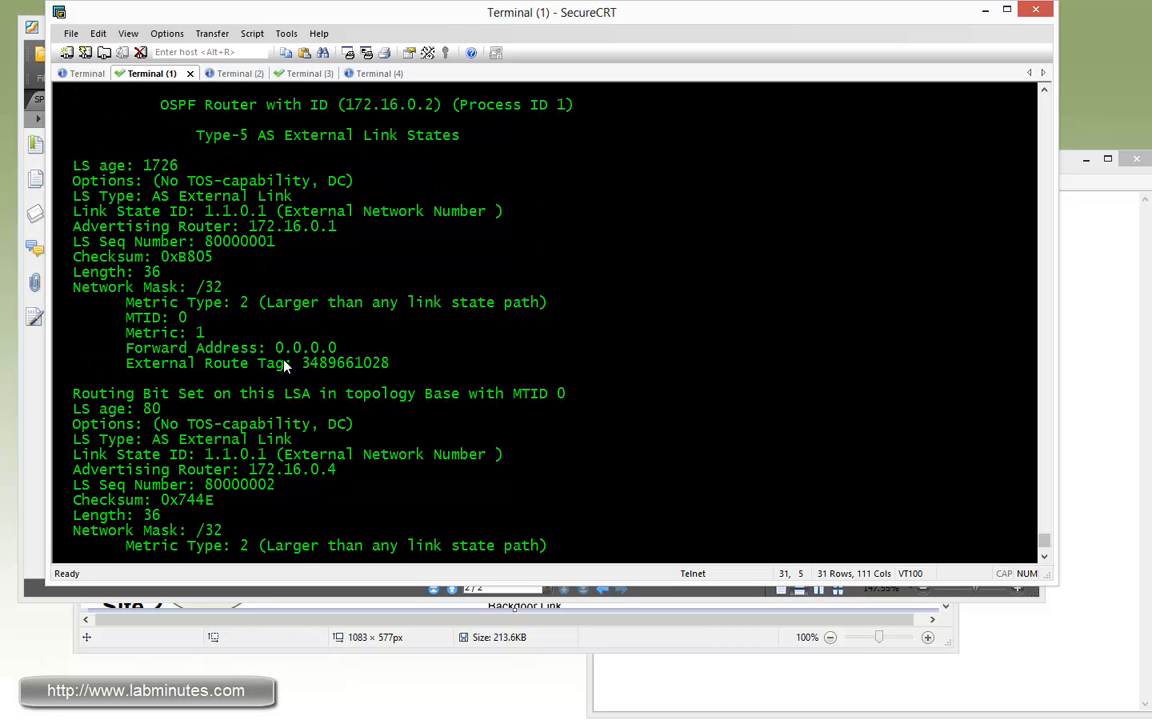
double_click(344, 364)
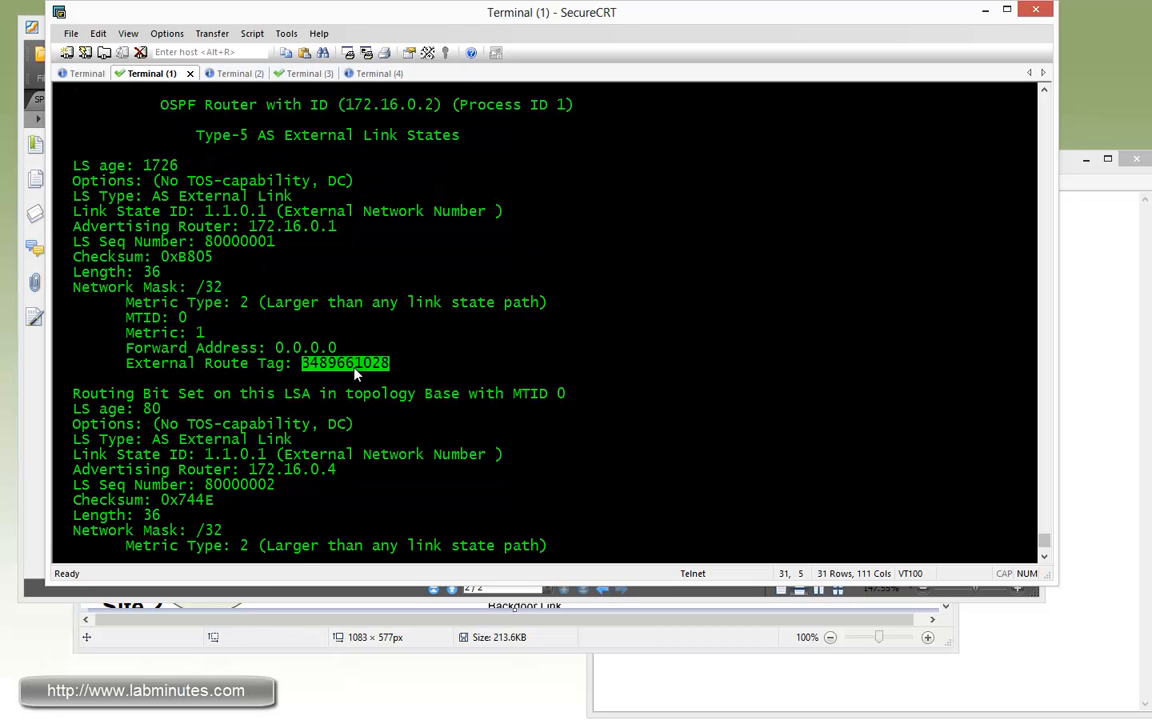
double_click(290, 226)
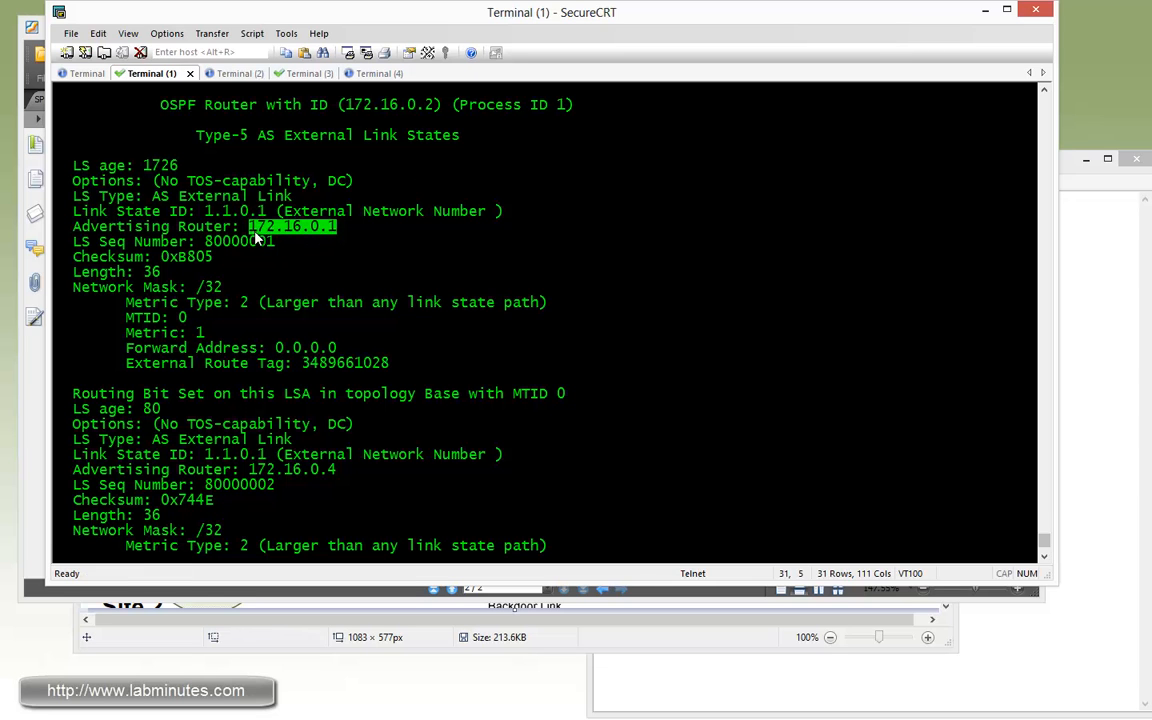
Highlight R4 (172.16.0.4) as advertising router and its route tag 44
scroll(down, 3)
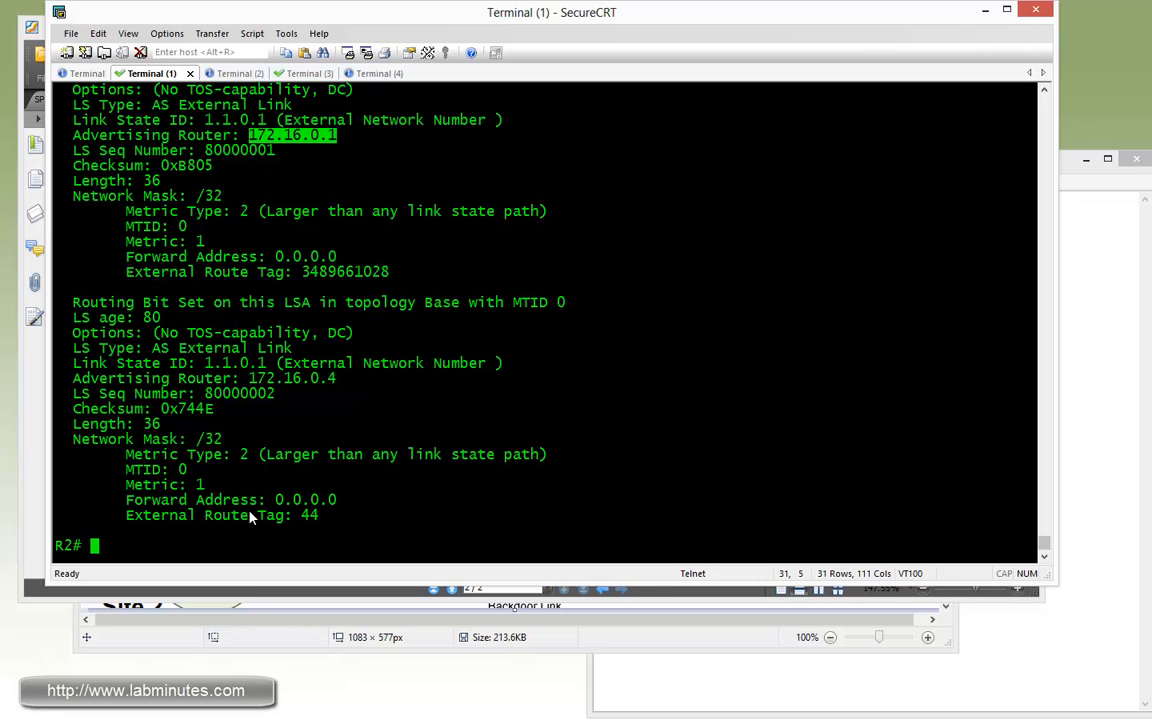
mouse_move(308, 392)
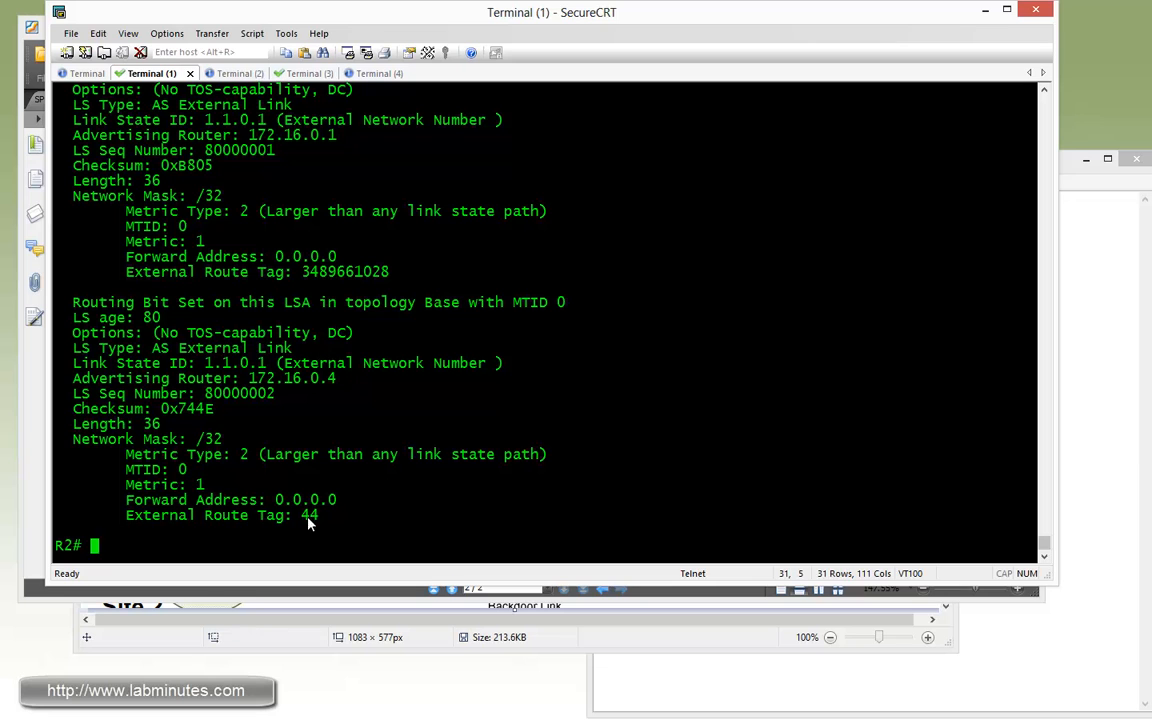
double_click(292, 378)
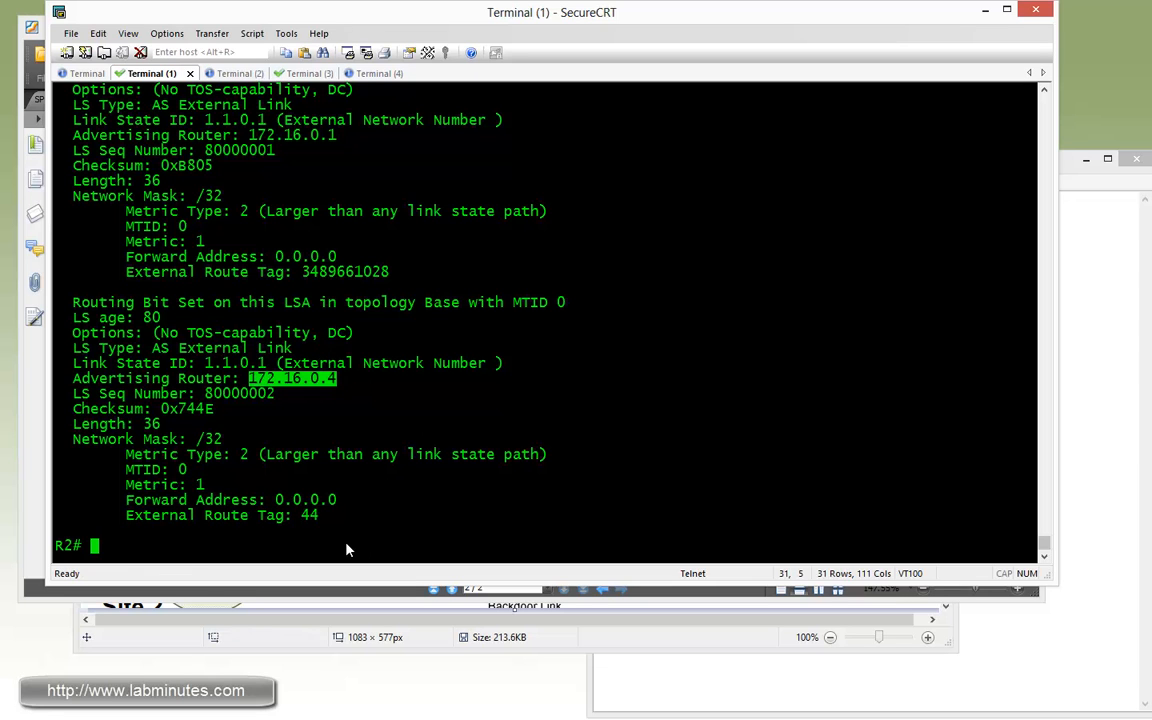
double_click(310, 516)
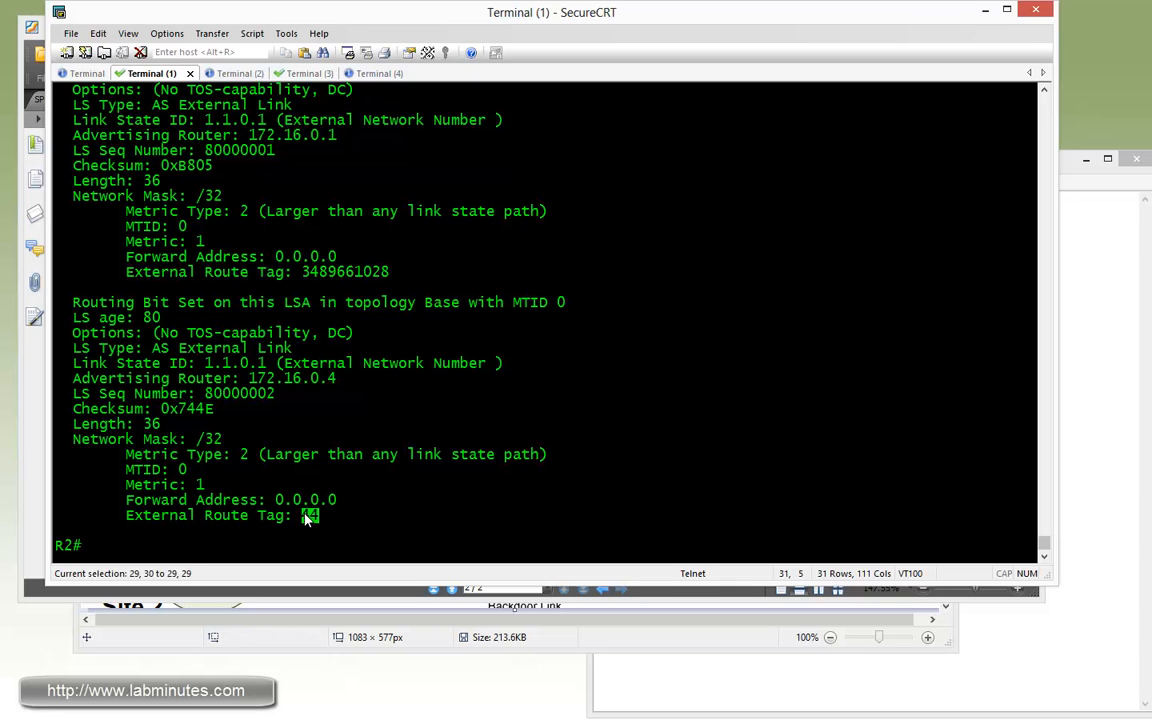
Display R2's VRF C1 routing table and highlight the O E2 route to 1.1.1.1 via 172.16.102.10
text(sh)
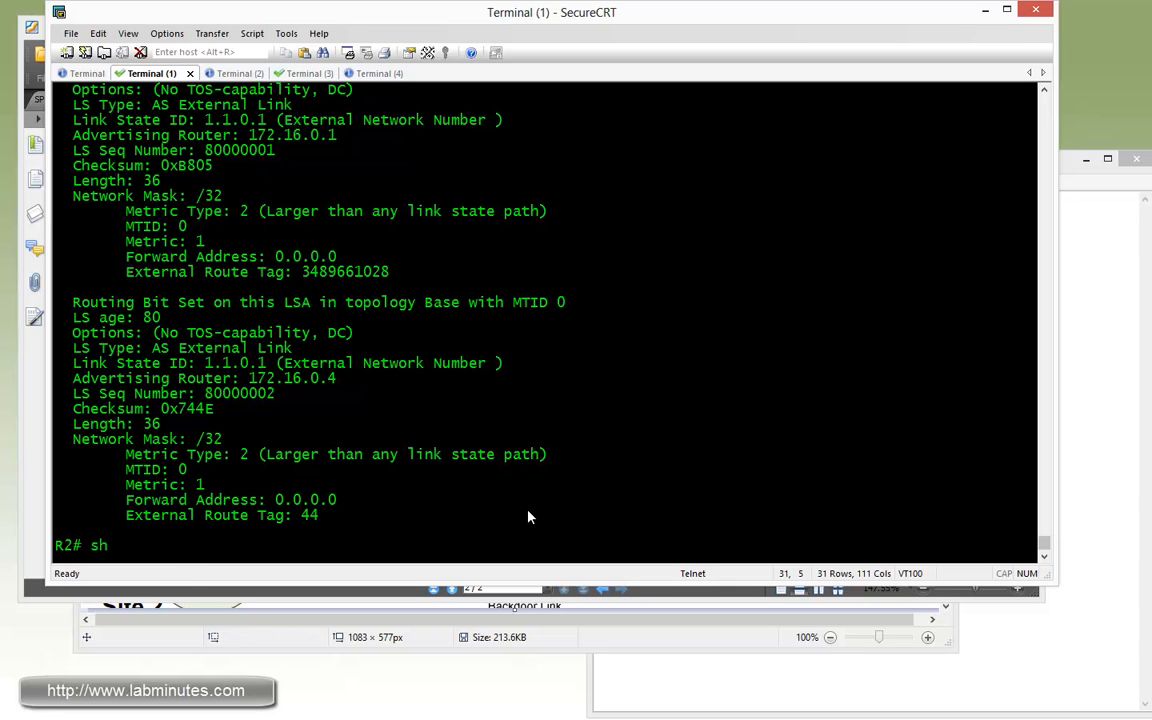
text(ip r)
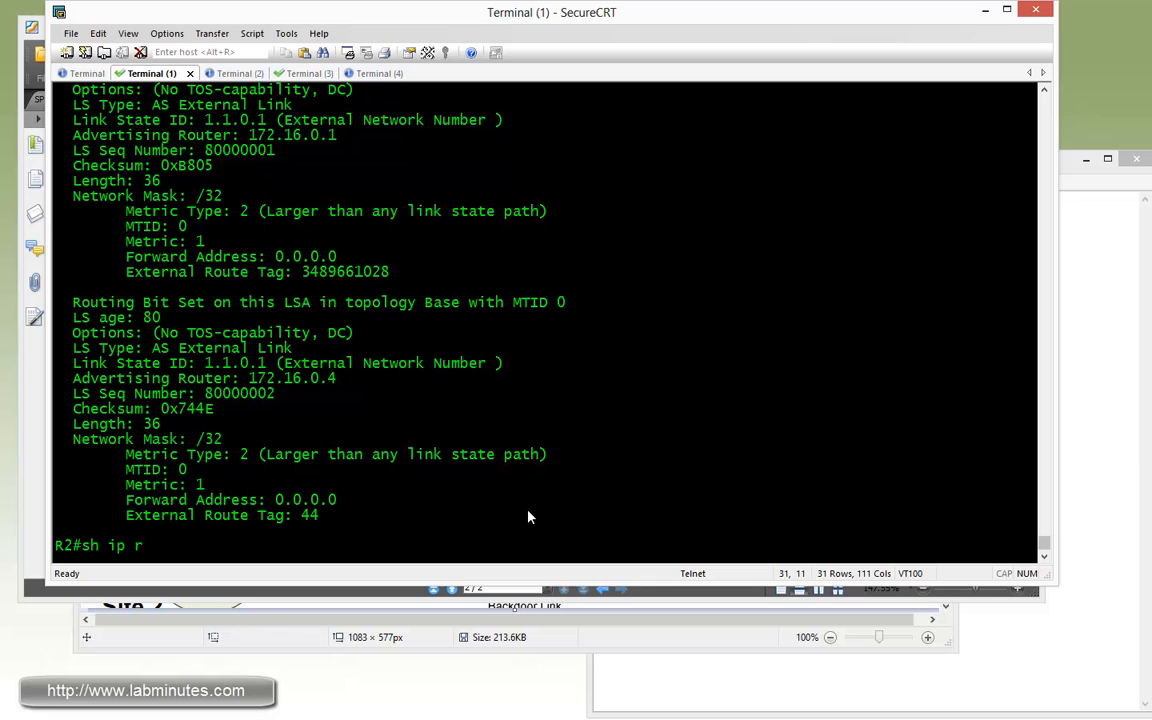
text(oute)
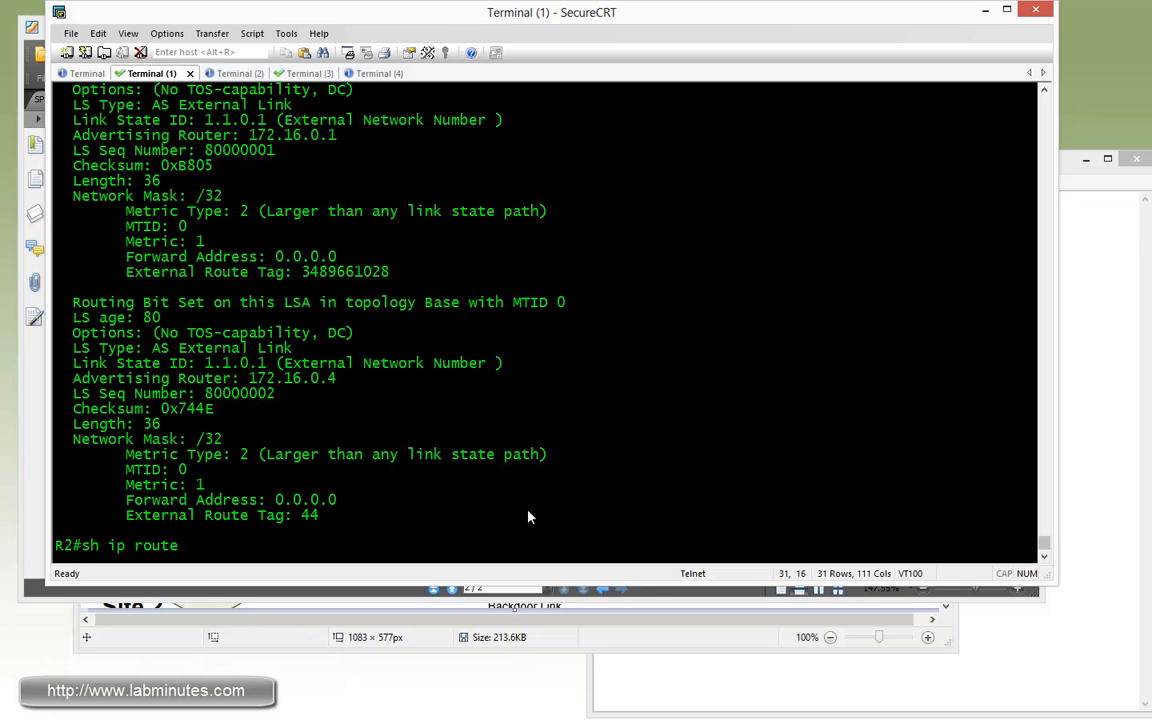
text(vrf C1)
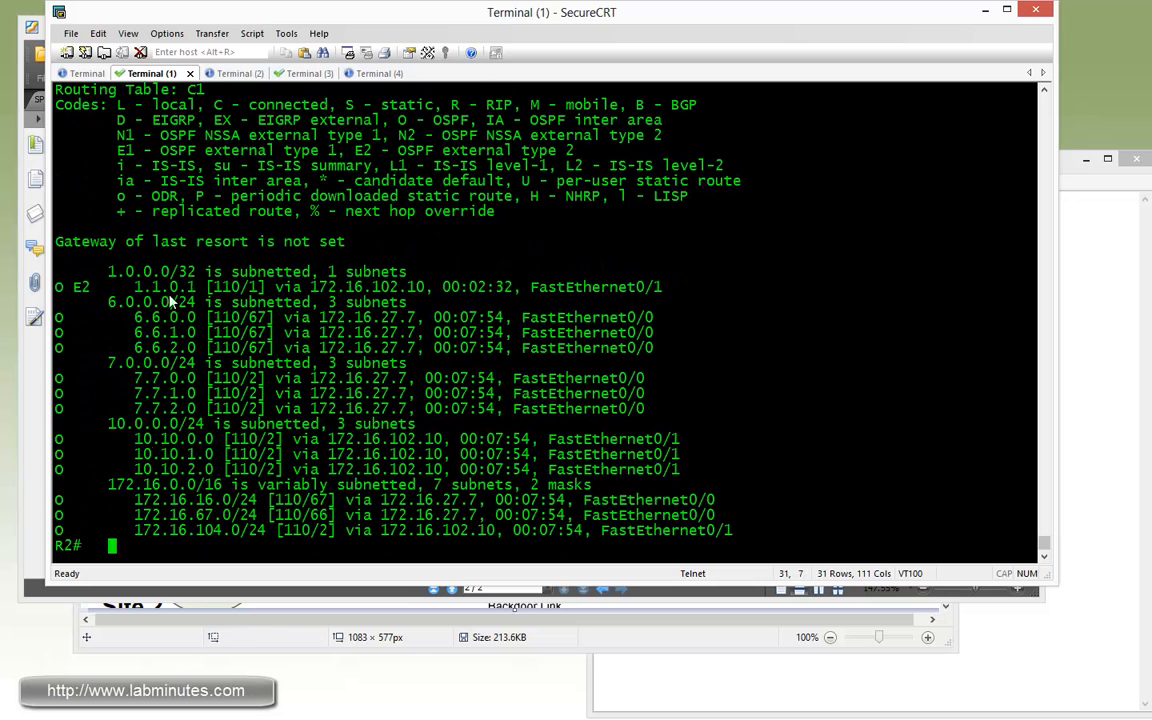
double_click(164, 288)
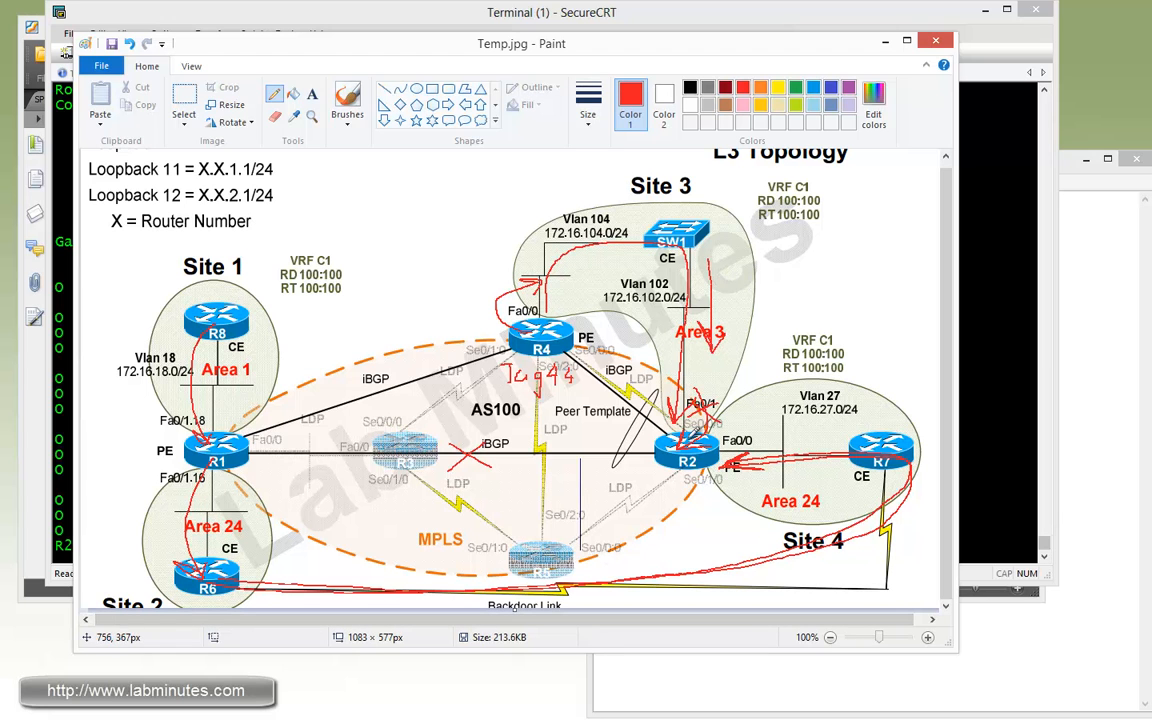
mouse_move(718, 424)
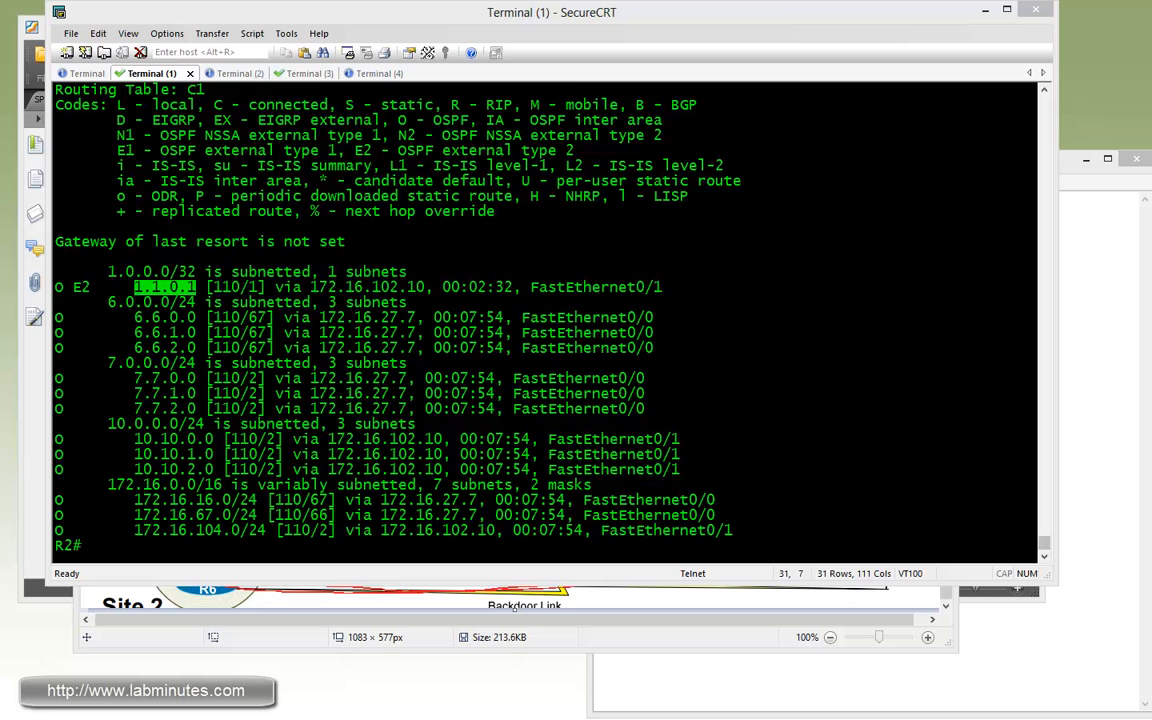
mouse_move(372, 542)
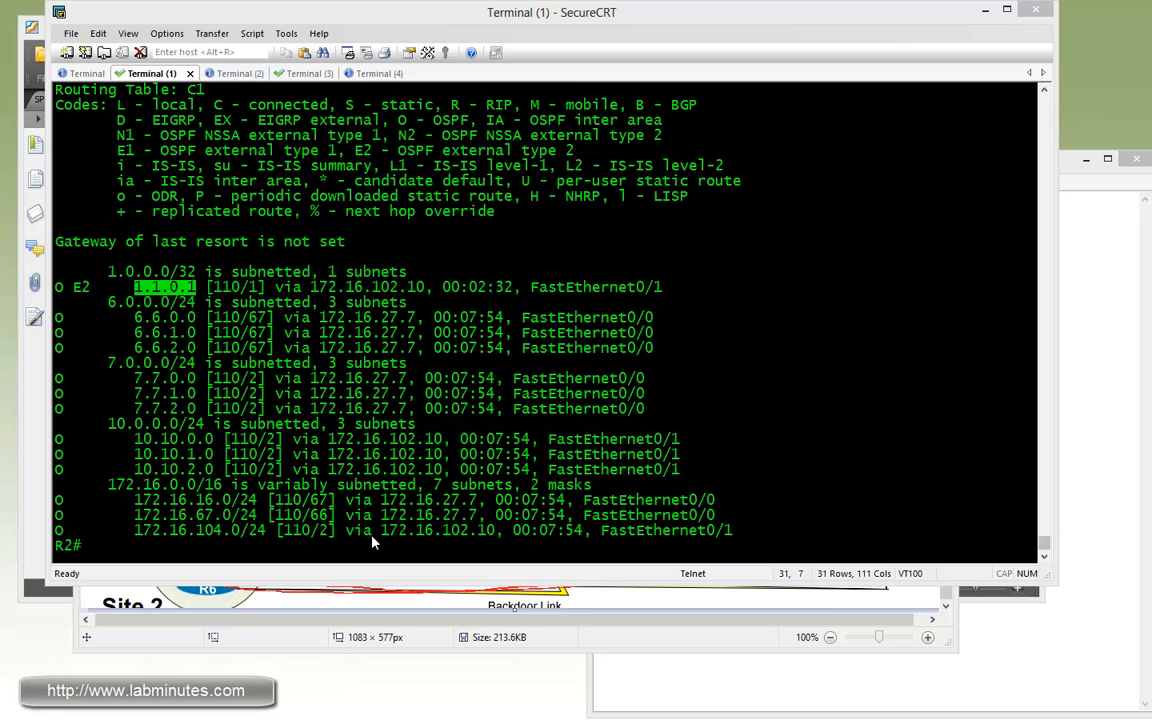
On R2, configure domain-tag 44 under router ospf 1 vrf C1 and highlight 1.1.1.1 now via 172.16.27.7
text(con)
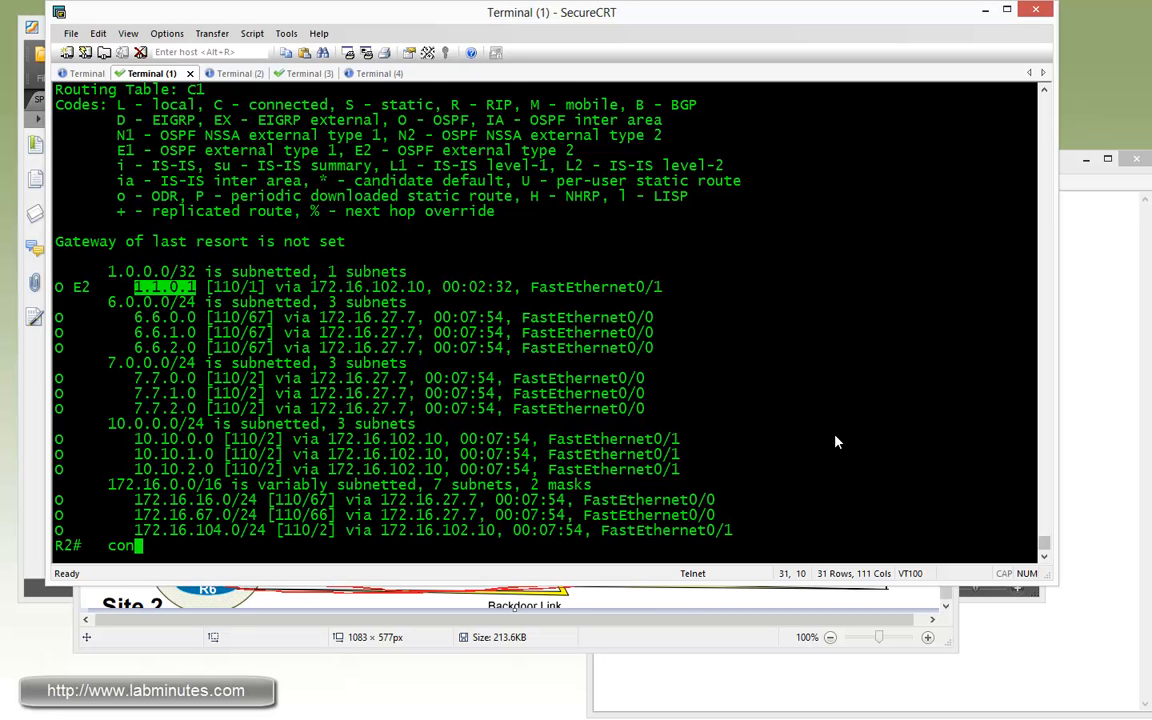
text(conf t)
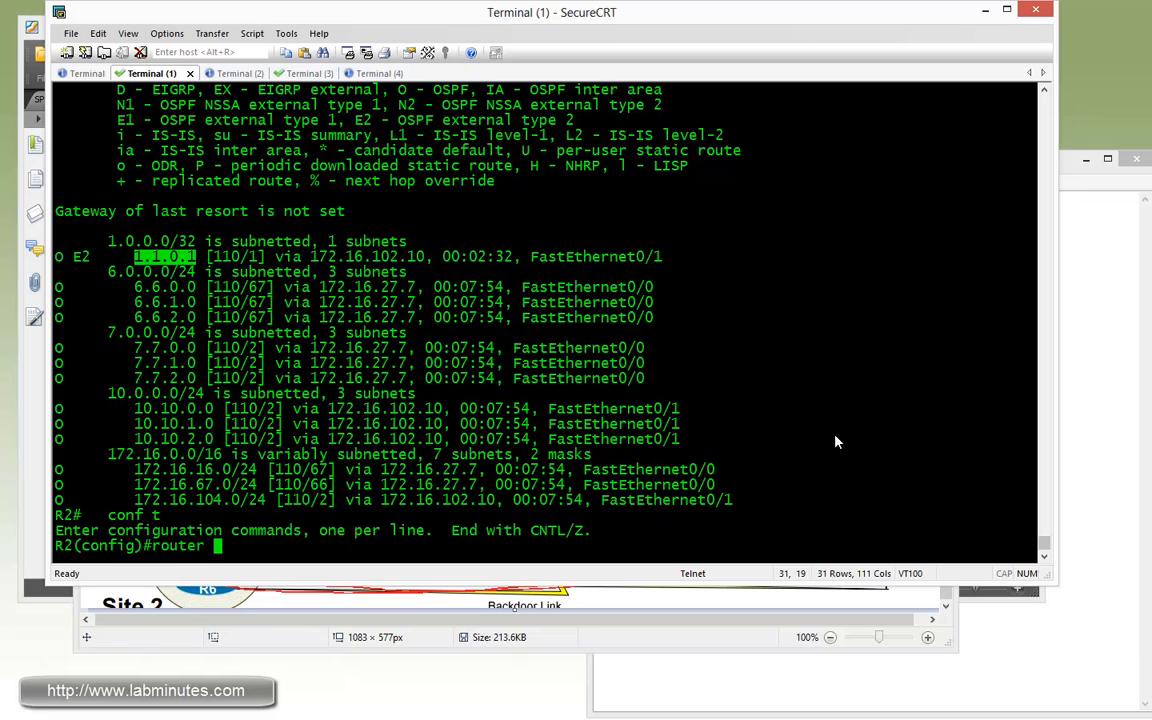
text(ospf 1 vrf C1)
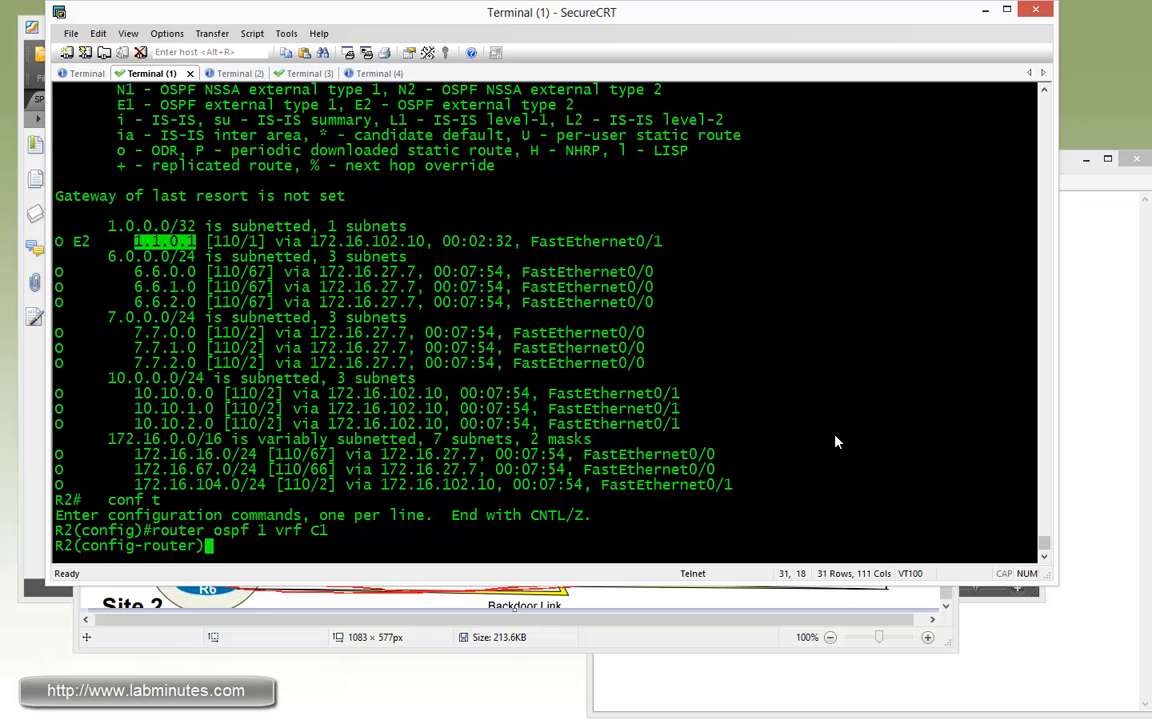
text(domain-ta 44)
text(sh ip route vrf C1 os)
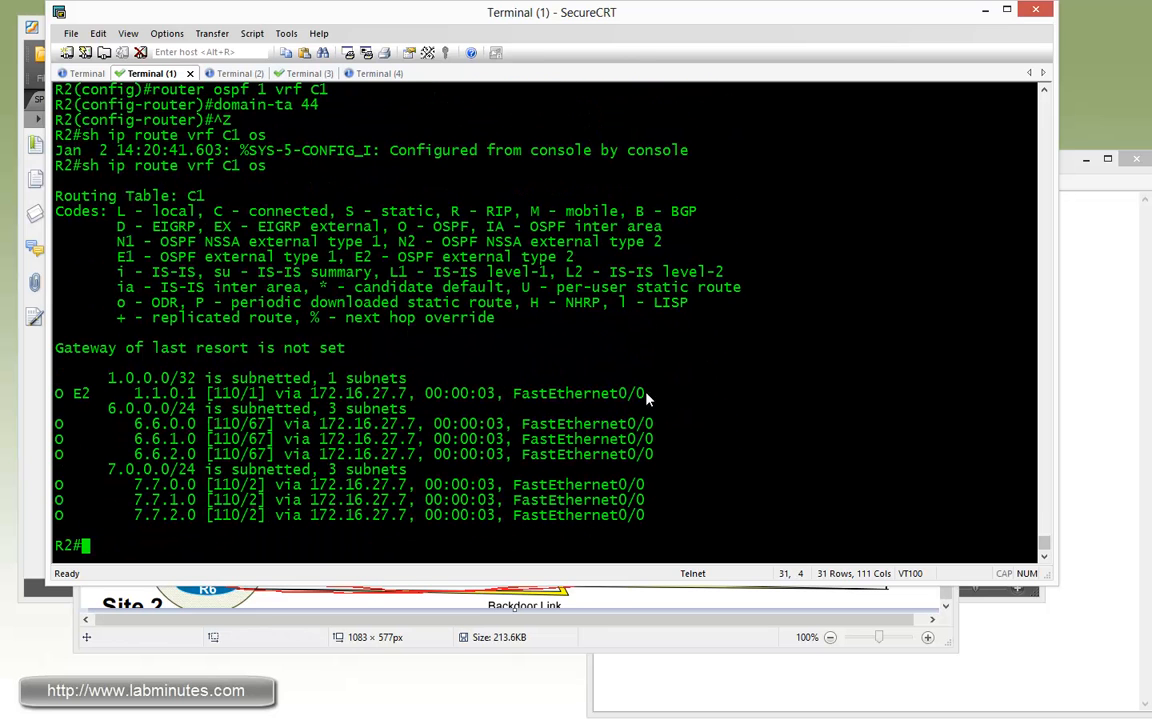
double_click(164, 392)
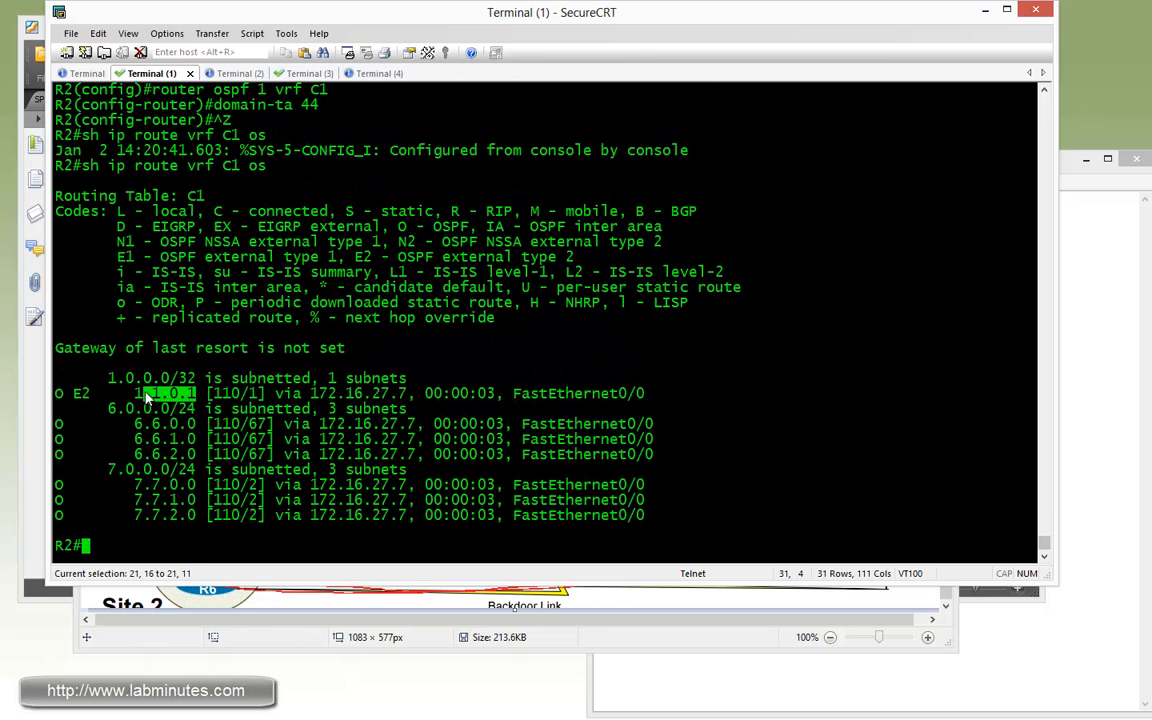
double_click(580, 392)
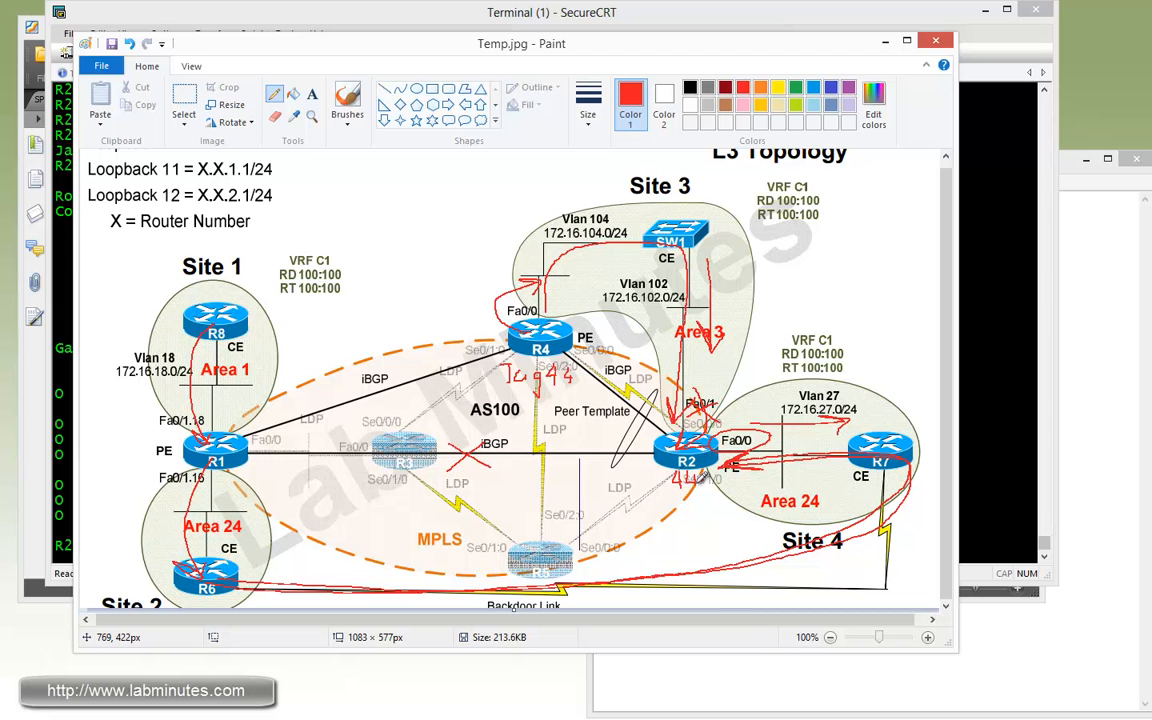
mouse_move(704, 344)
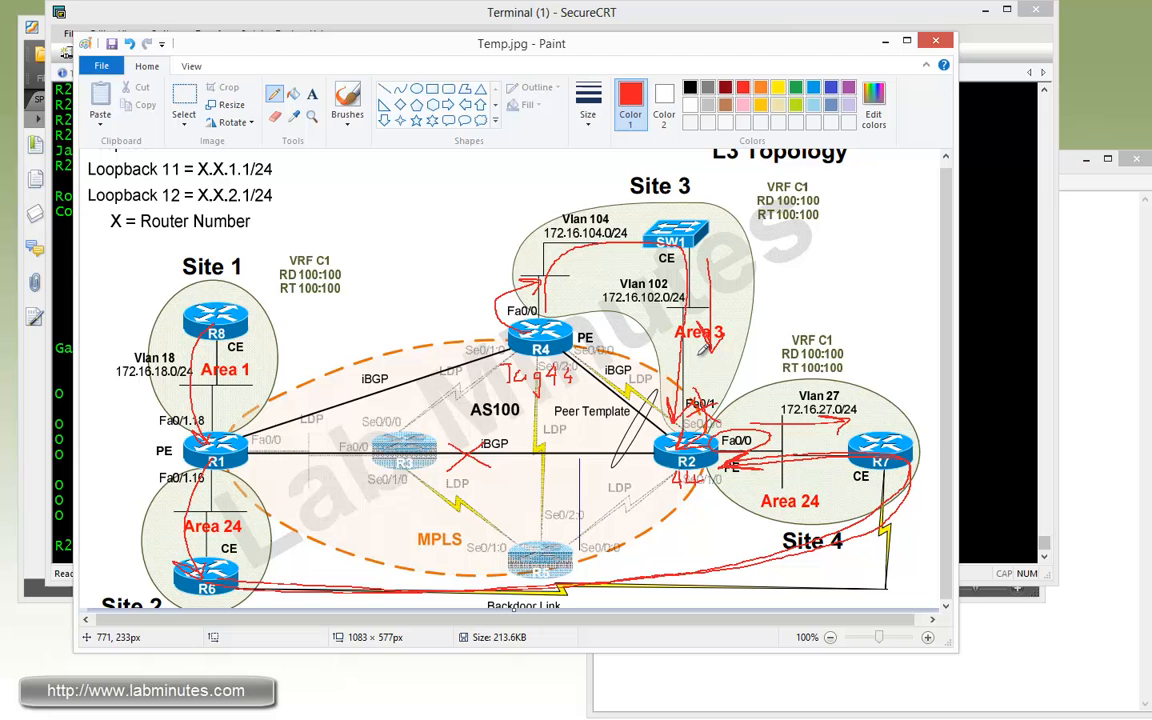
mouse_move(736, 530)
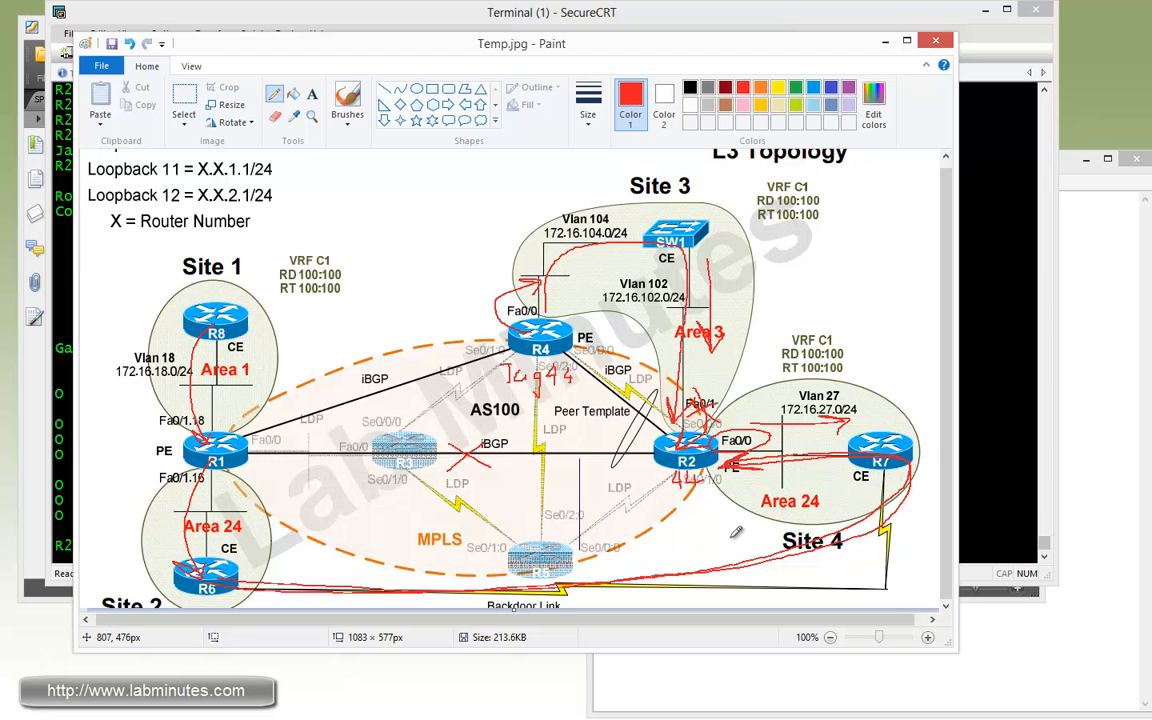
mouse_move(888, 444)
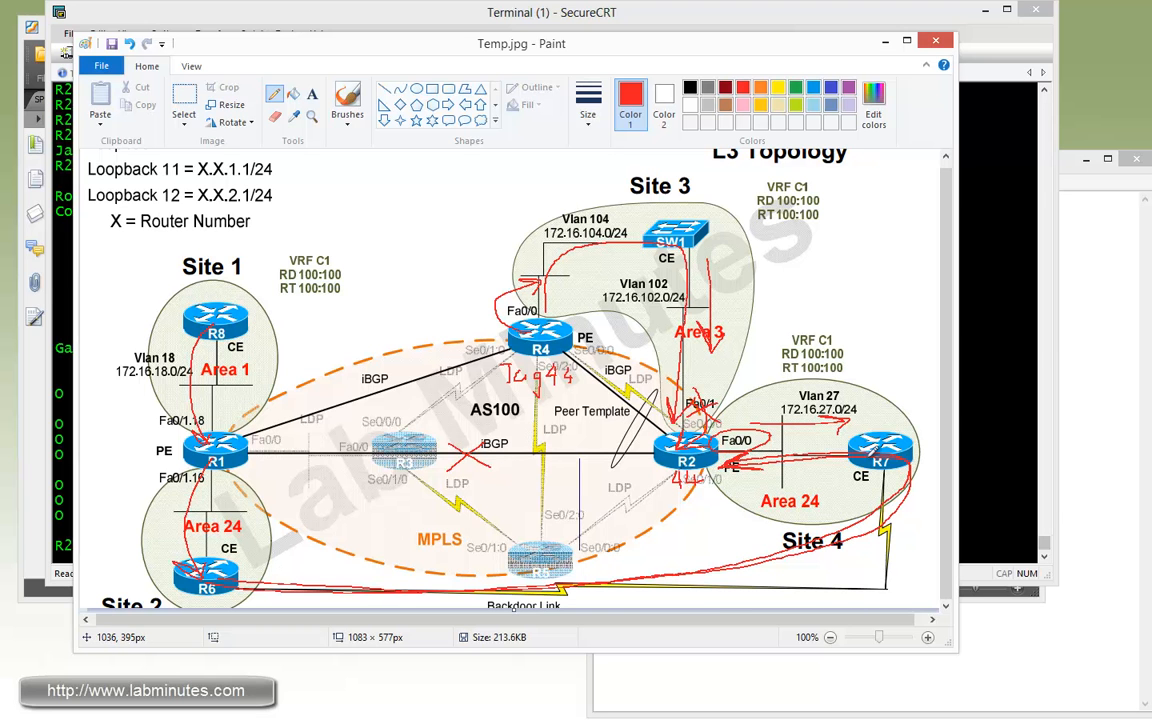
mouse_move(778, 558)
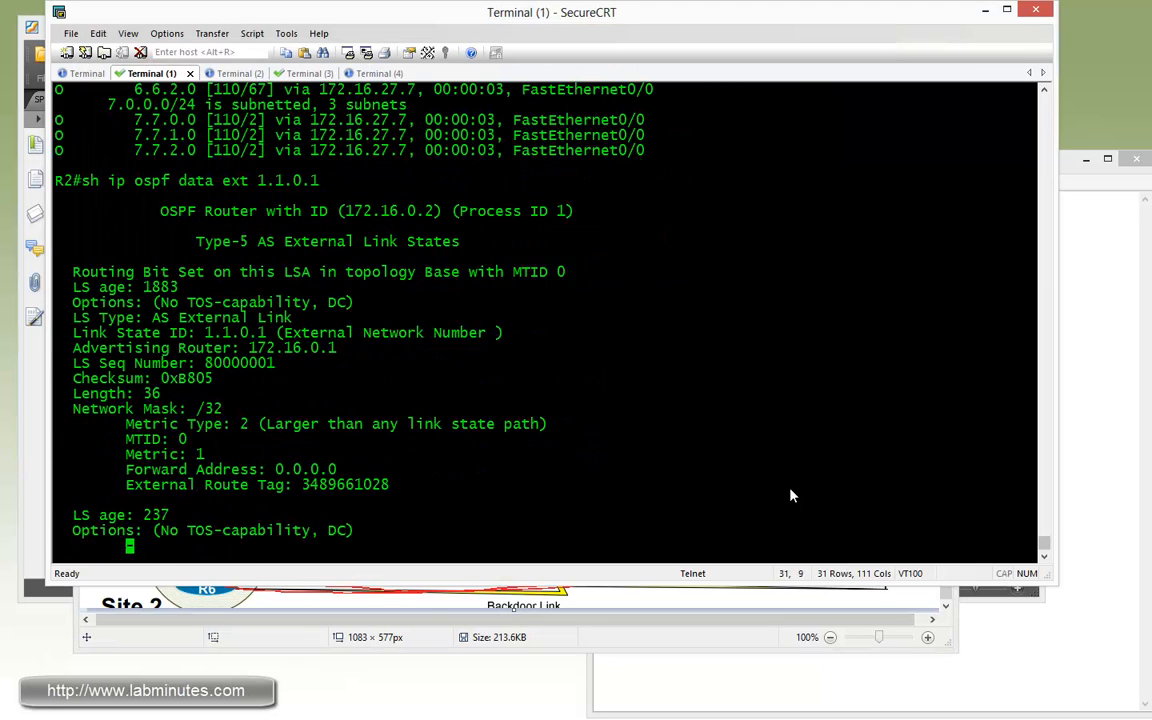
scroll(down, 3)
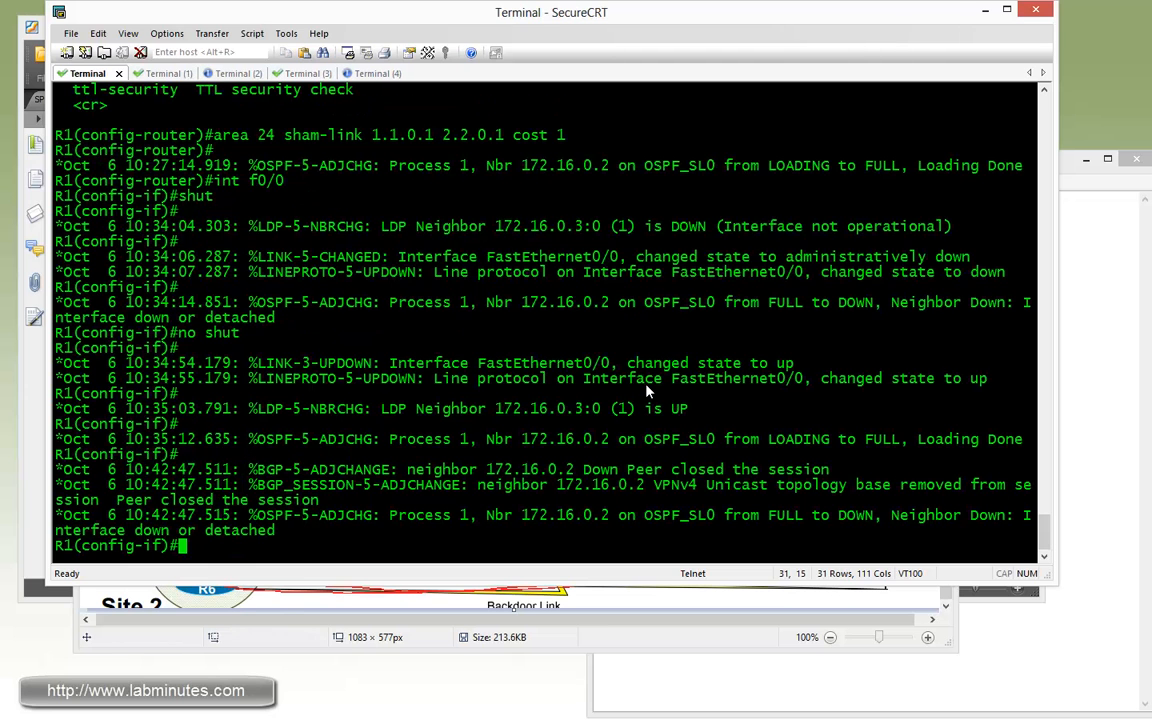
On R1, configure domain-tag 44 under router ospf 1 vrf C1, then return to R2's session
text(router ospf 1)
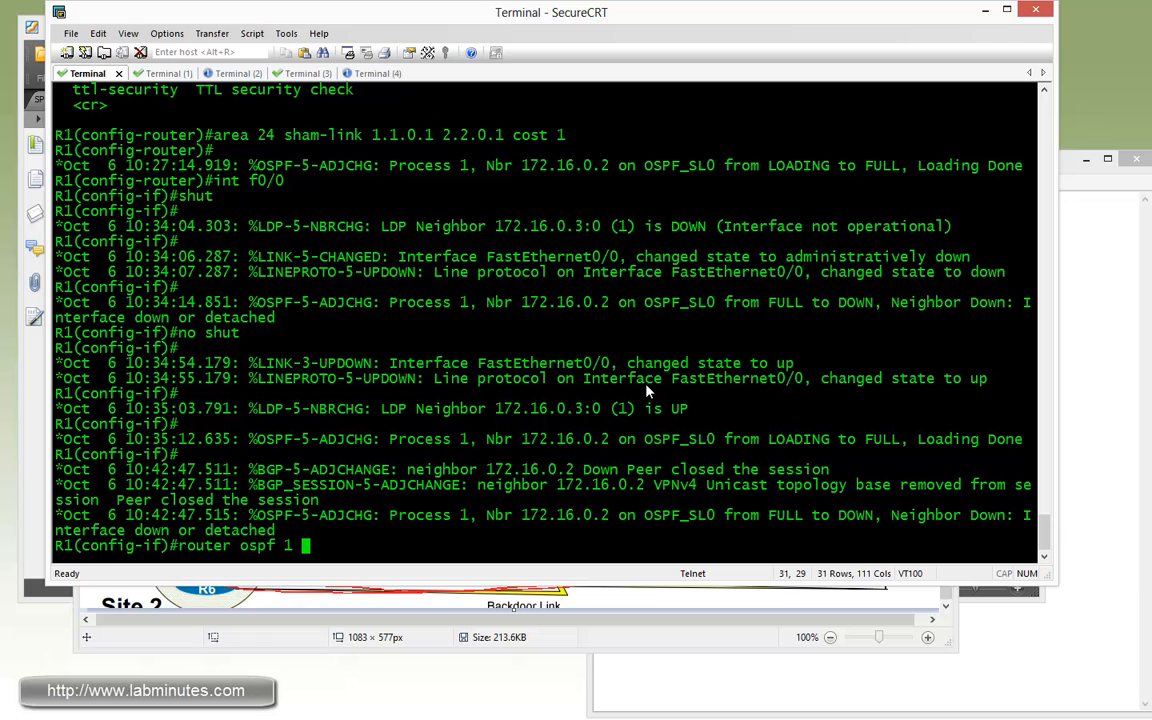
text(vrf C1)
text(d)
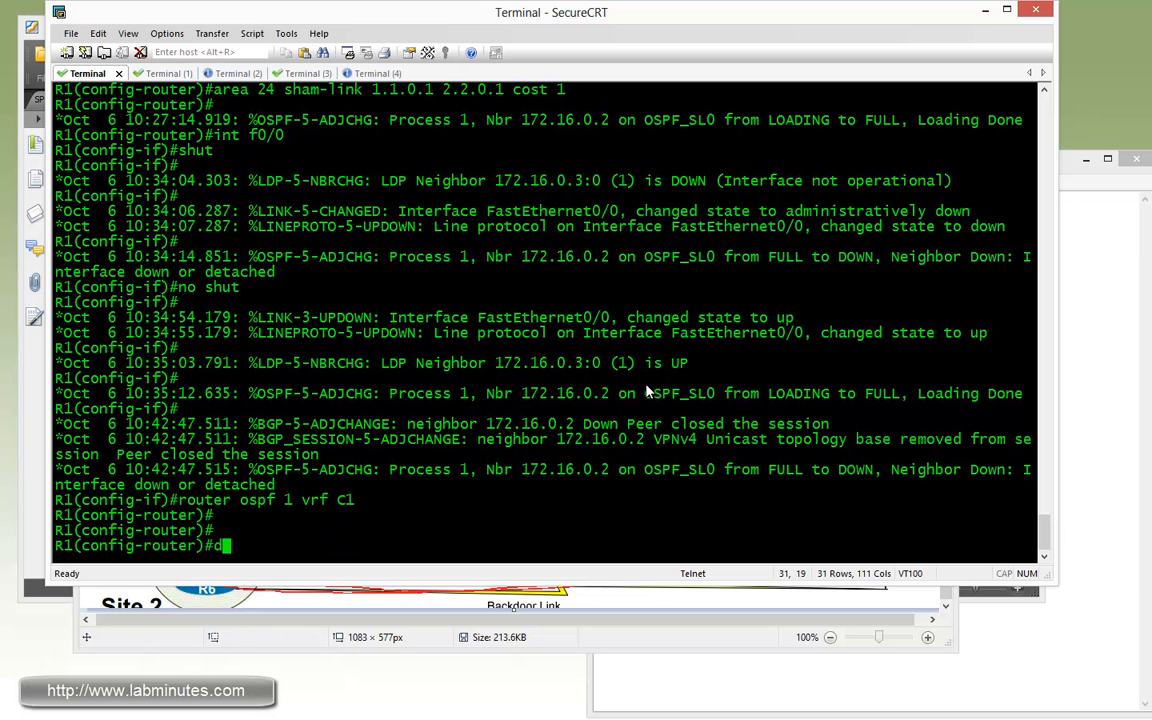
text(omina-ta 44)
text(do)
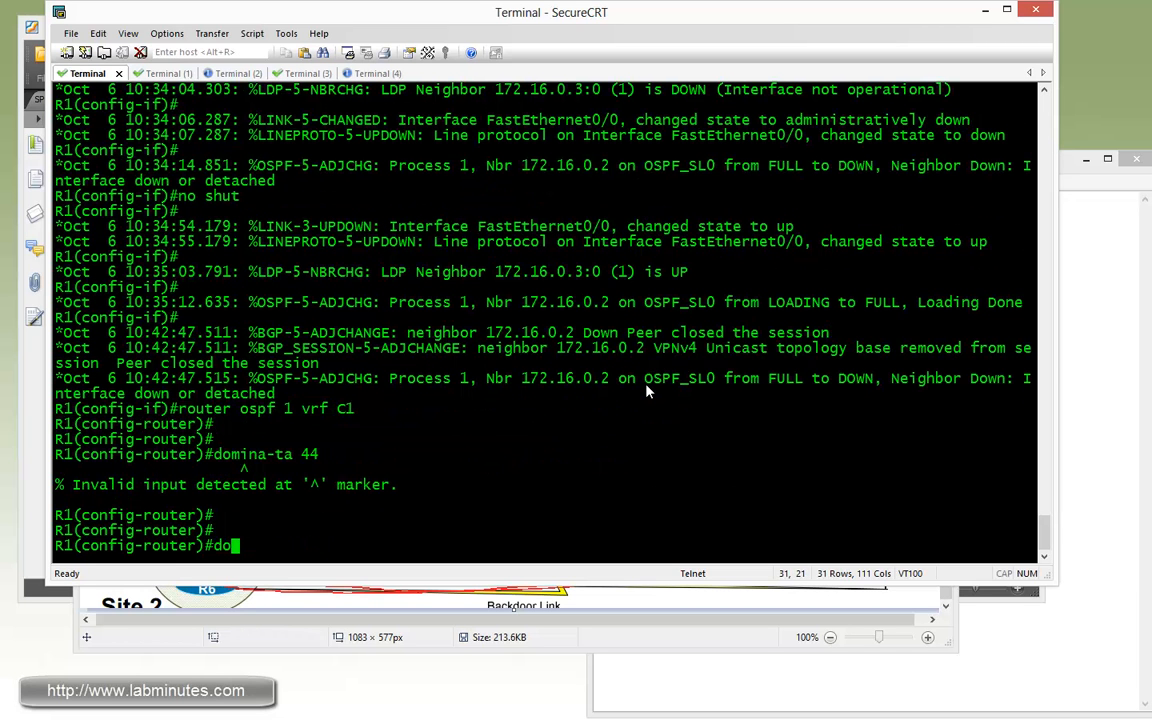
text(main-tag)
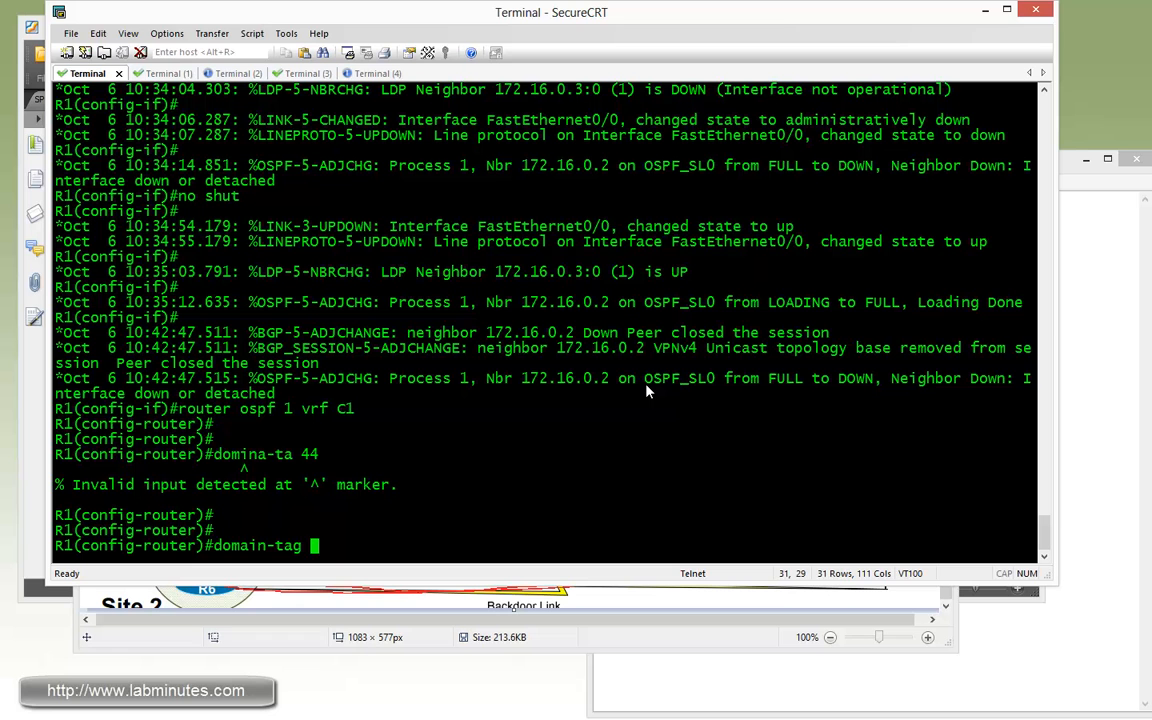
key(Return)
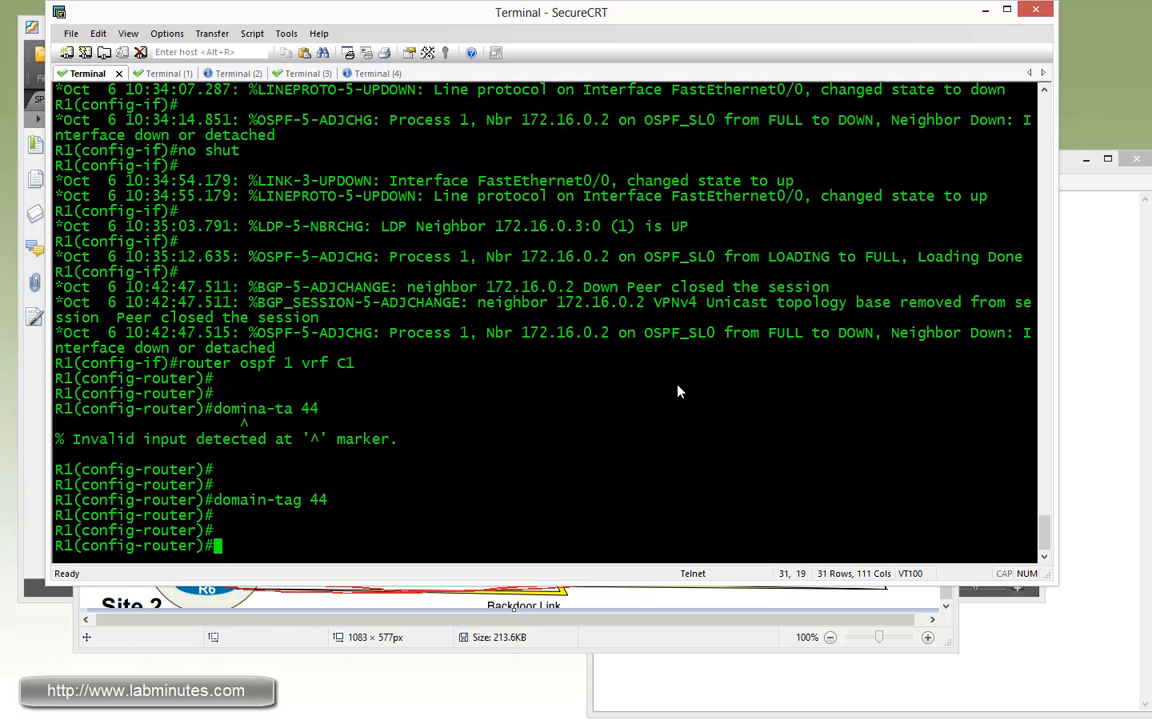
click(146, 72)
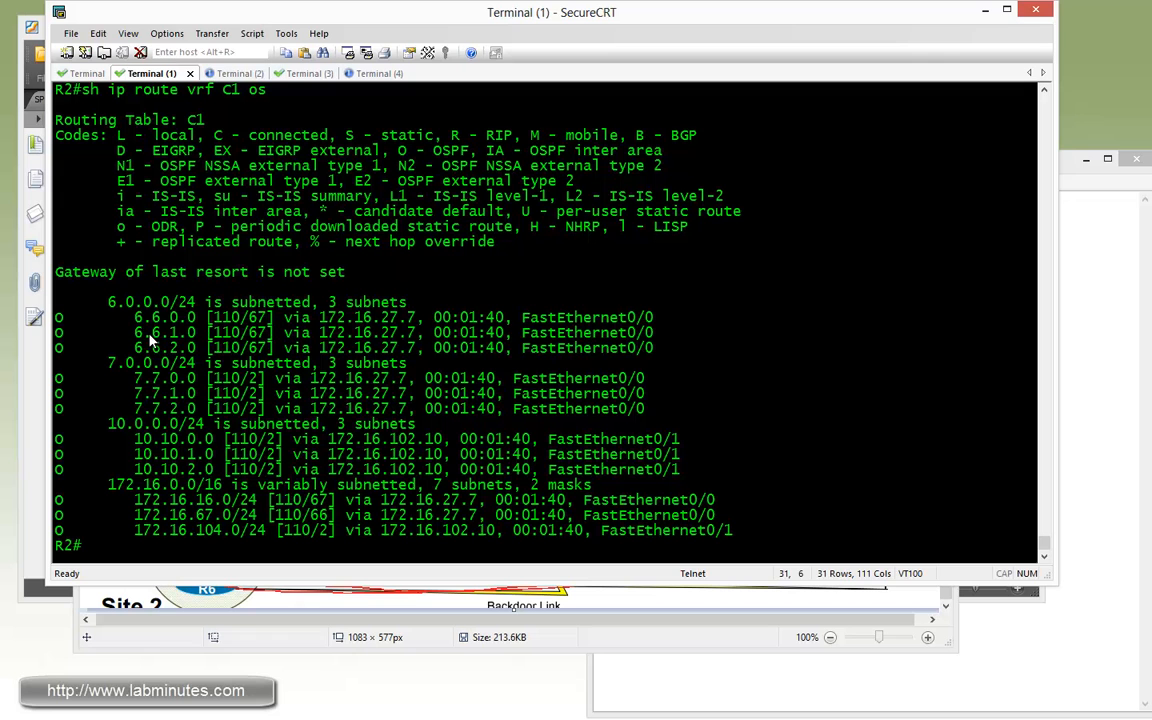
mouse_move(178, 328)
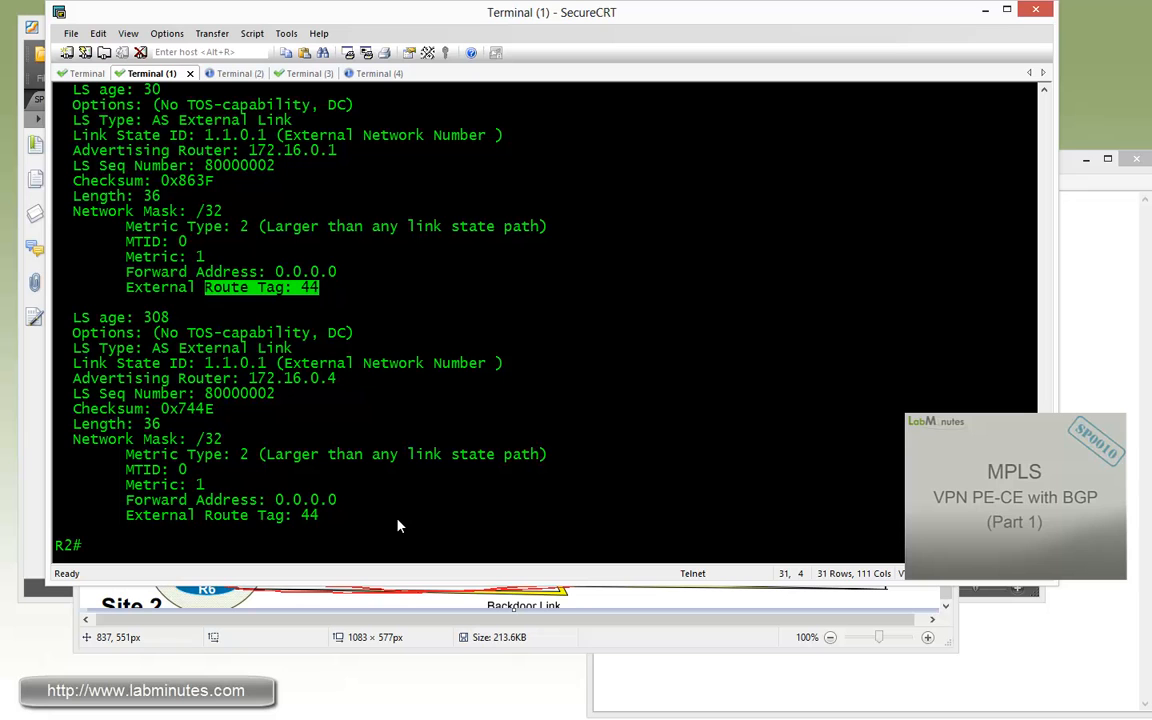
mouse_move(392, 520)
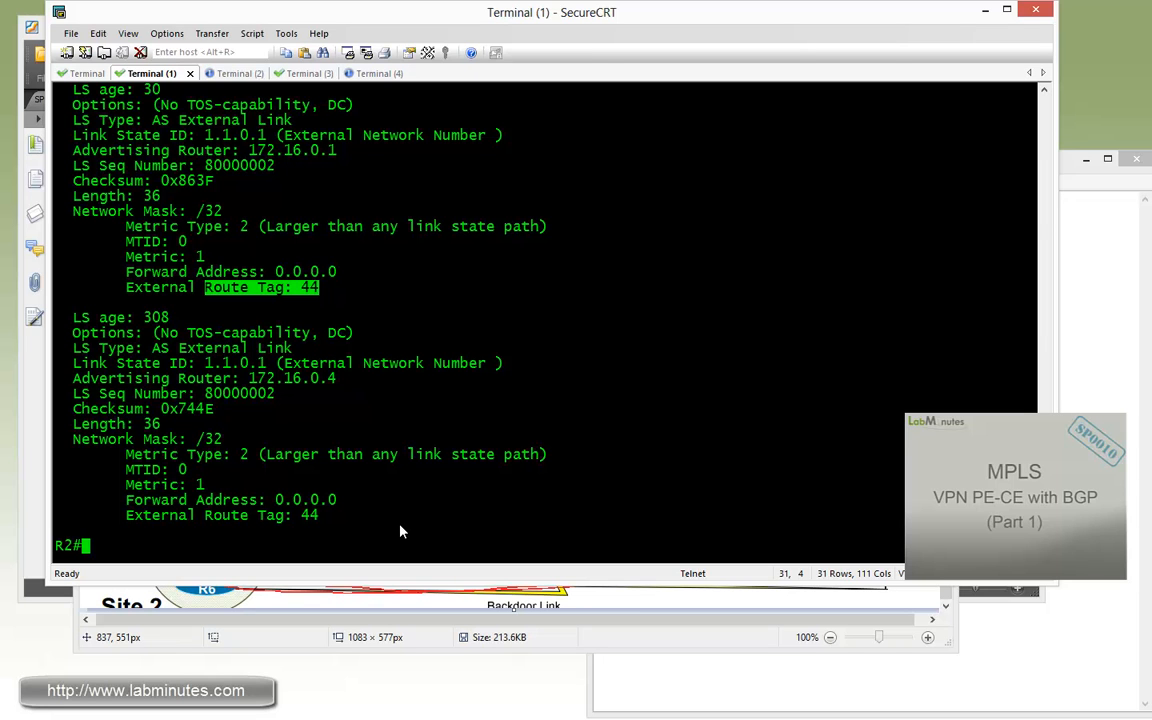
mouse_move(420, 536)
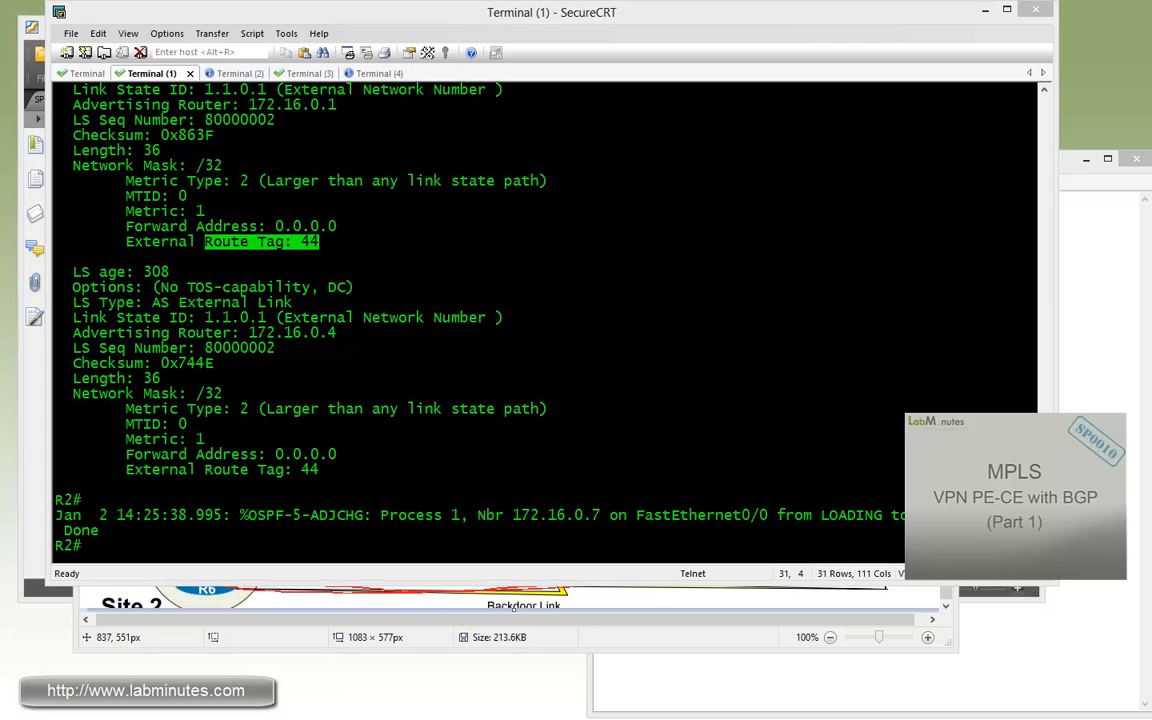
Scroll R2's external LSA output showing route tag 44 from both R1 and R4
scroll(down, 3)
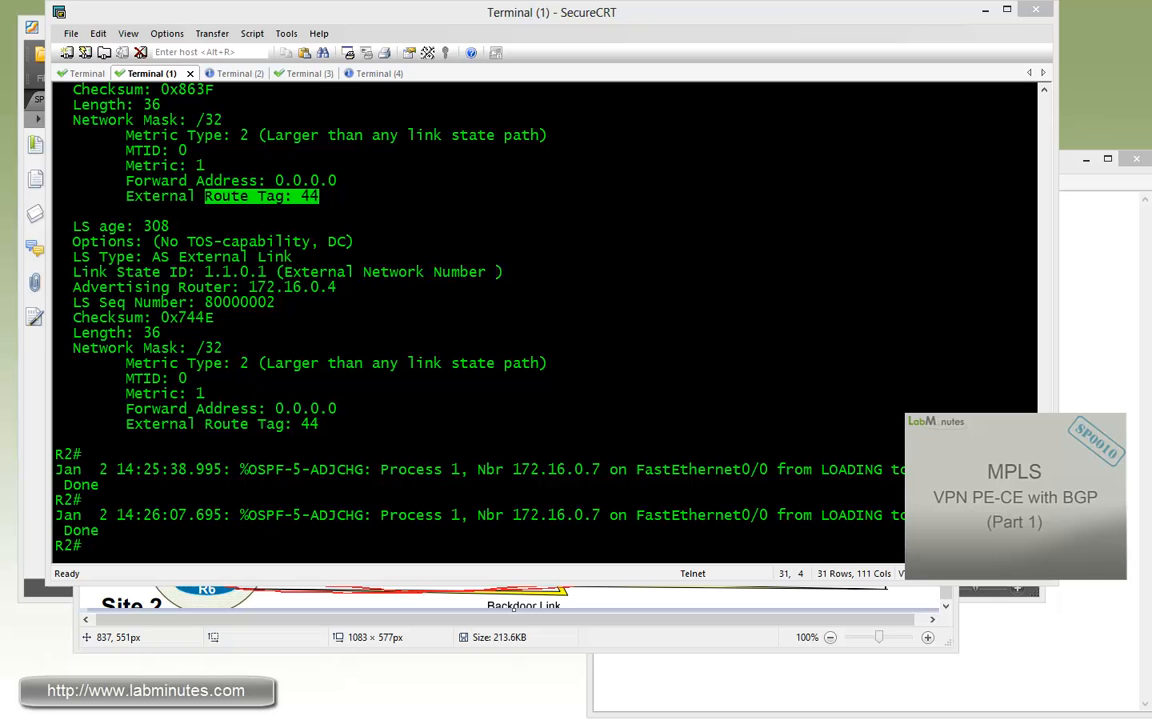